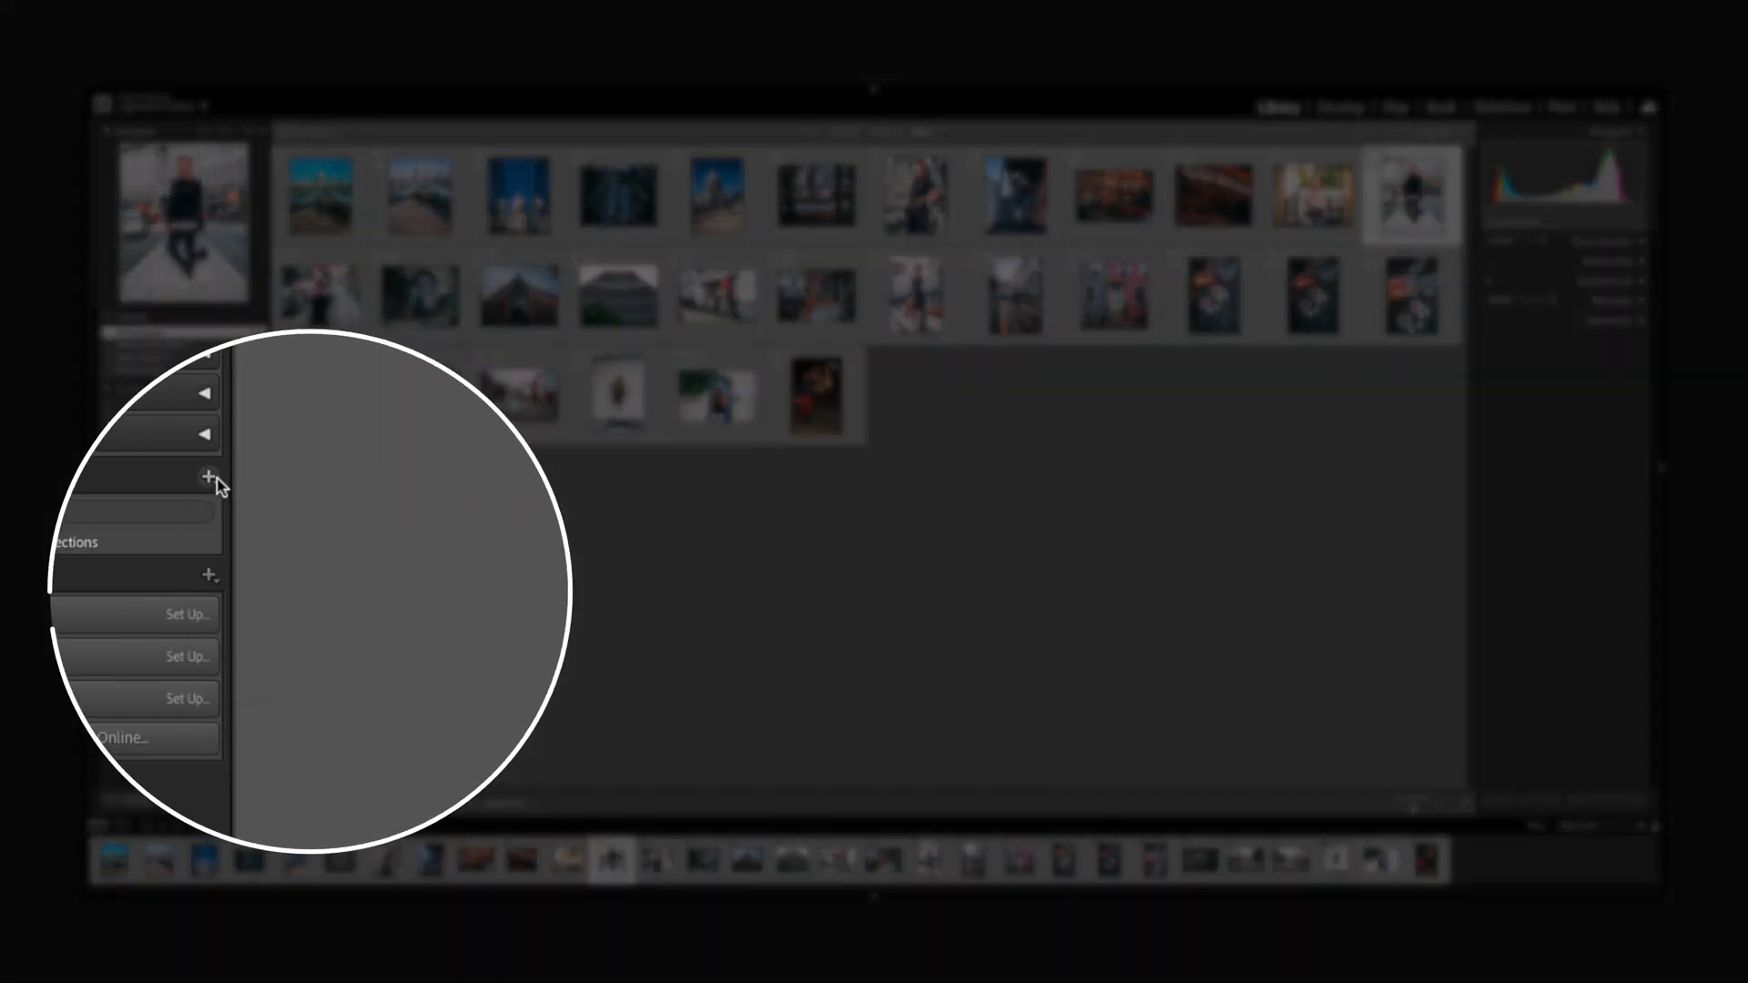
# - Create a new collection named 'PM Mobile Presets' from the Collections panel's add menu
pyautogui.click(210, 477)
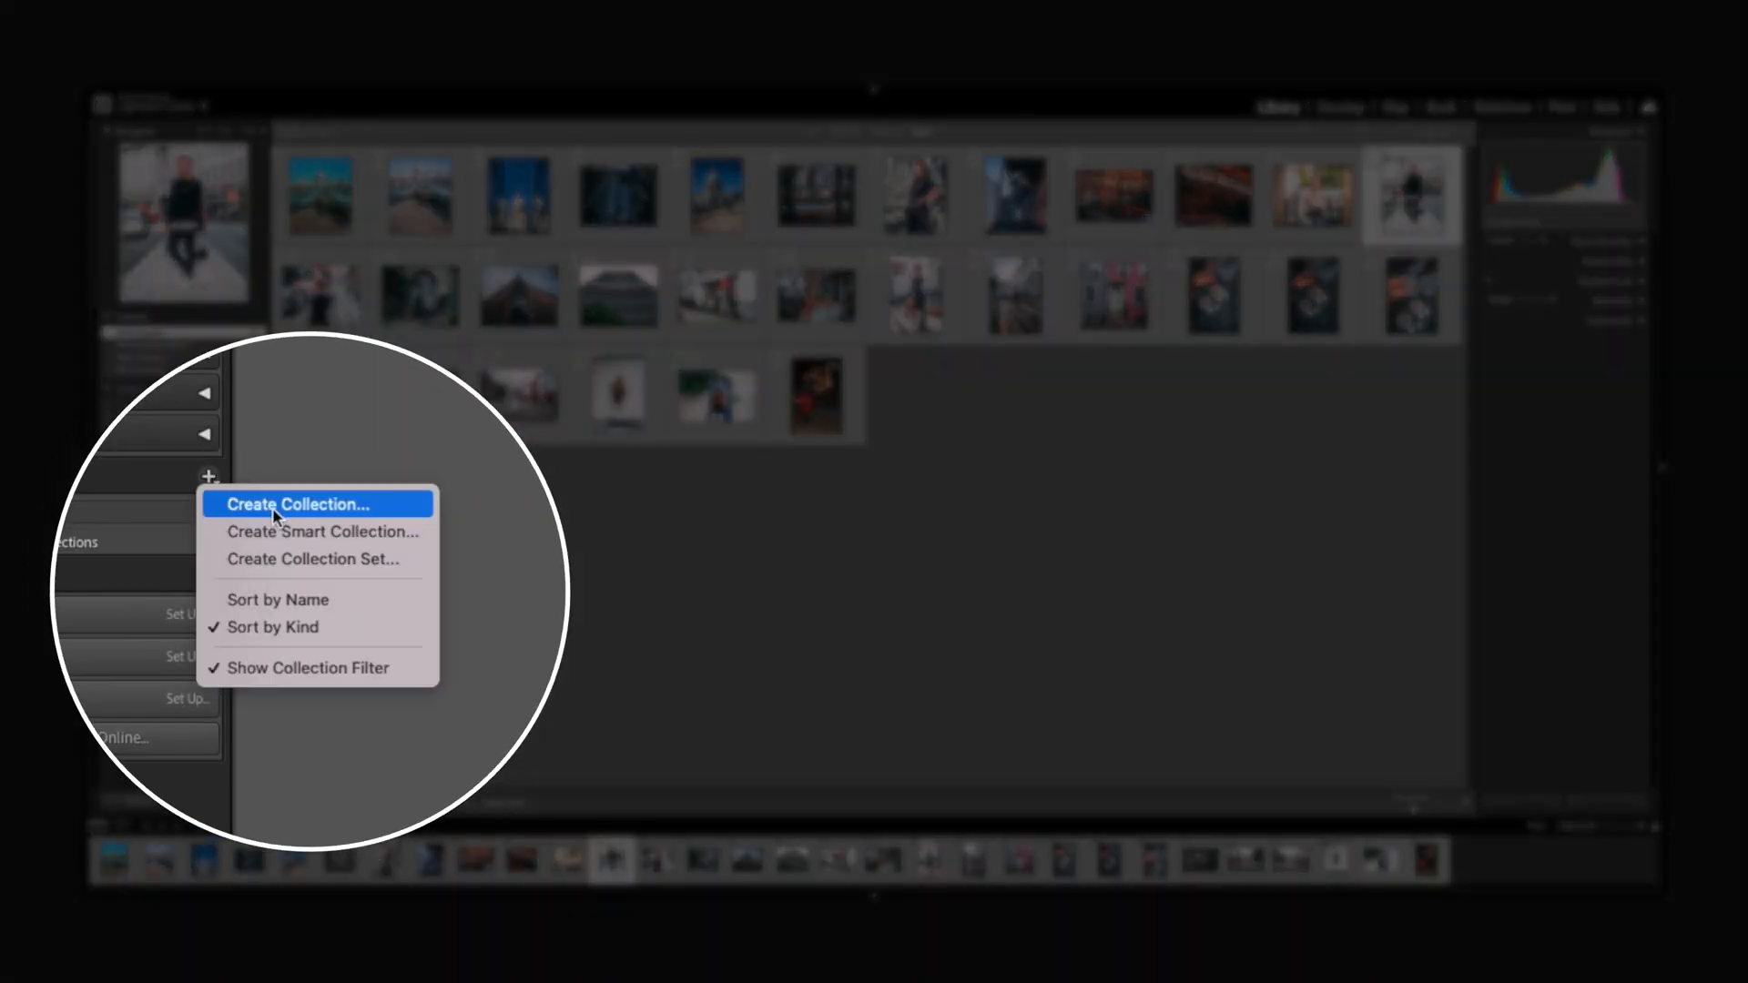
pyautogui.click(295, 504)
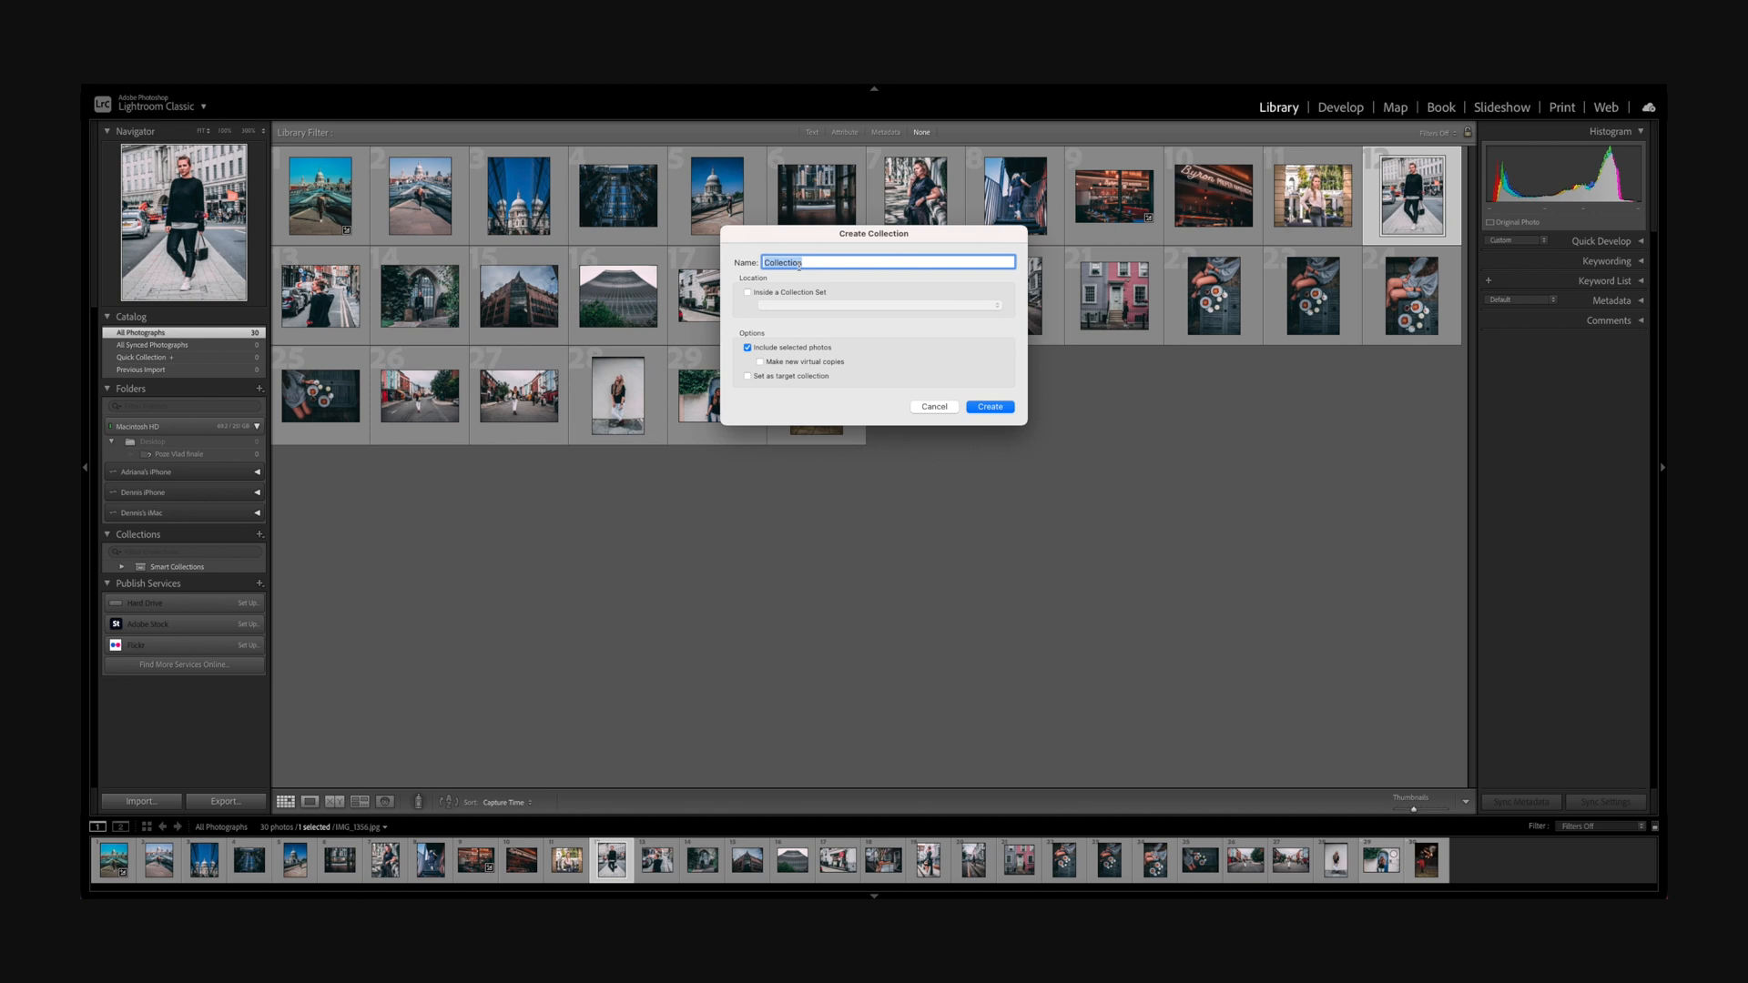
pyautogui.write('PM Mobile P')
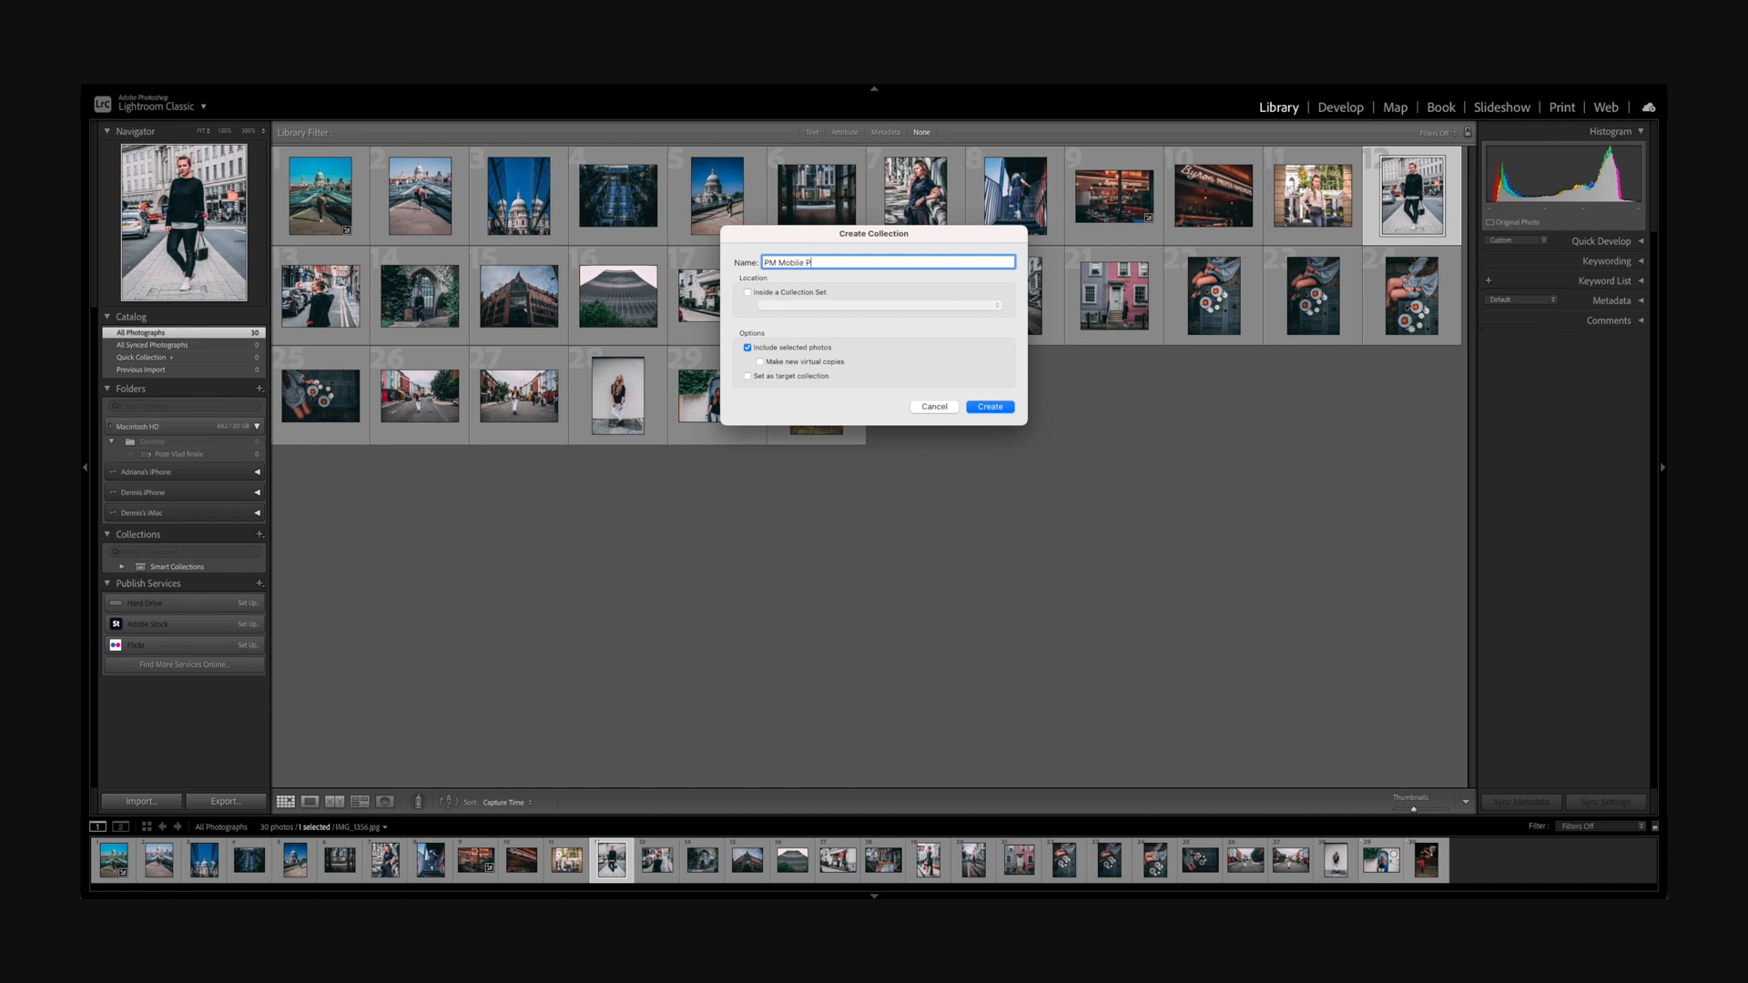
pyautogui.write('resets')
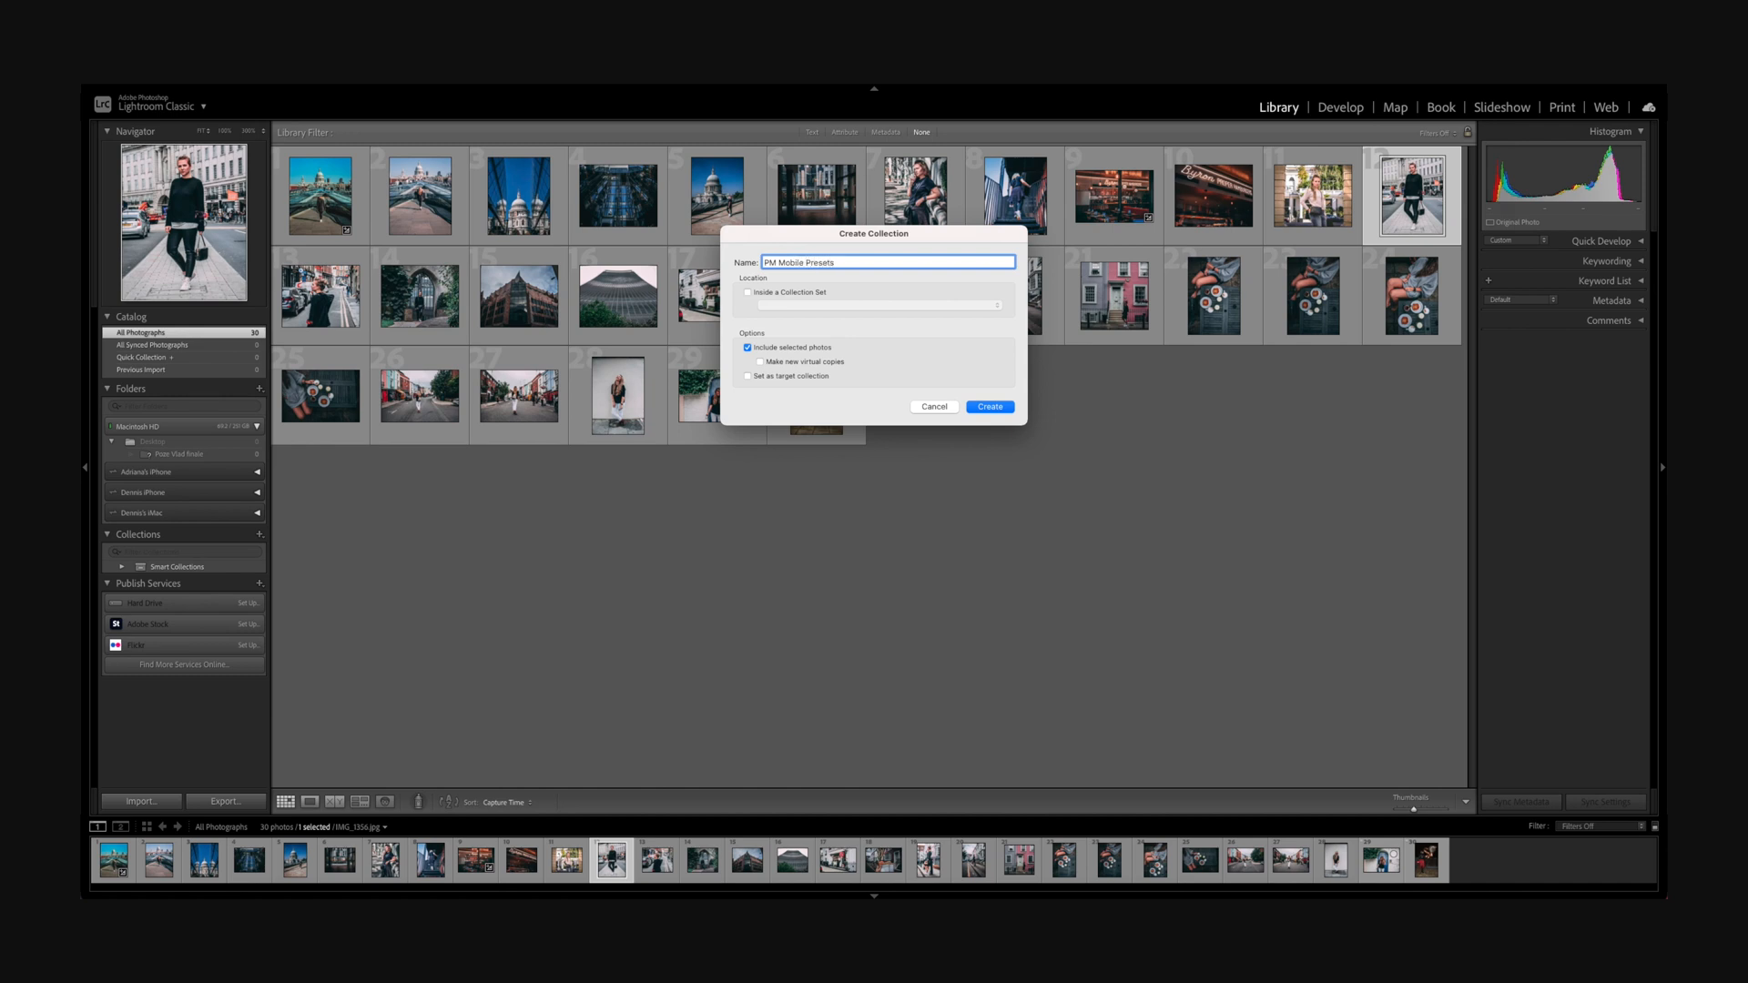
pyautogui.click(987, 406)
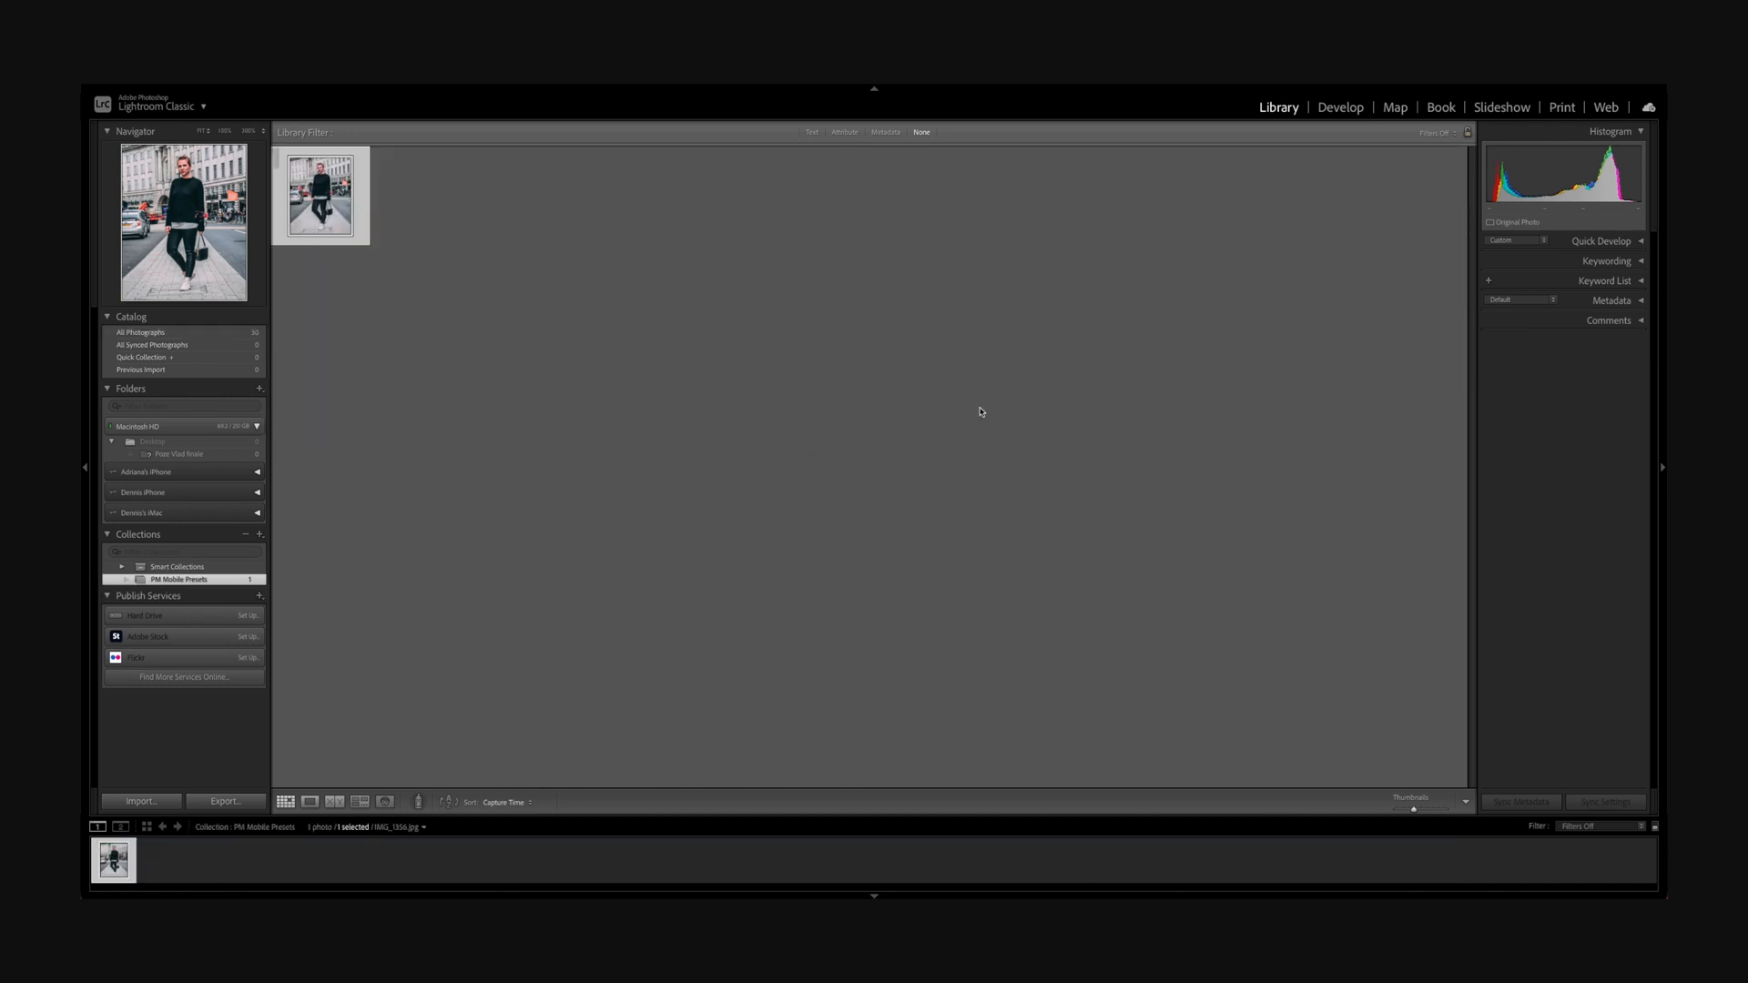
# - Remove the single photo from the PM Mobile Presets collection, leaving it empty
pyautogui.rightClick(320, 195)
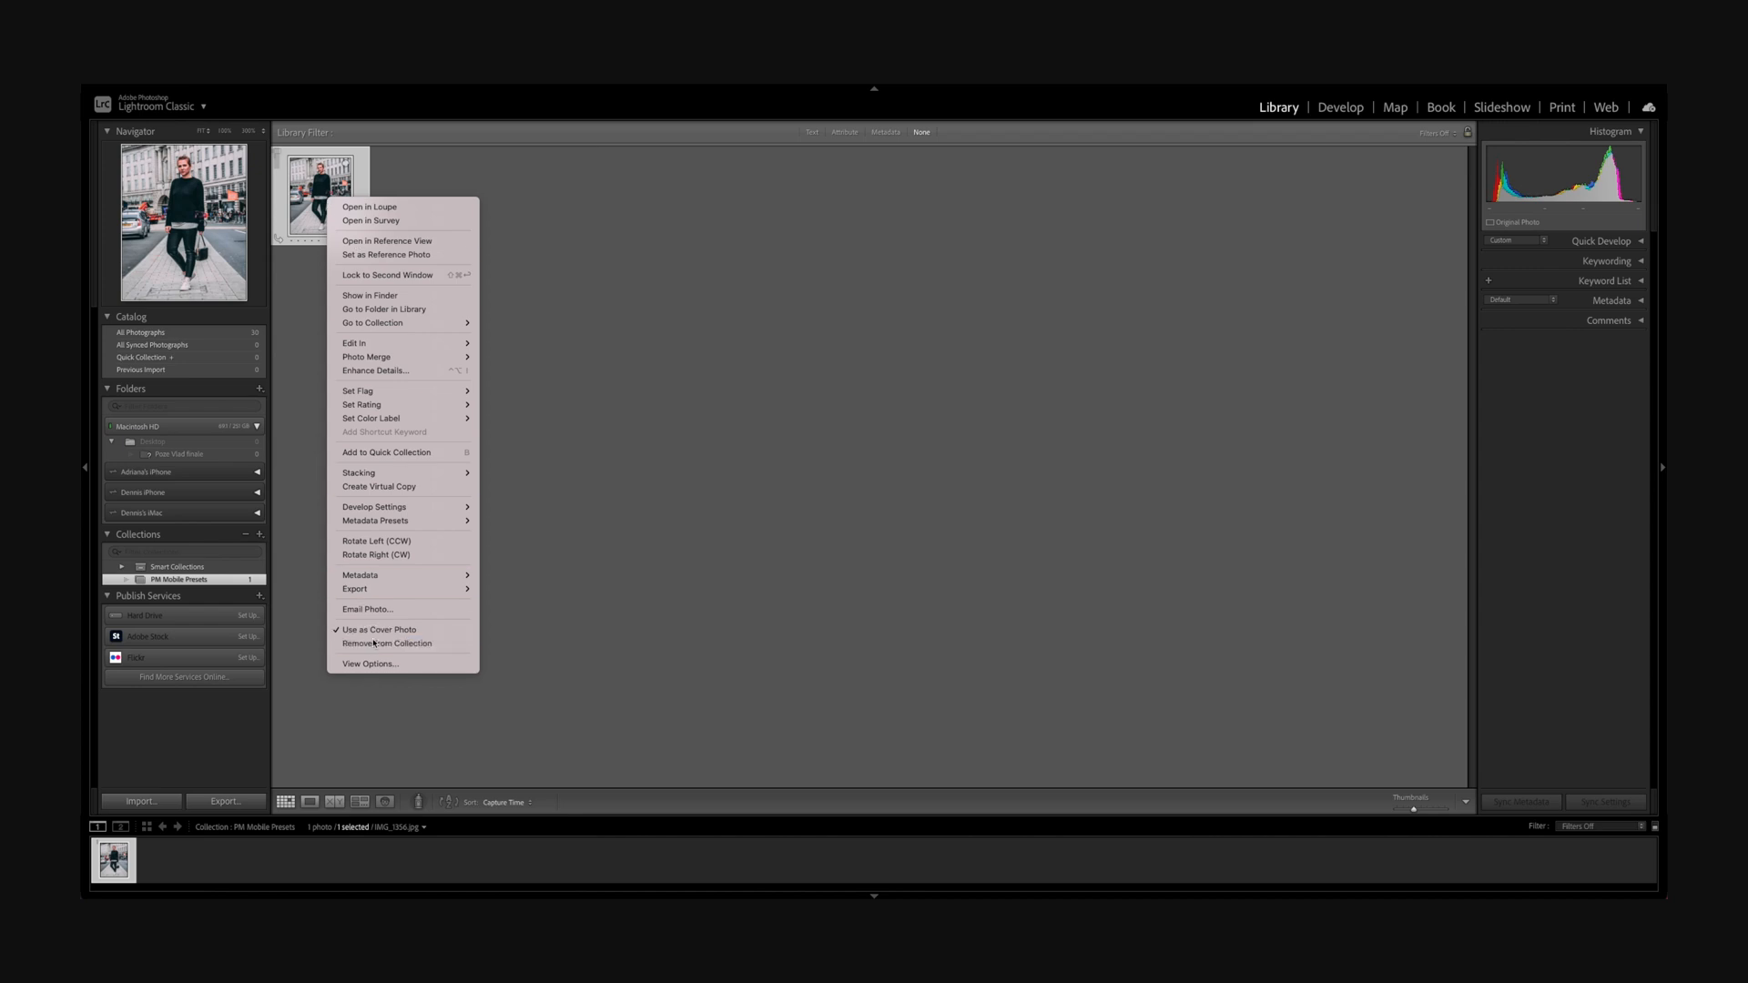
pyautogui.click(386, 644)
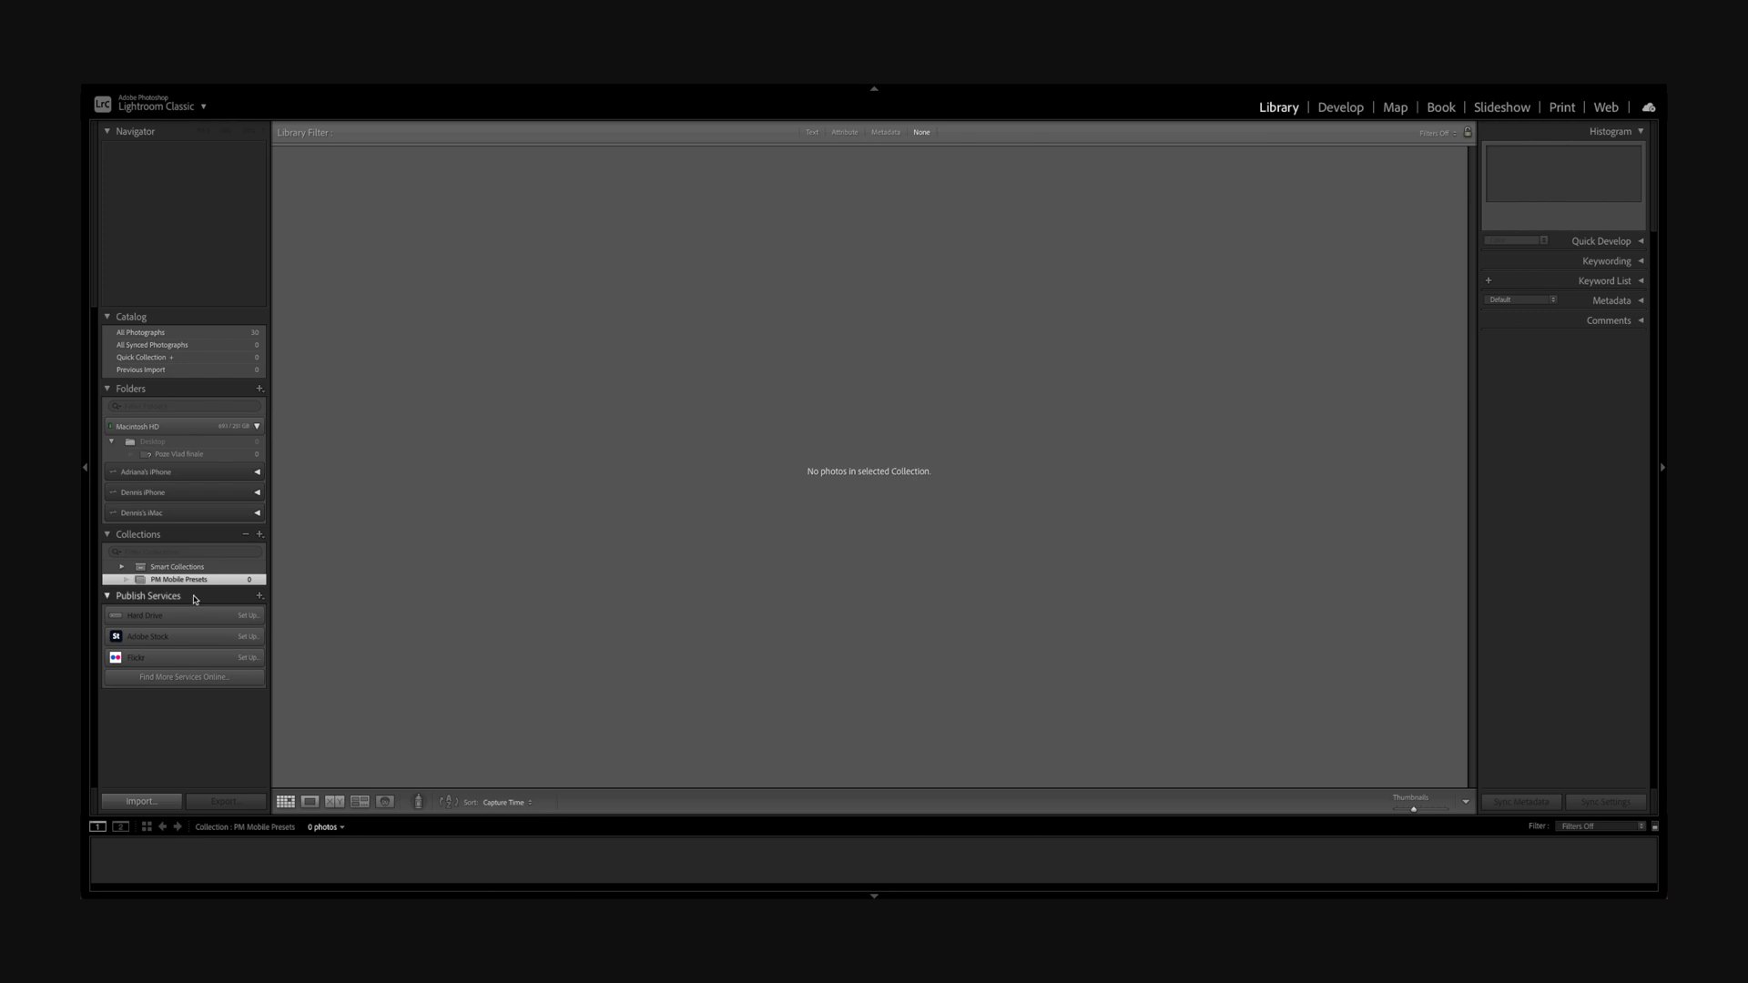
# - In the Import window, navigate Macintosh HD > Users > Desktop and select PM Presets Thumbnails as the source
pyautogui.click(140, 801)
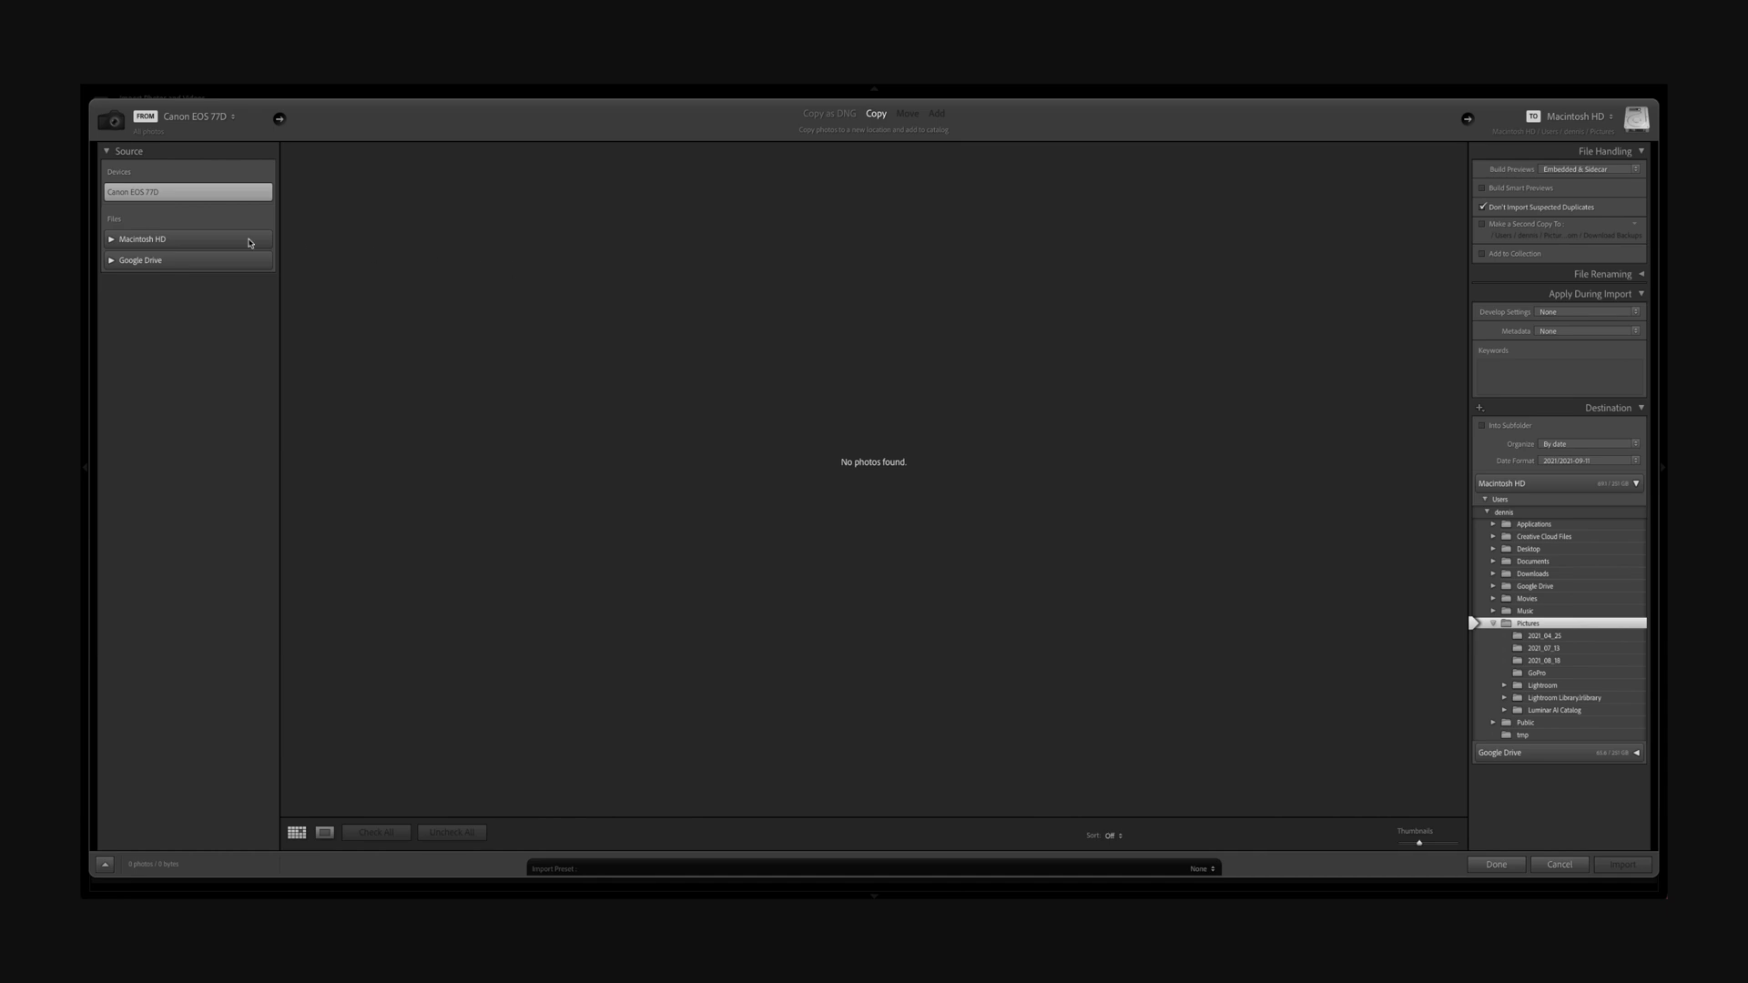
pyautogui.click(111, 239)
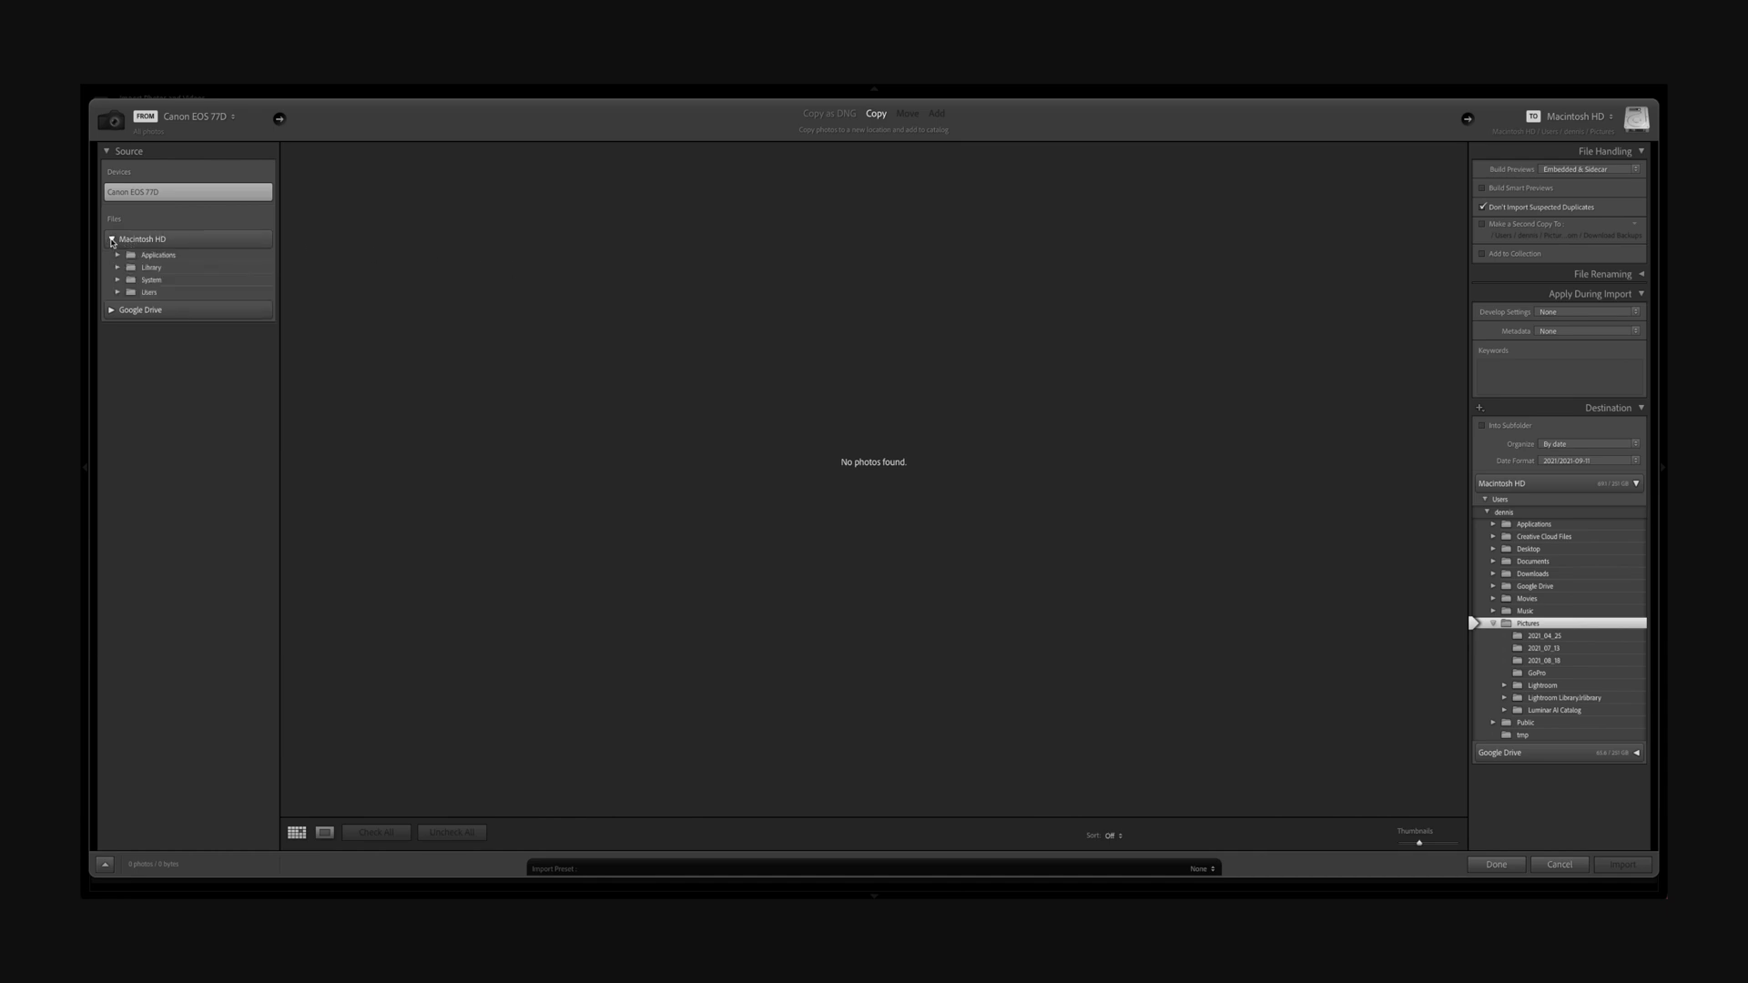
pyautogui.click(118, 280)
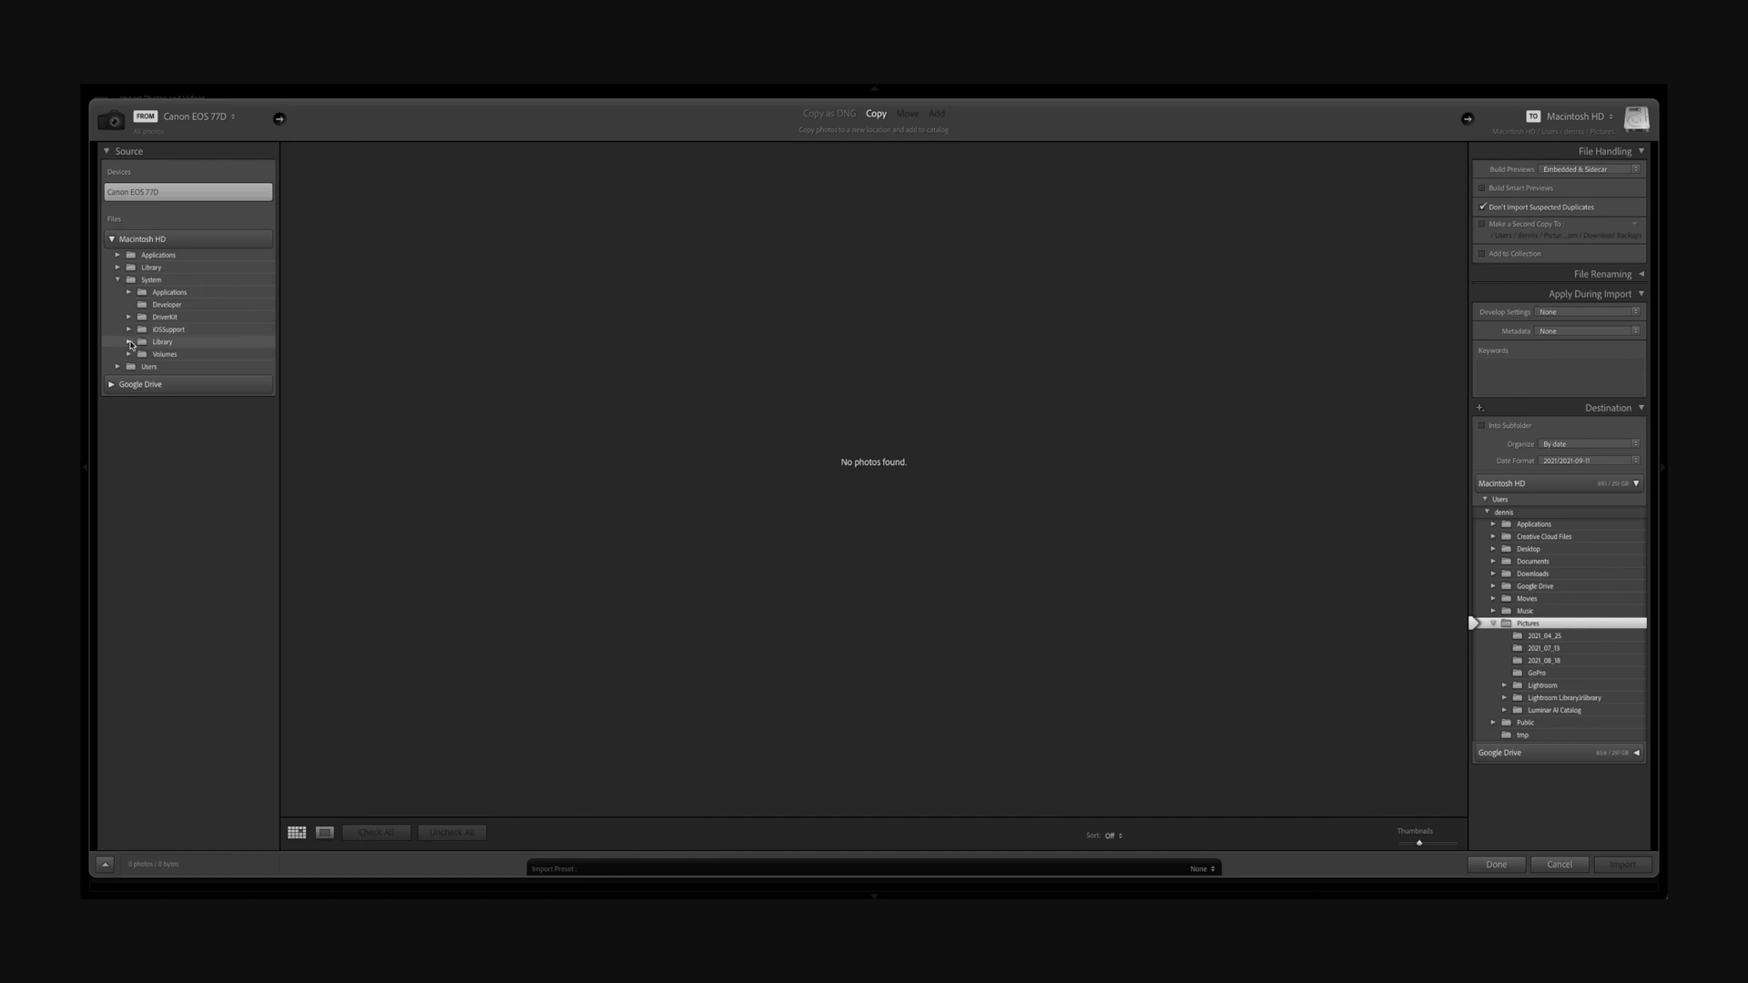
pyautogui.click(118, 366)
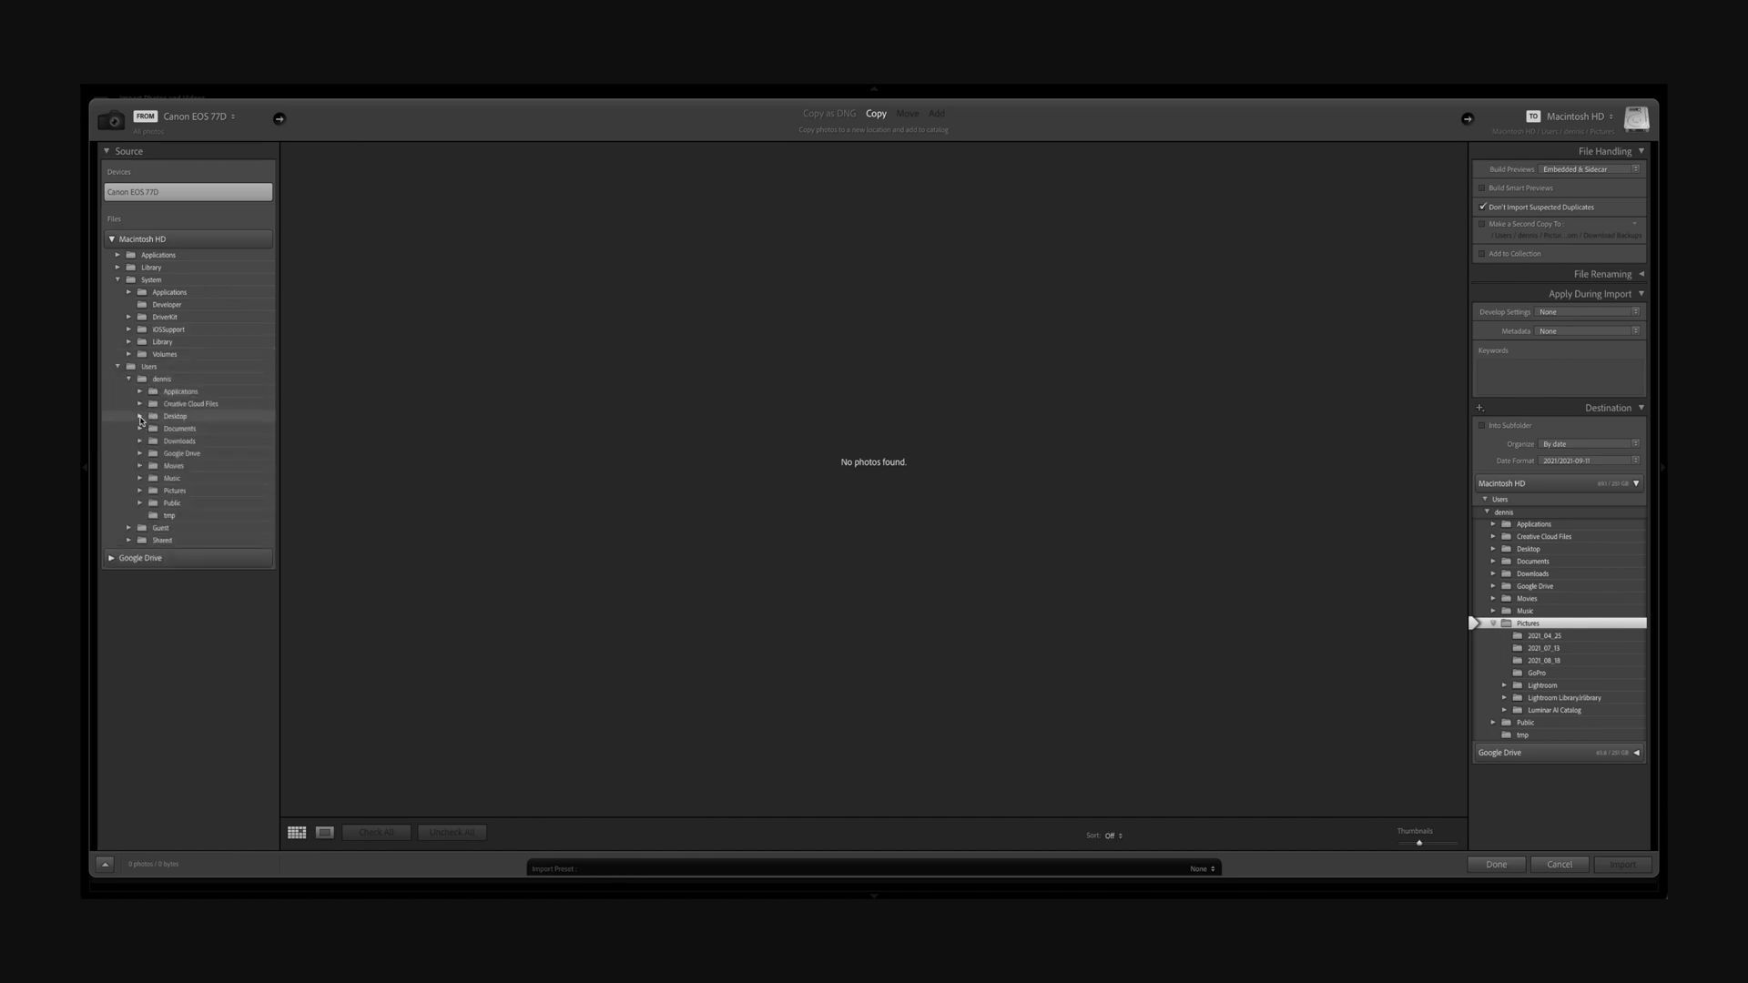
pyautogui.click(141, 415)
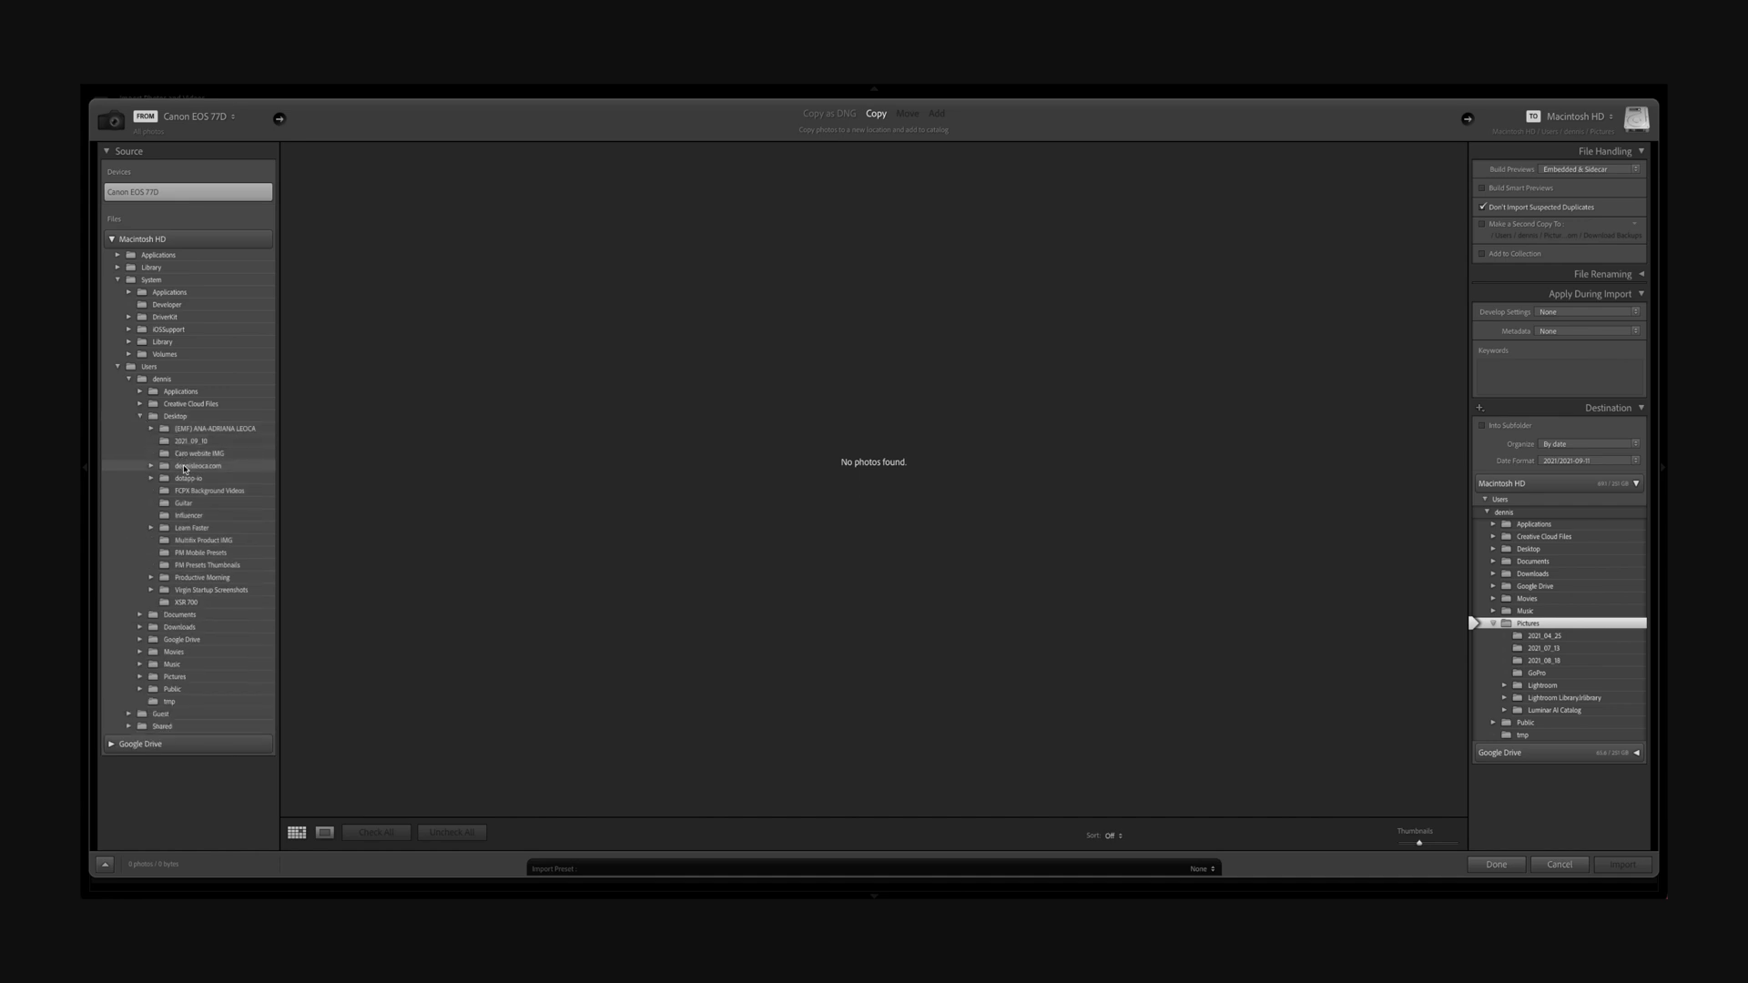
pyautogui.click(201, 565)
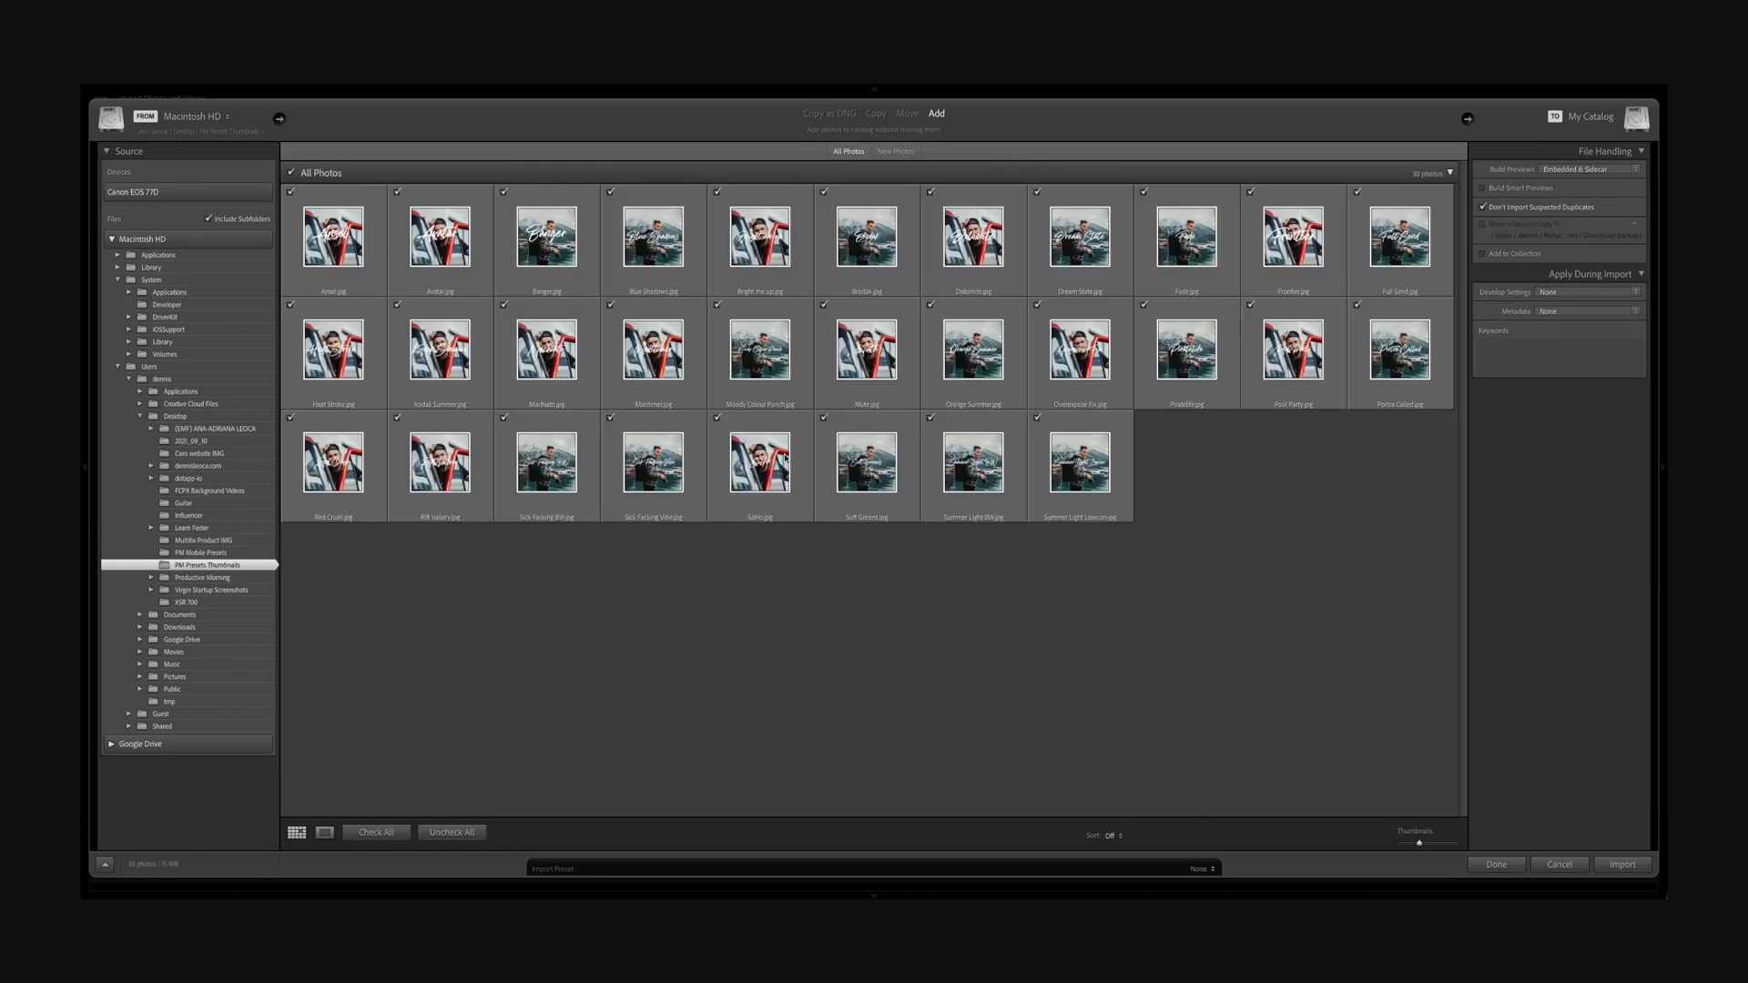
pyautogui.moveTo(1175, 410)
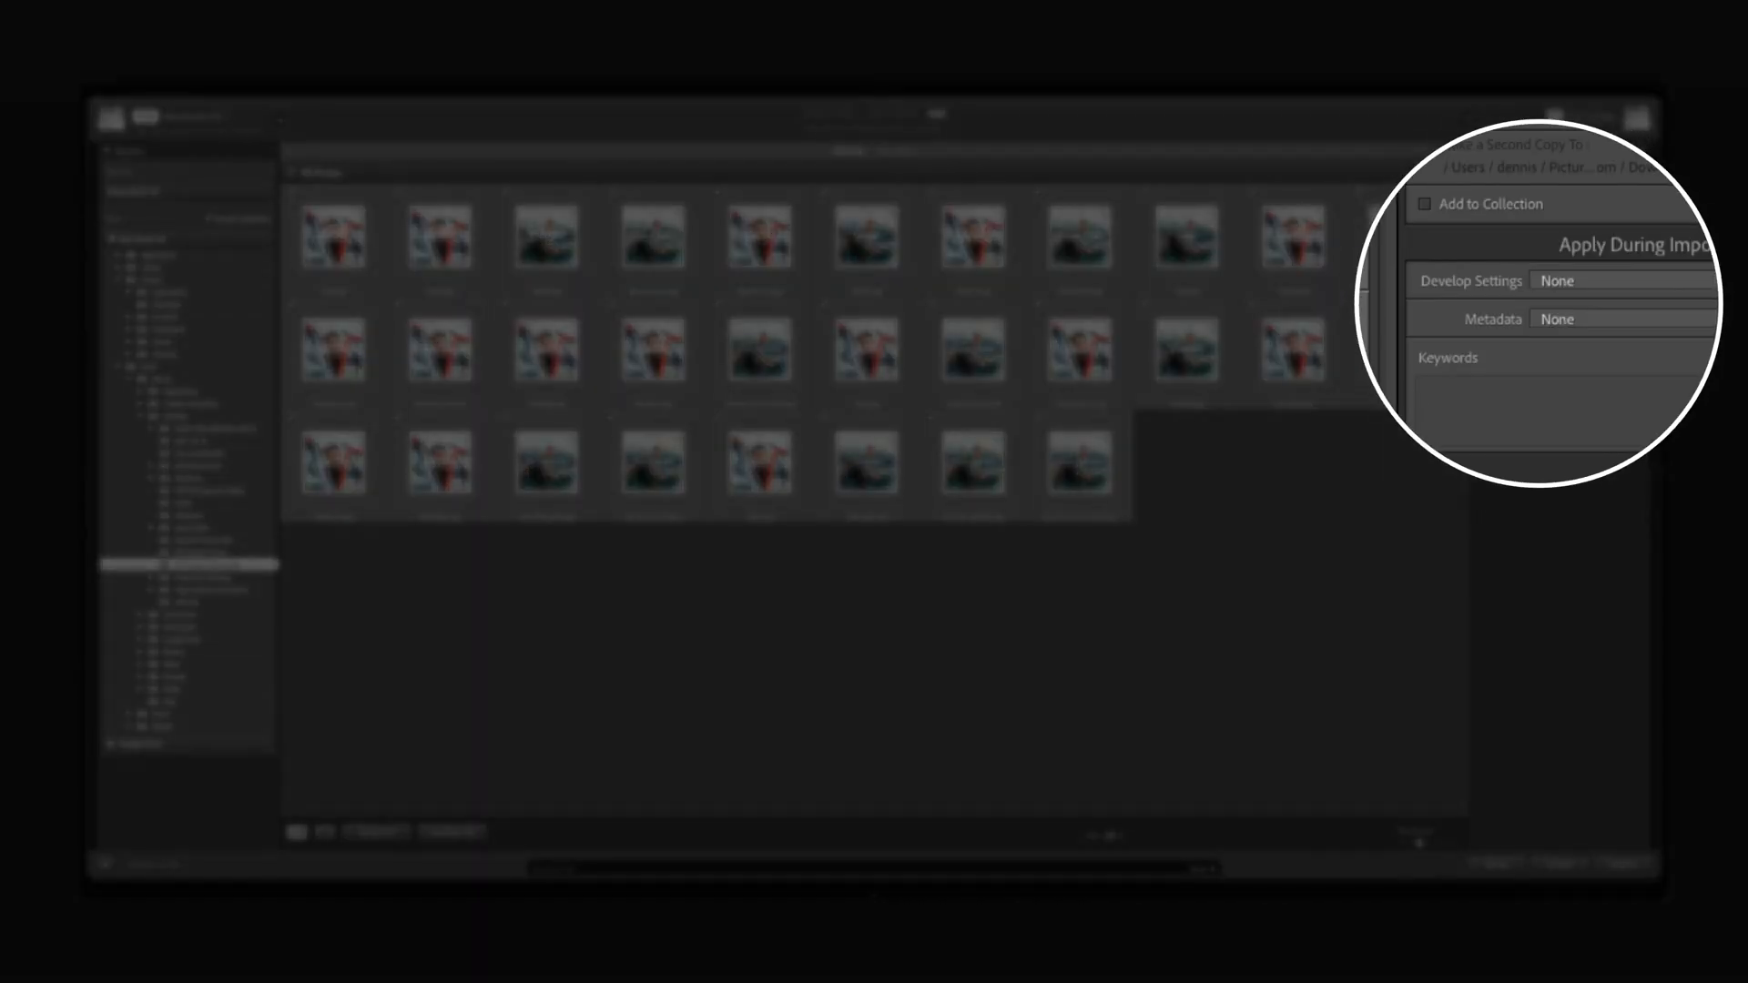
# - Enable Add to Collection and target the PM Mobile Presets collection for the import
pyautogui.click(1424, 203)
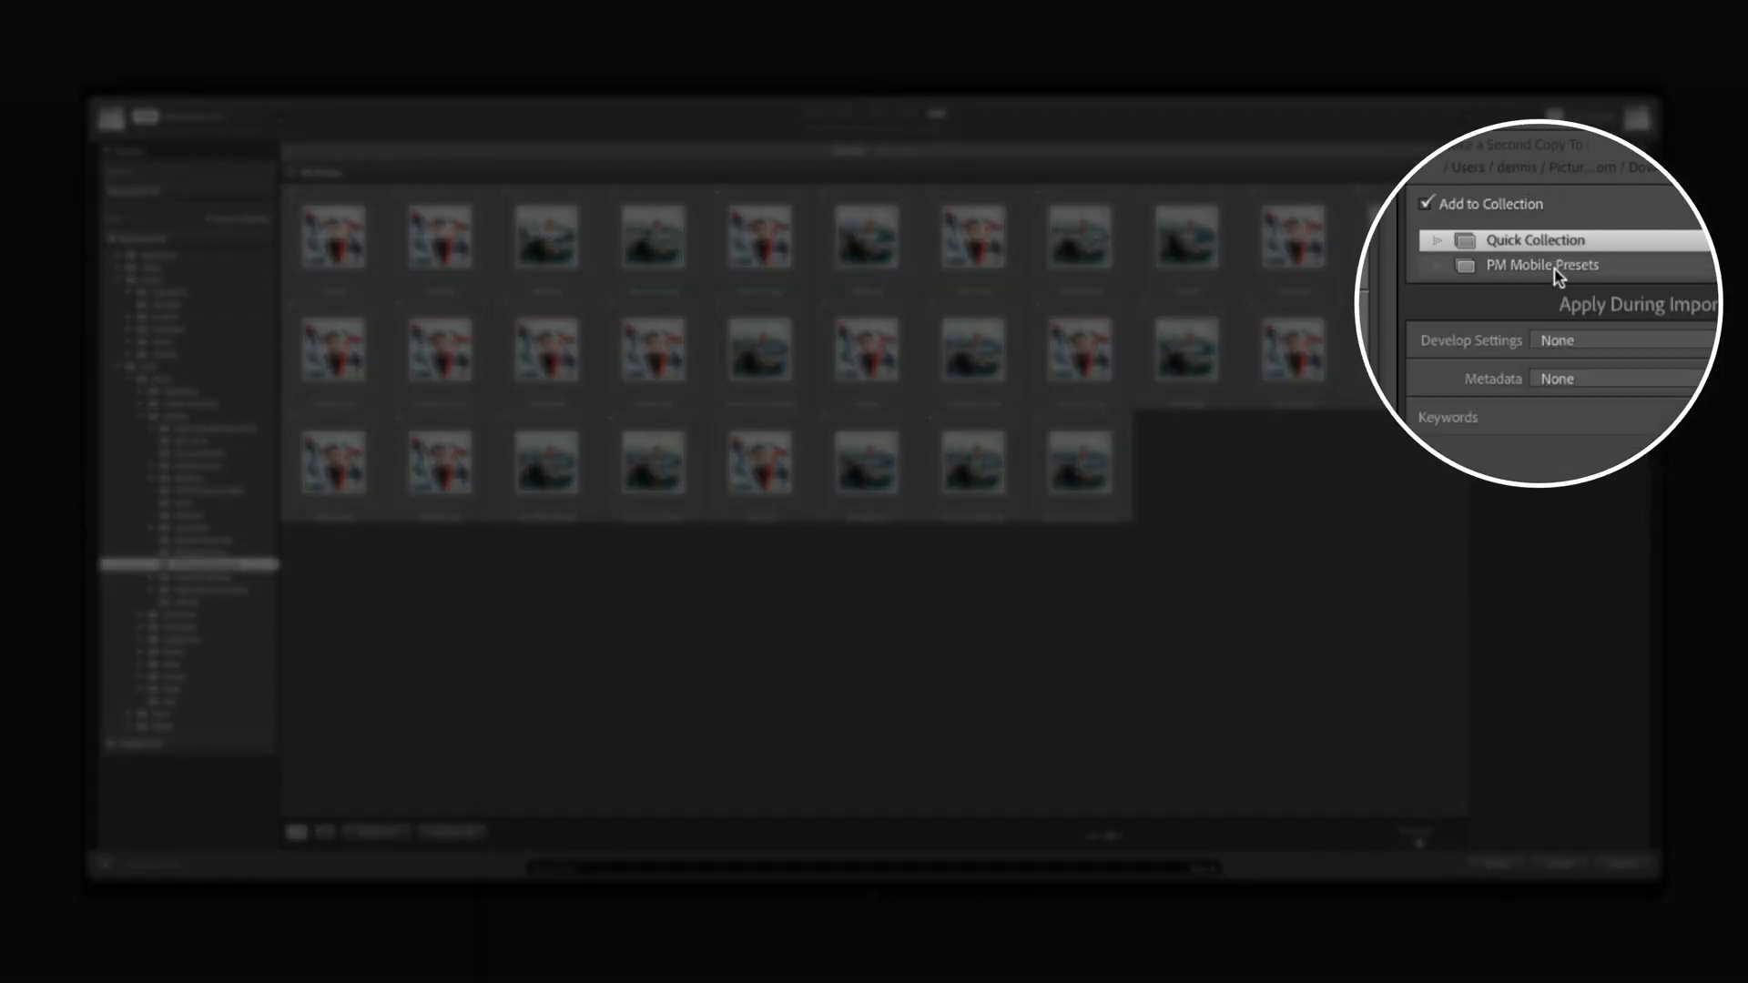
pyautogui.click(1540, 266)
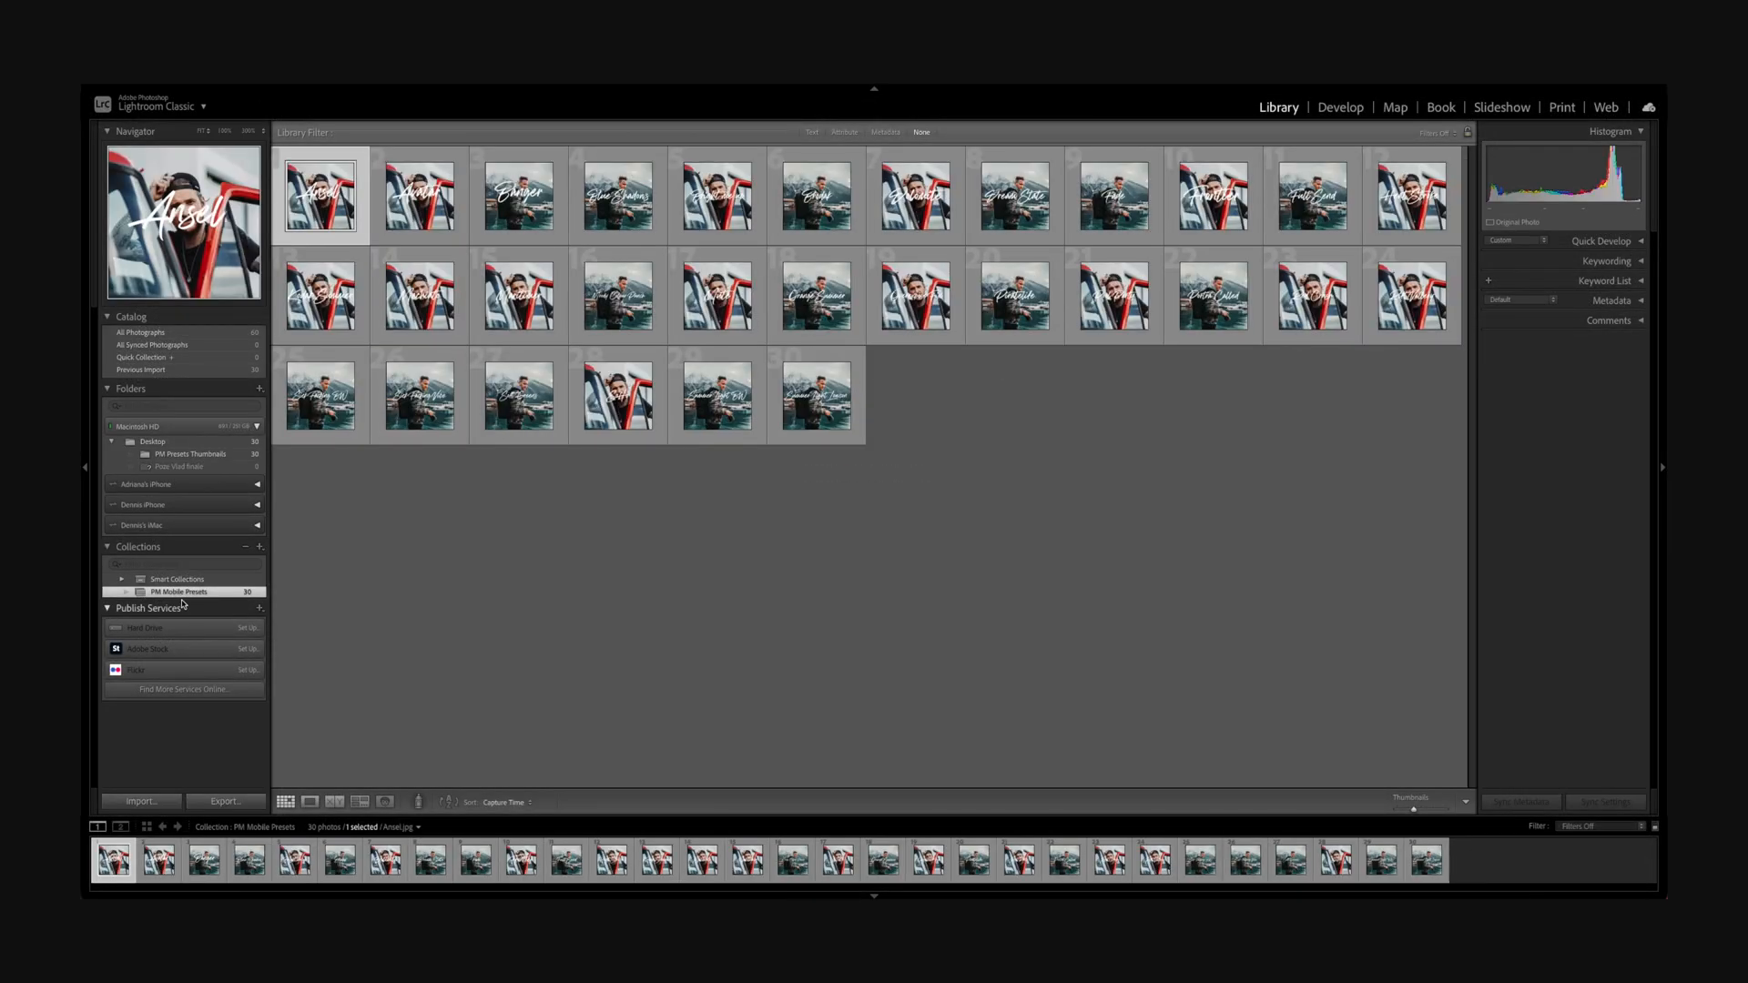
pyautogui.moveTo(996, 426)
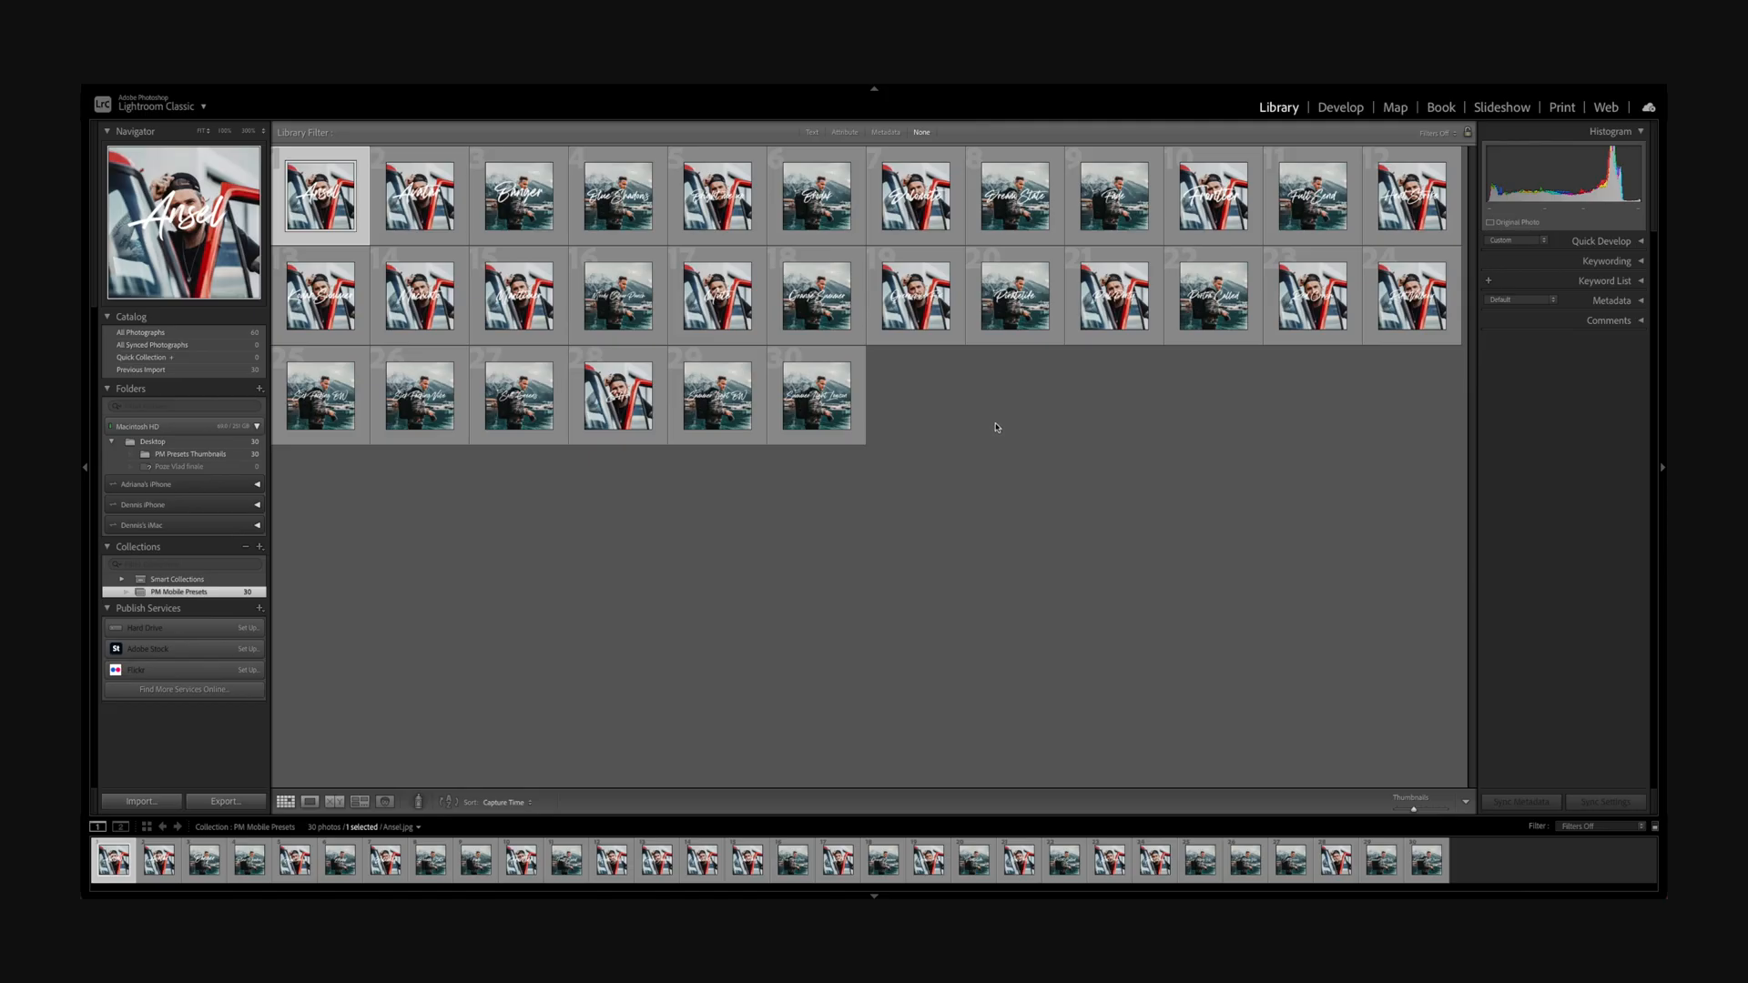
# - Switch to the Develop module with the Ansel thumbnail selected
pyautogui.click(1340, 108)
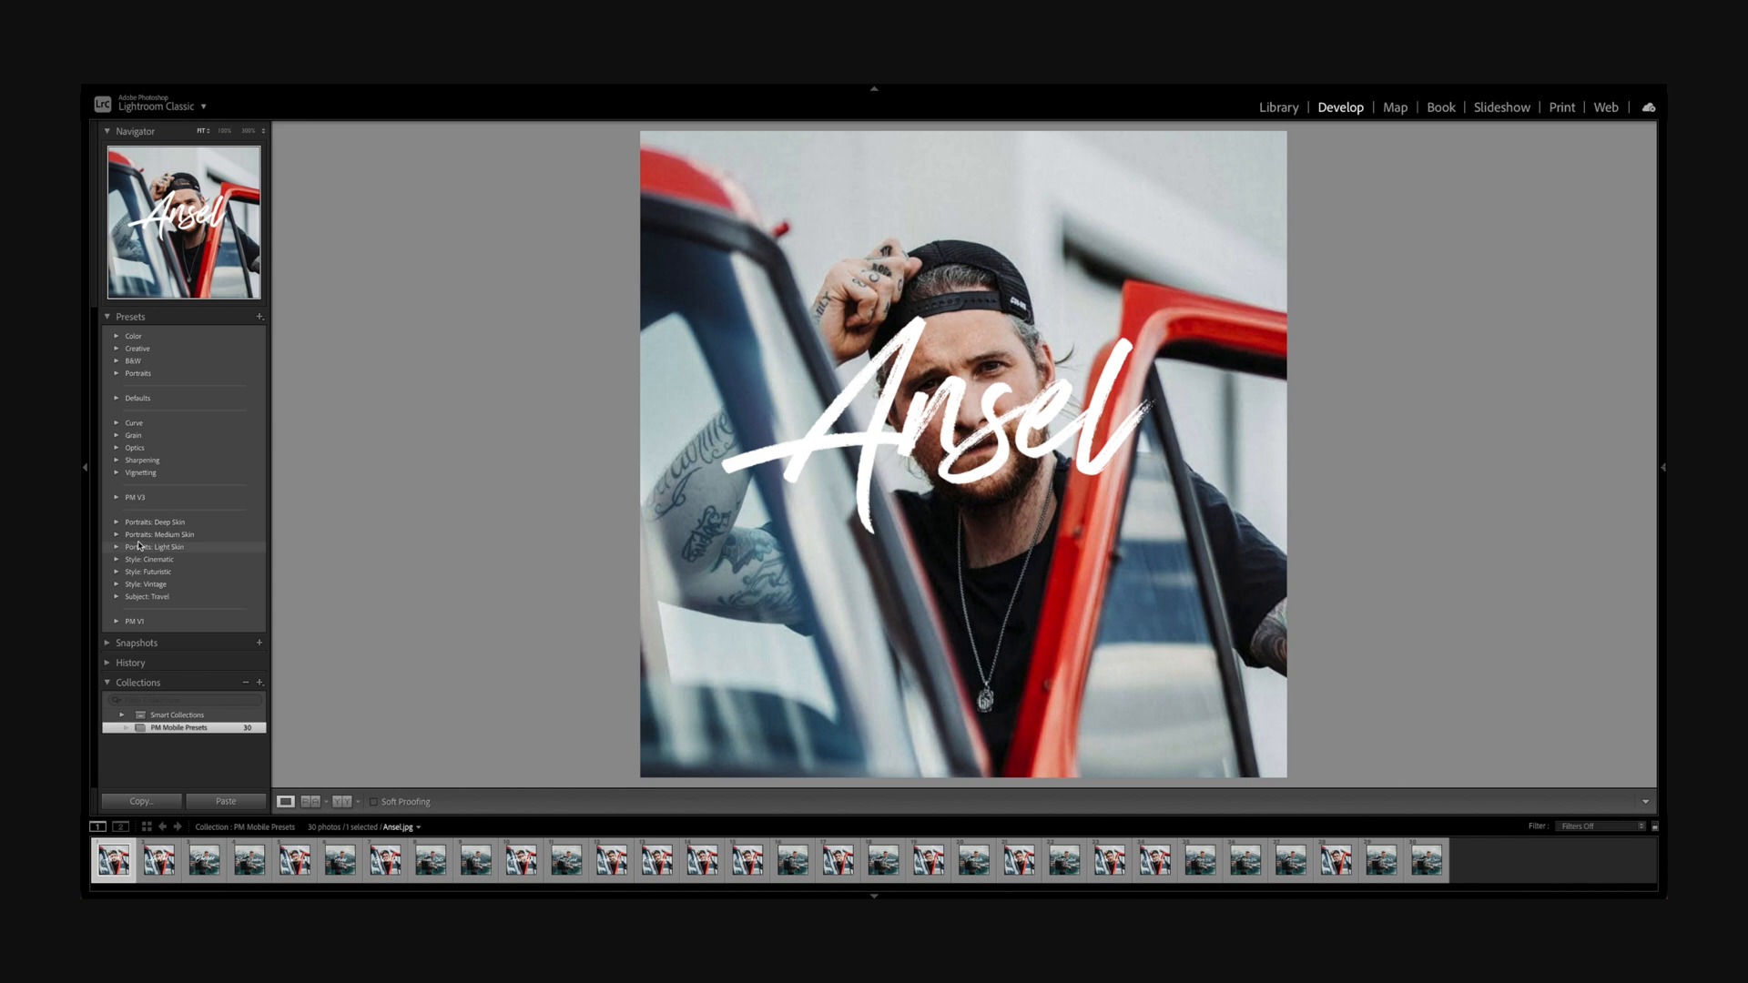
pyautogui.moveTo(140, 535)
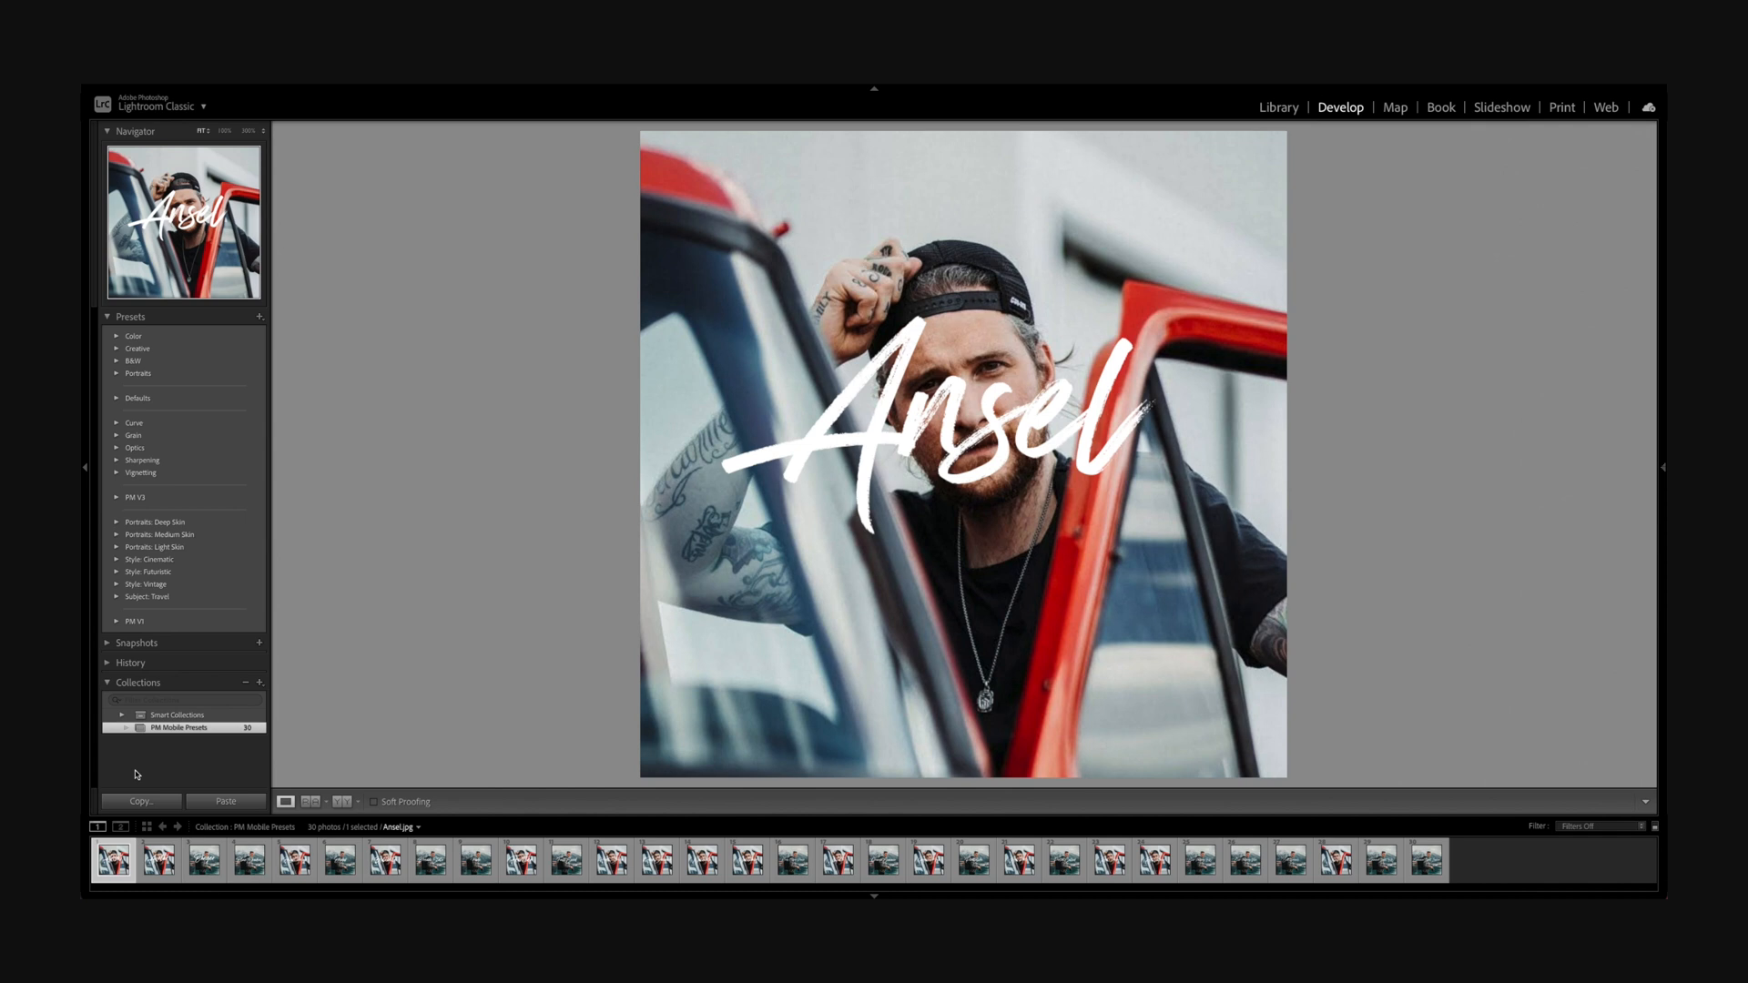
# - From the PM V1 group, apply the Ansel preset to the Ansel photo and the Avatar preset to the Avatar photo
pyautogui.click(118, 621)
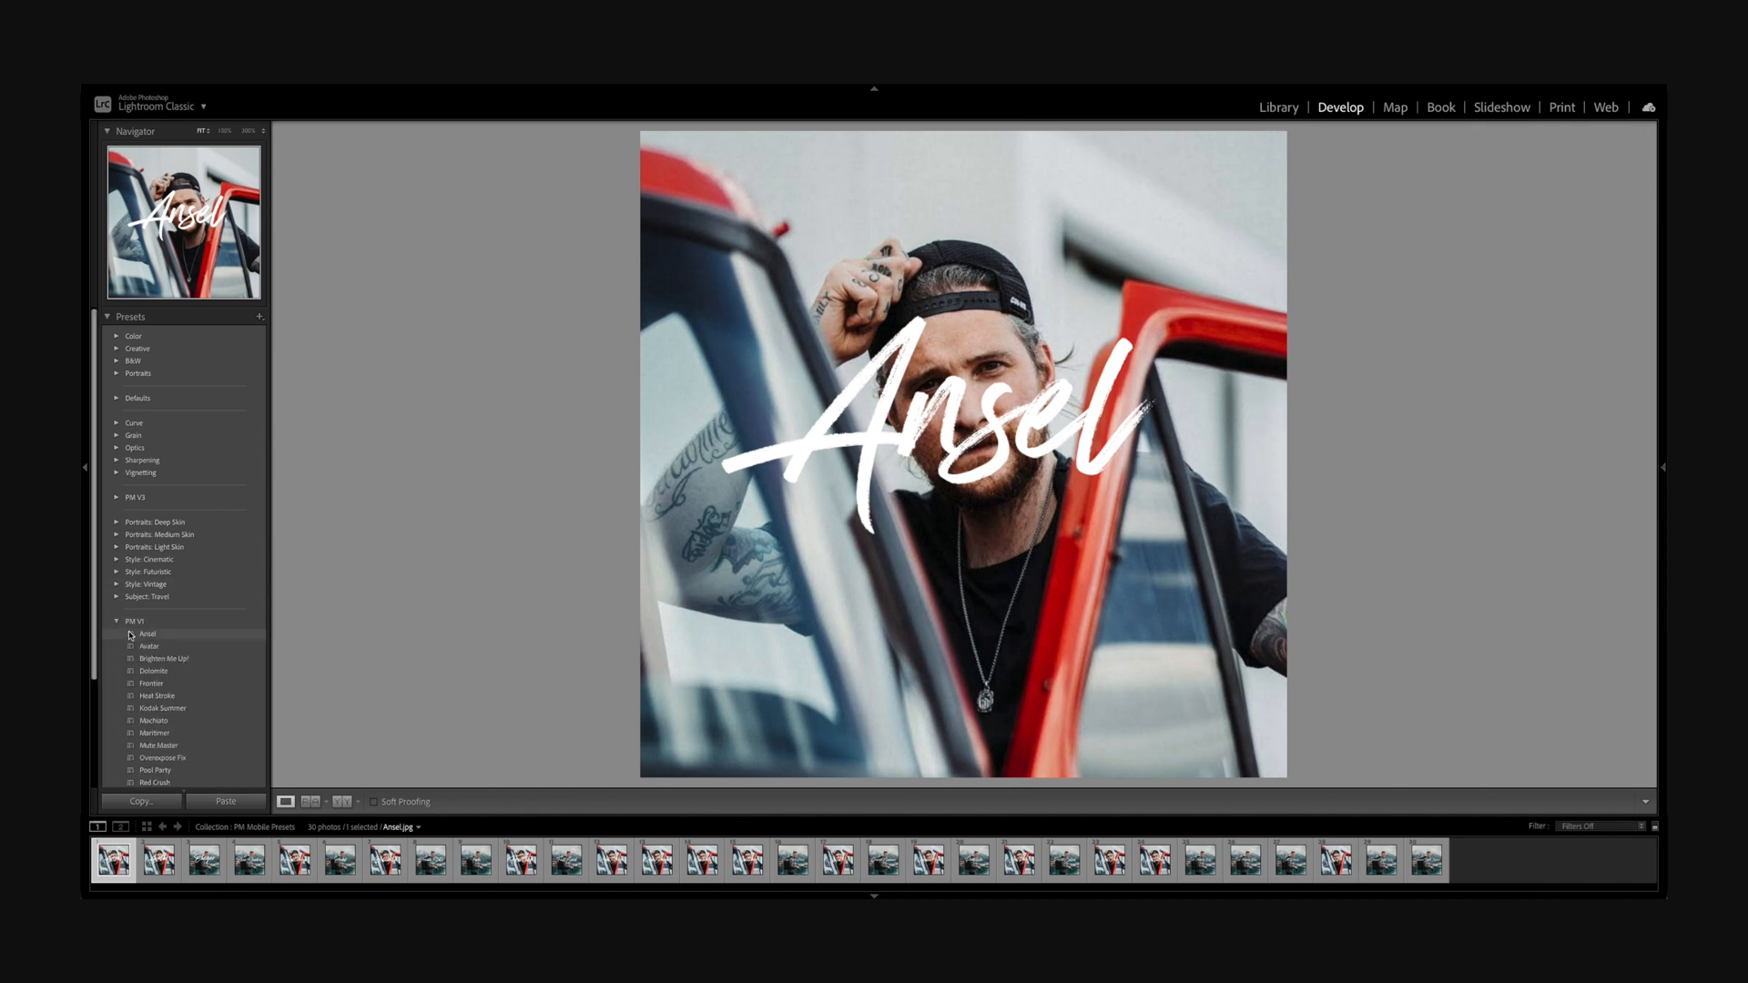
pyautogui.click(148, 633)
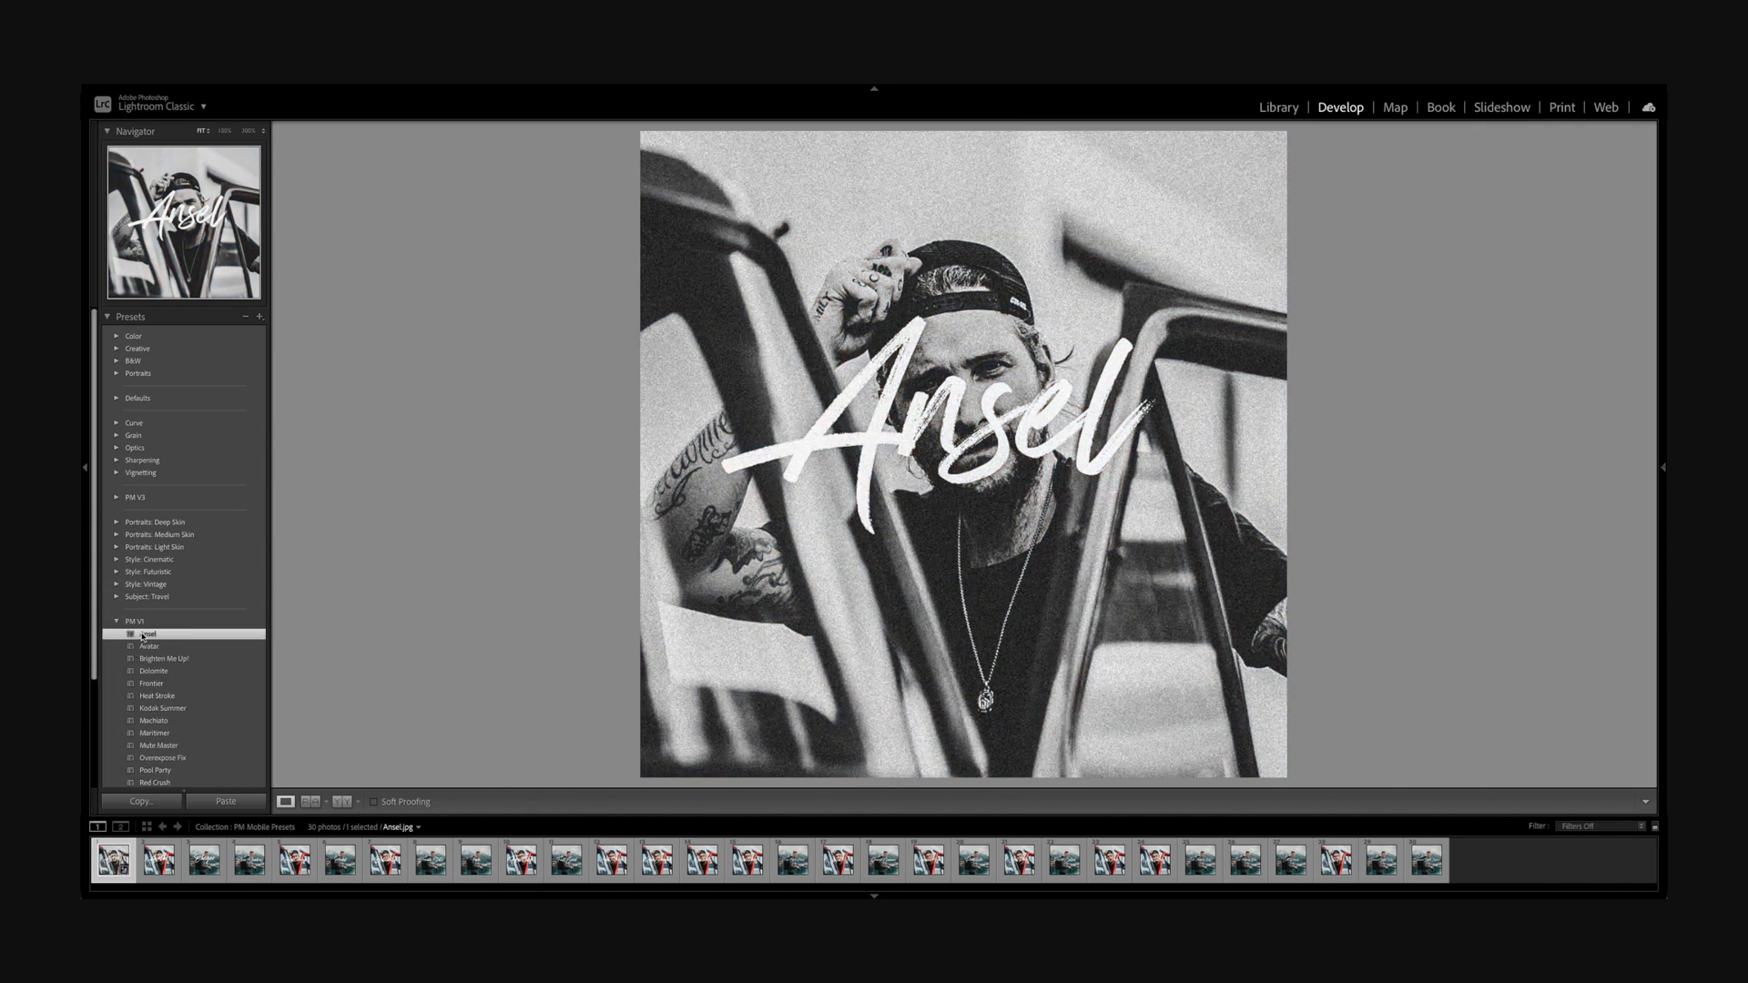
pyautogui.click(157, 858)
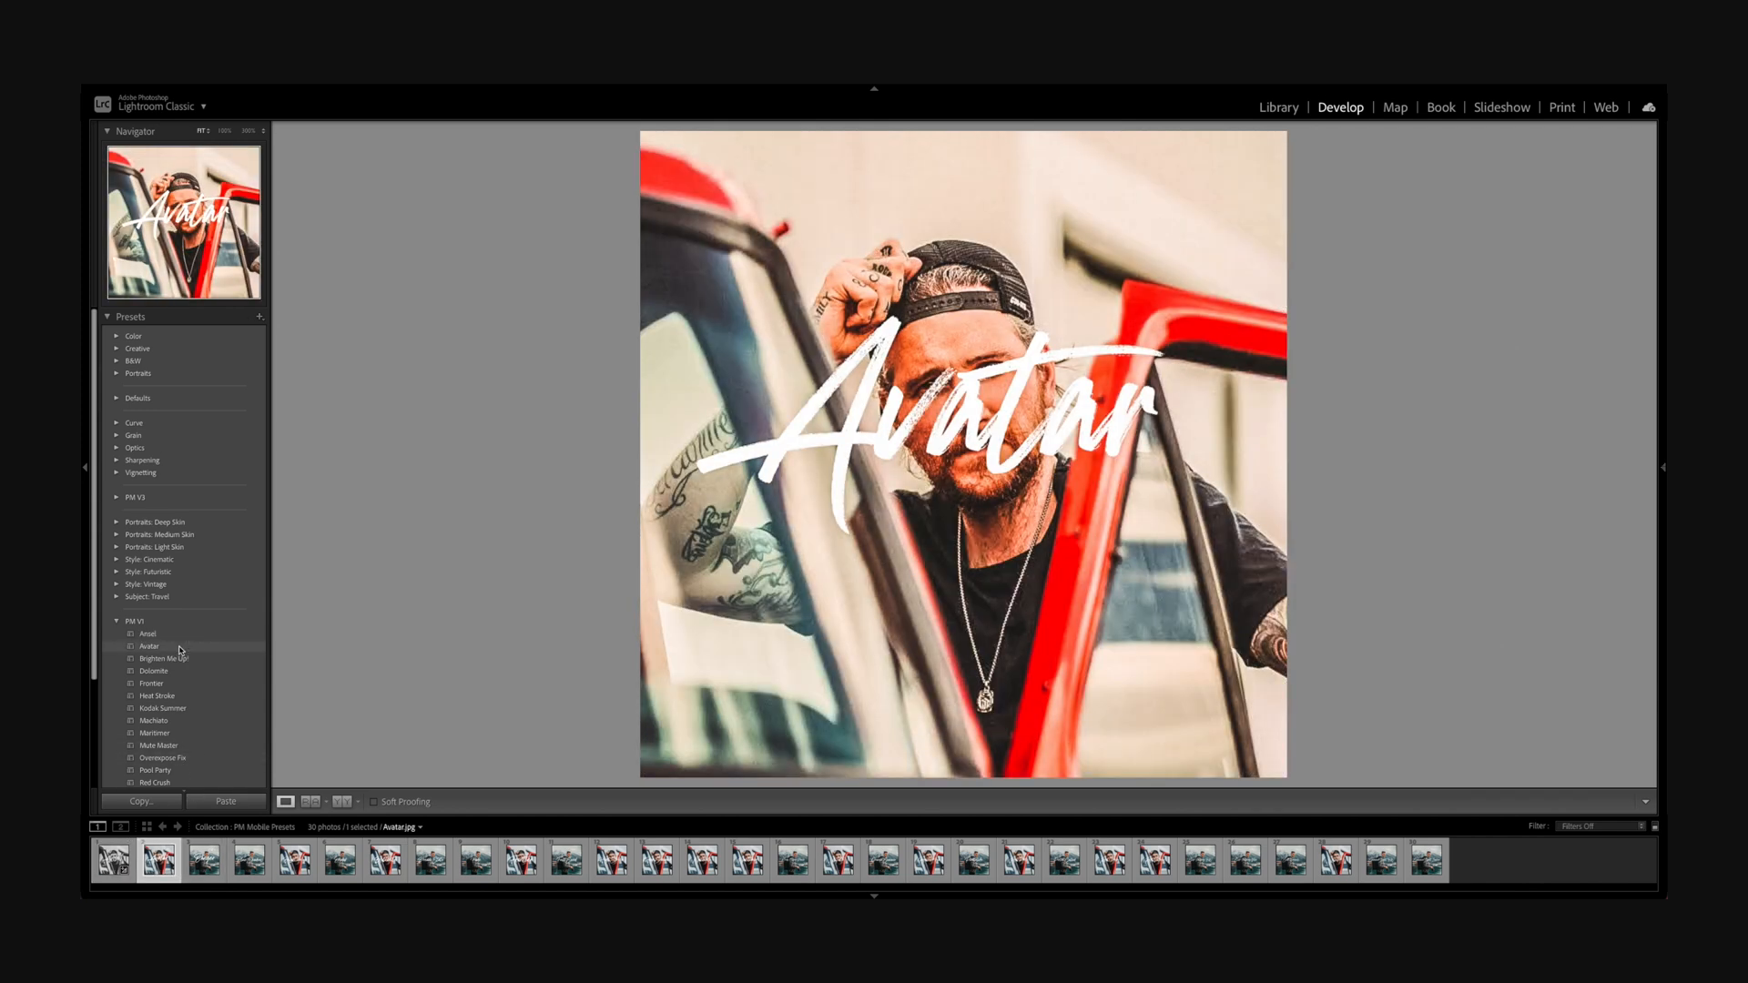
pyautogui.click(148, 647)
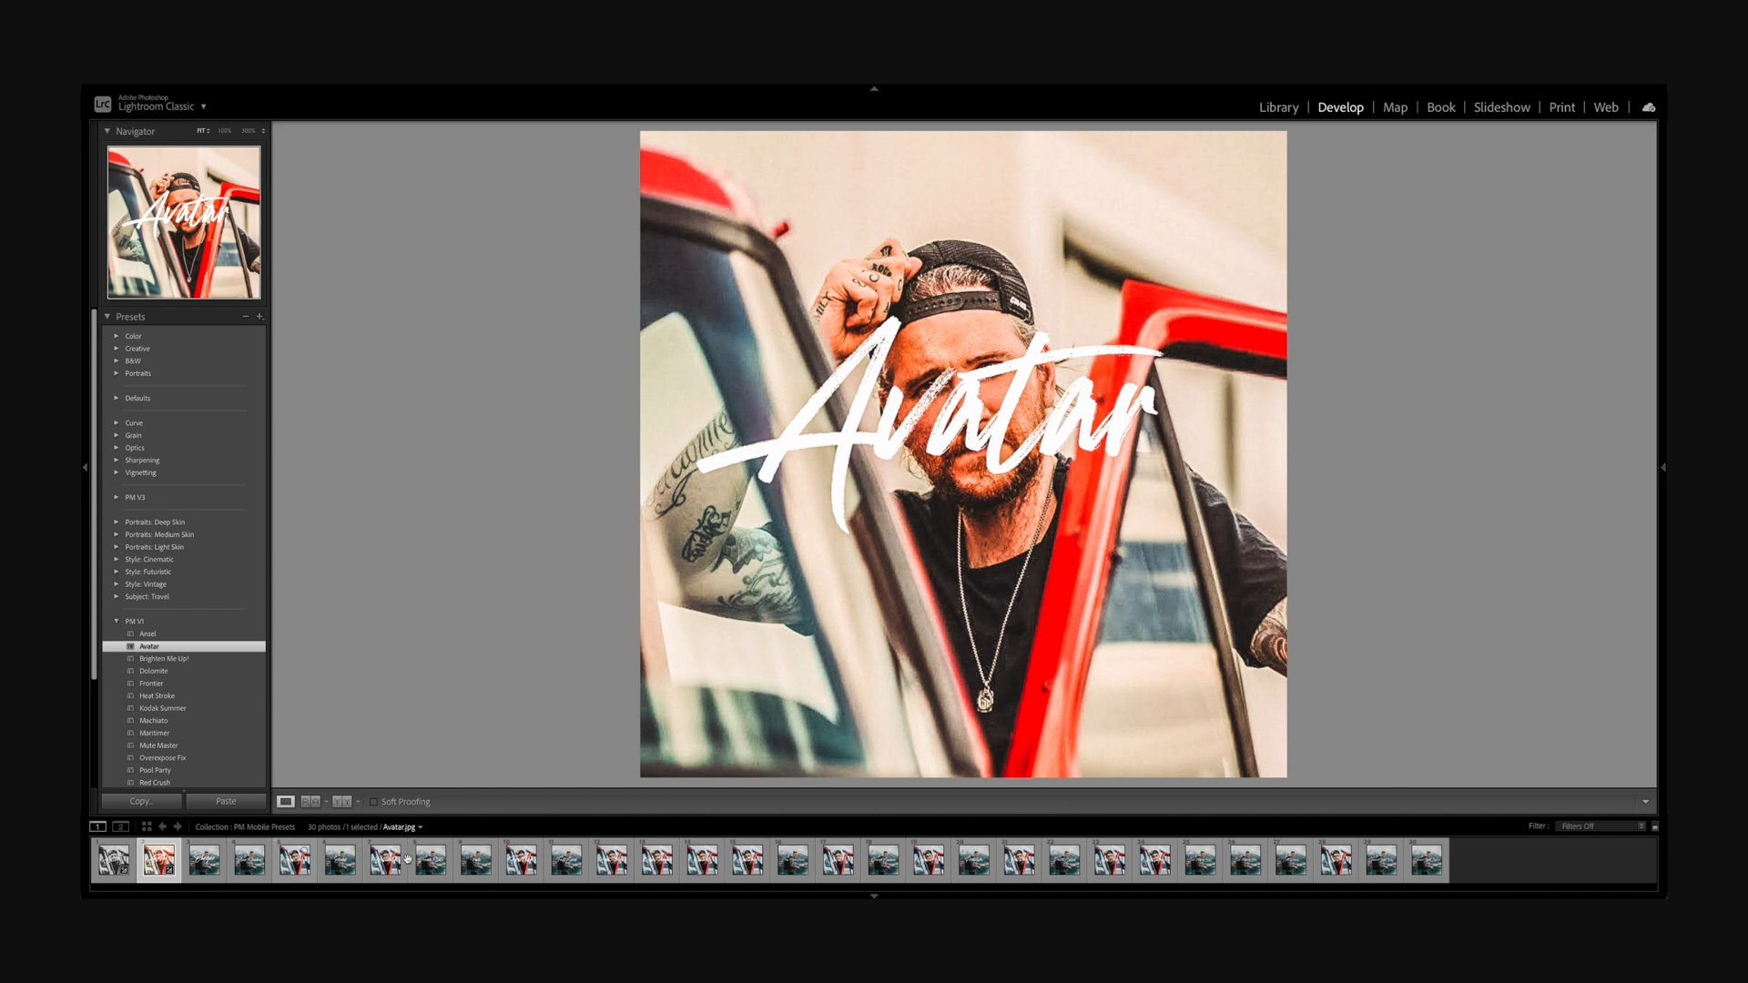
pyautogui.moveTo(481, 772)
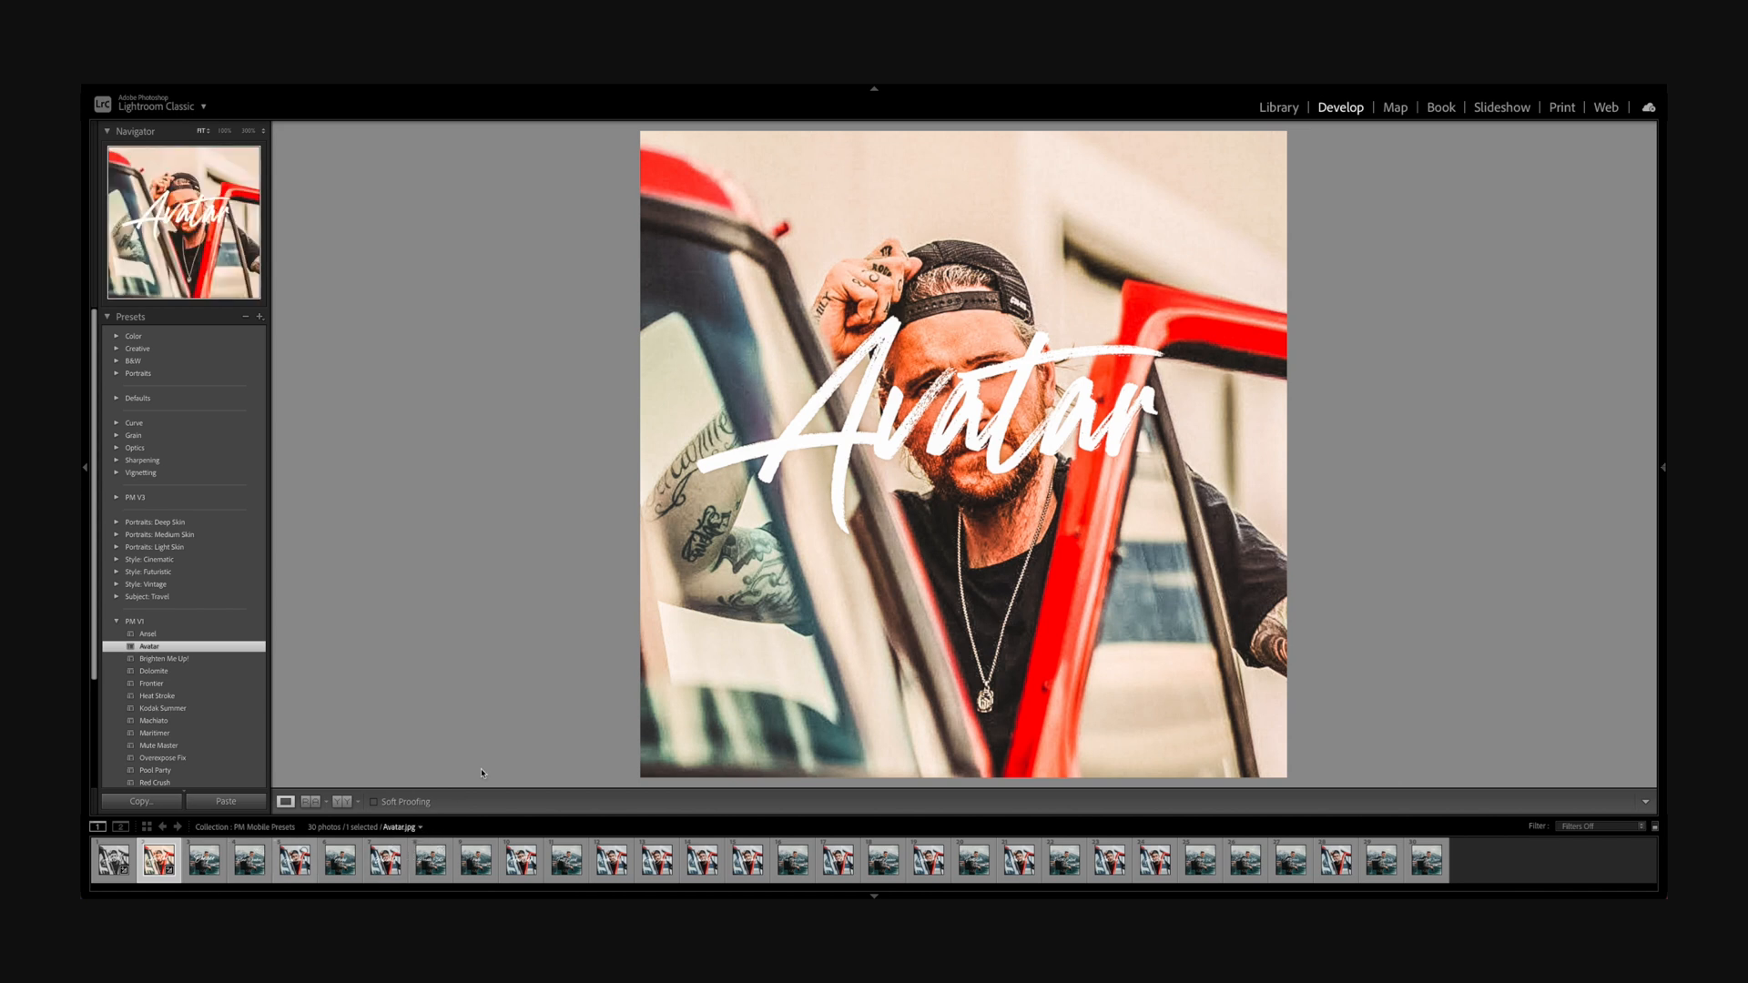
pyautogui.moveTo(494, 696)
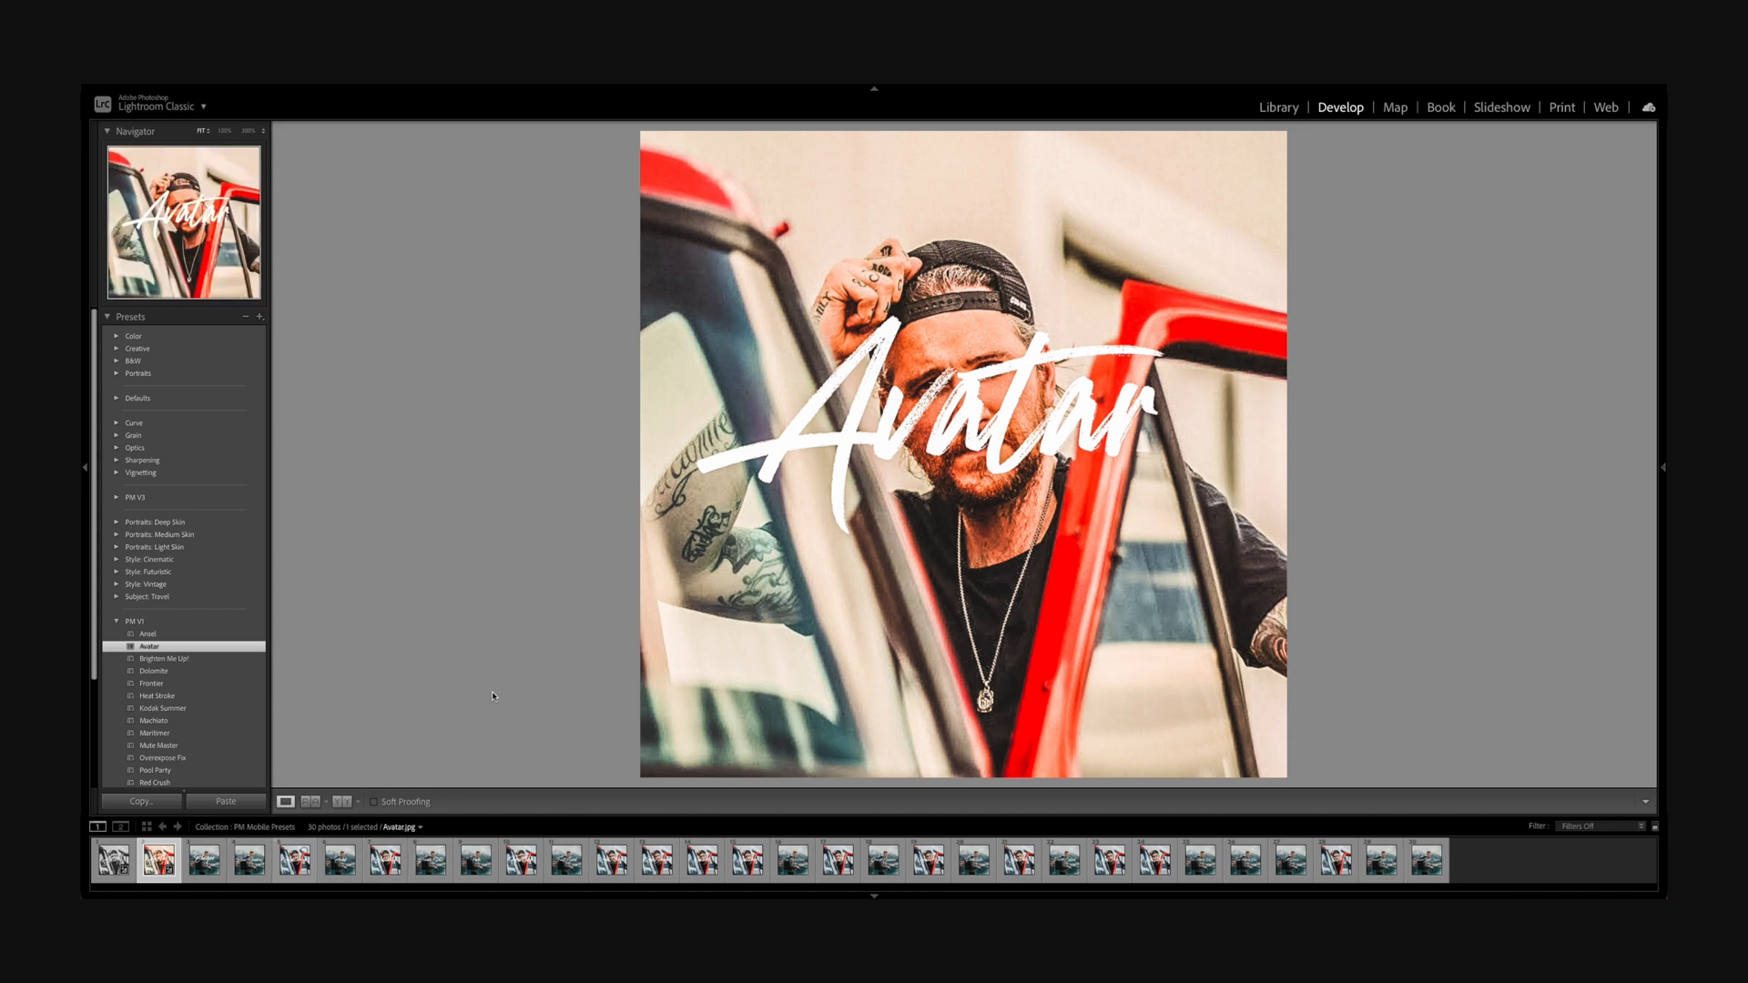
pyautogui.click(147, 634)
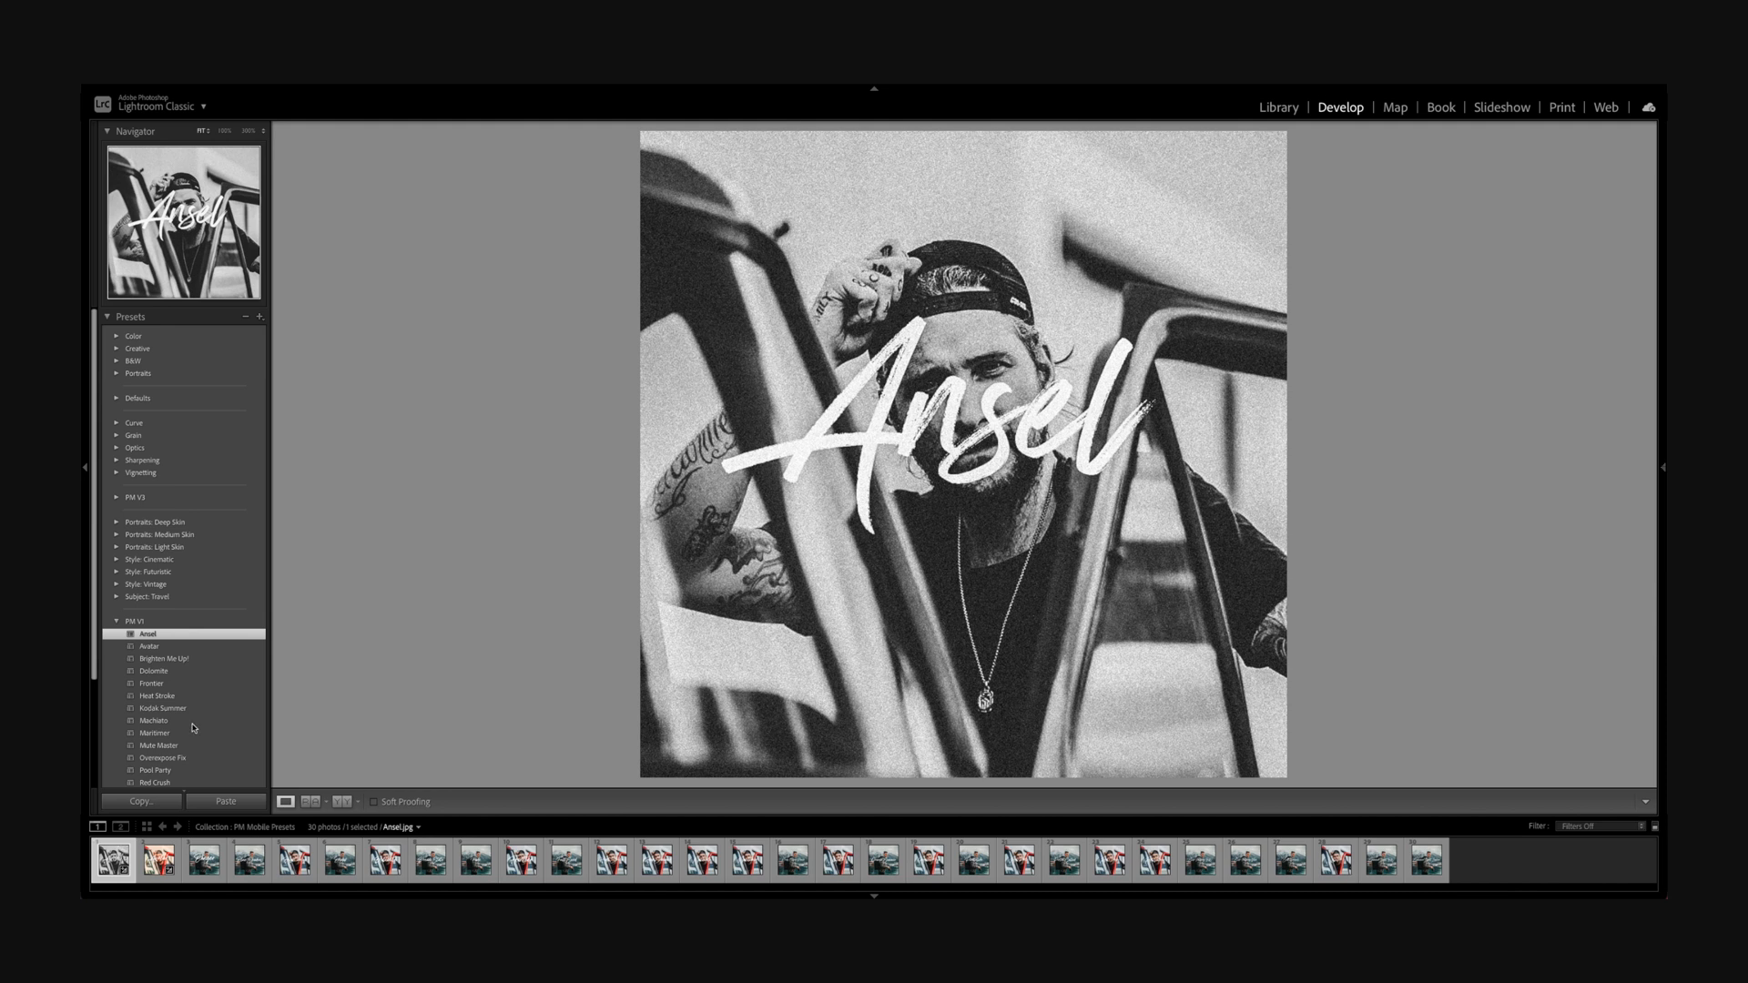
# - Start an export of the preset photos using File > Export with Preset > Export to DNG
pyautogui.click(140, 96)
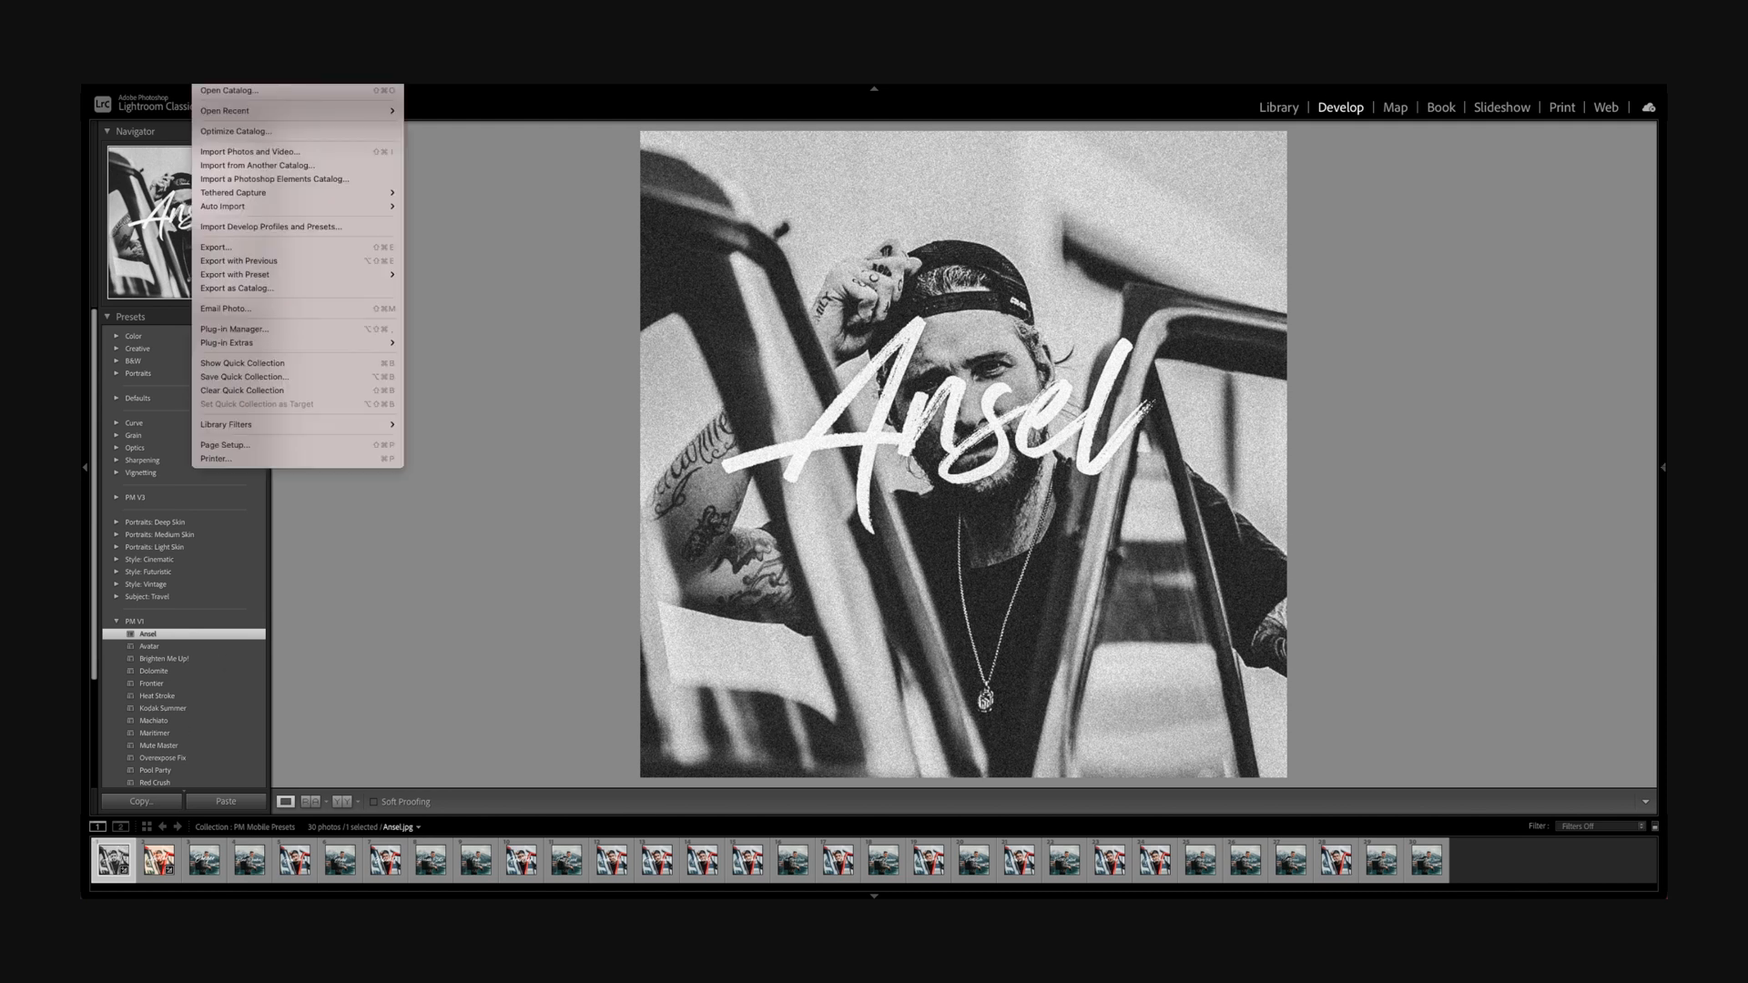
pyautogui.moveTo(269, 227)
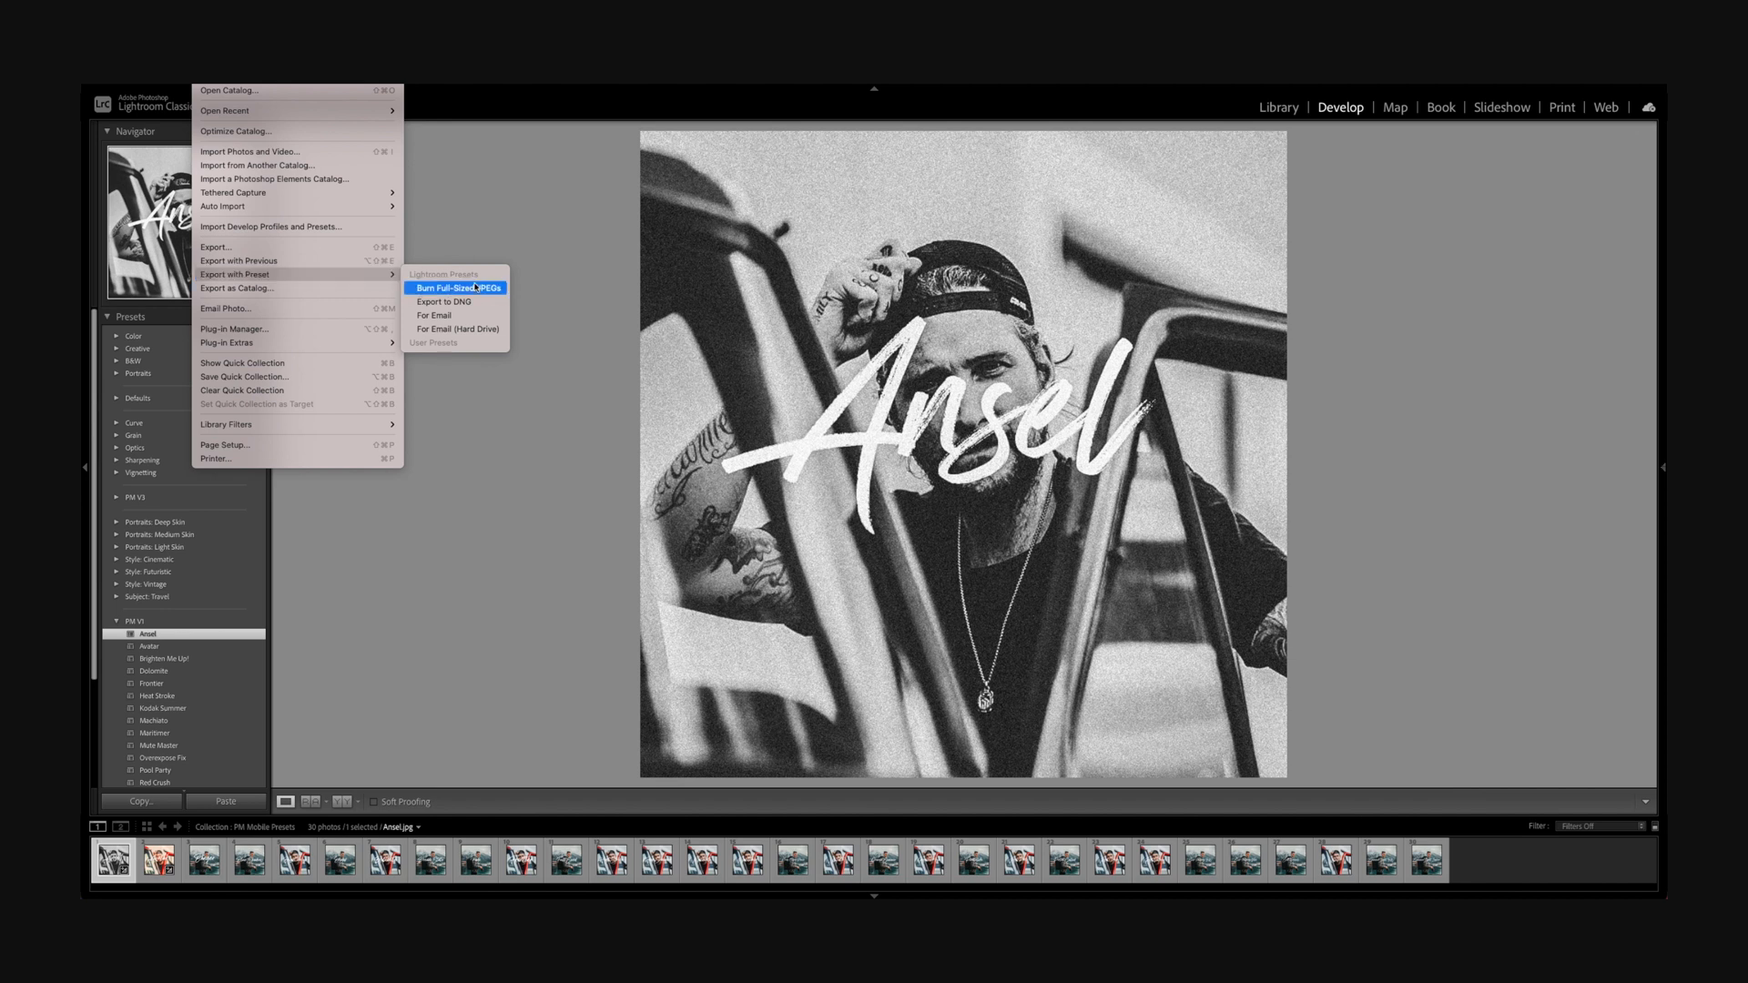
pyautogui.moveTo(457, 302)
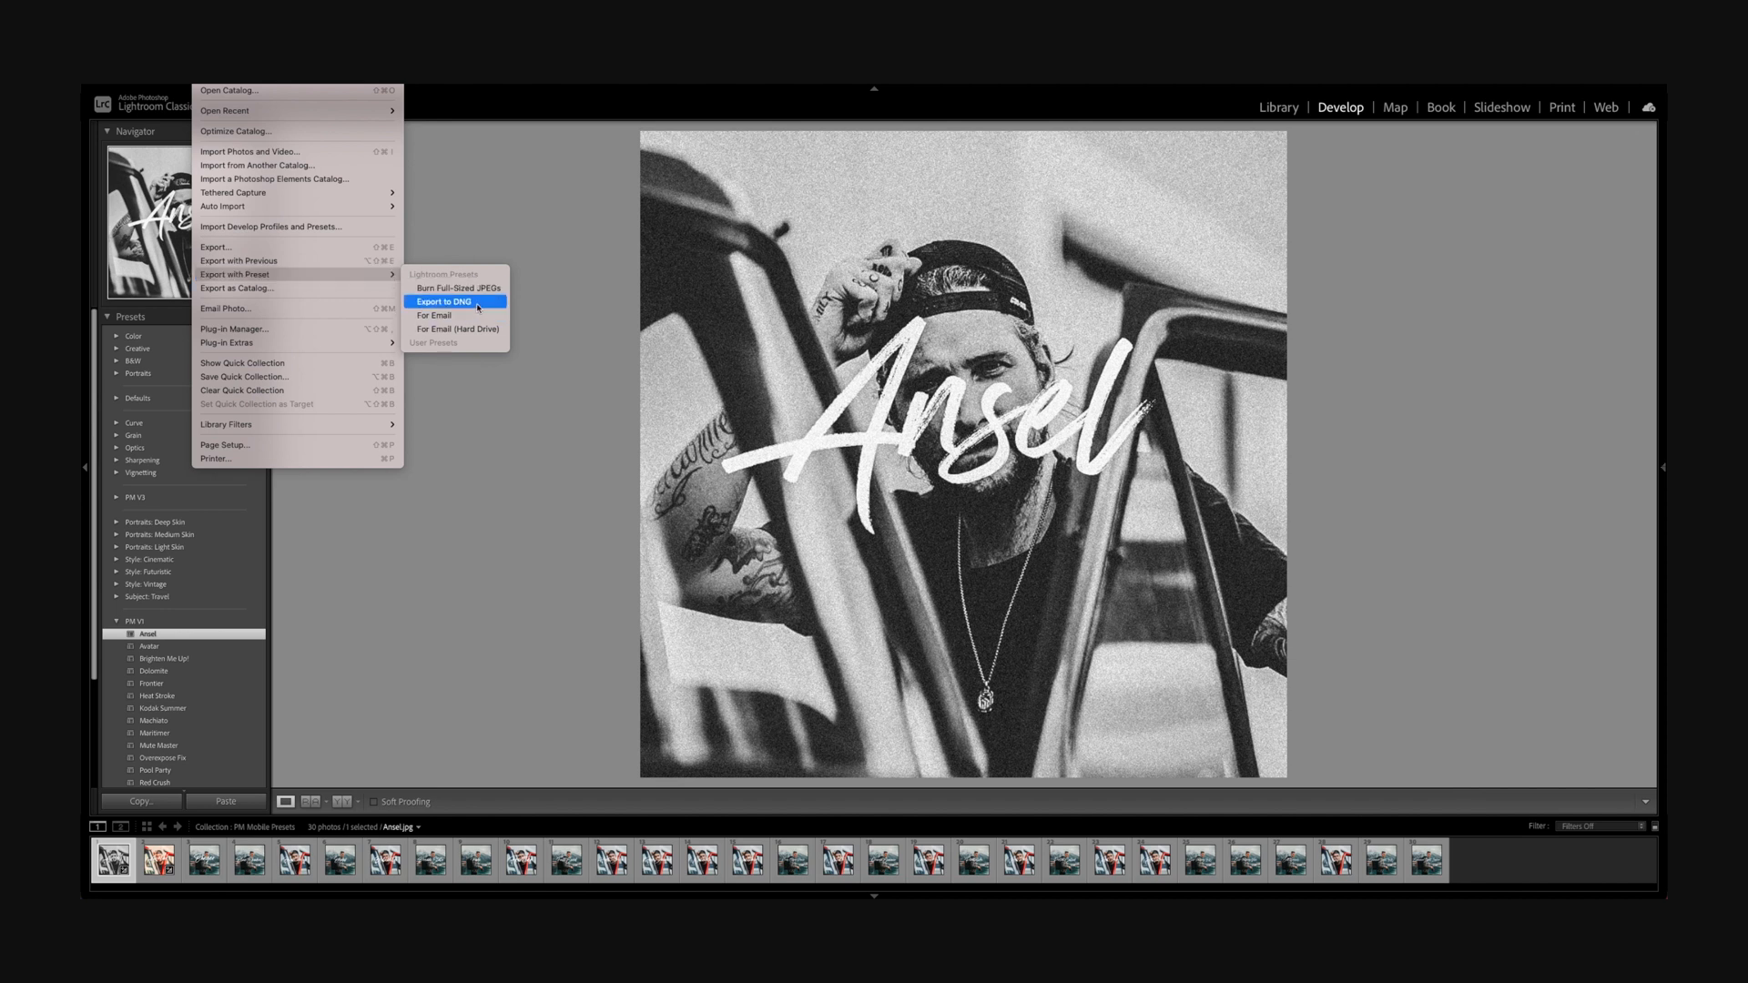
pyautogui.click(442, 303)
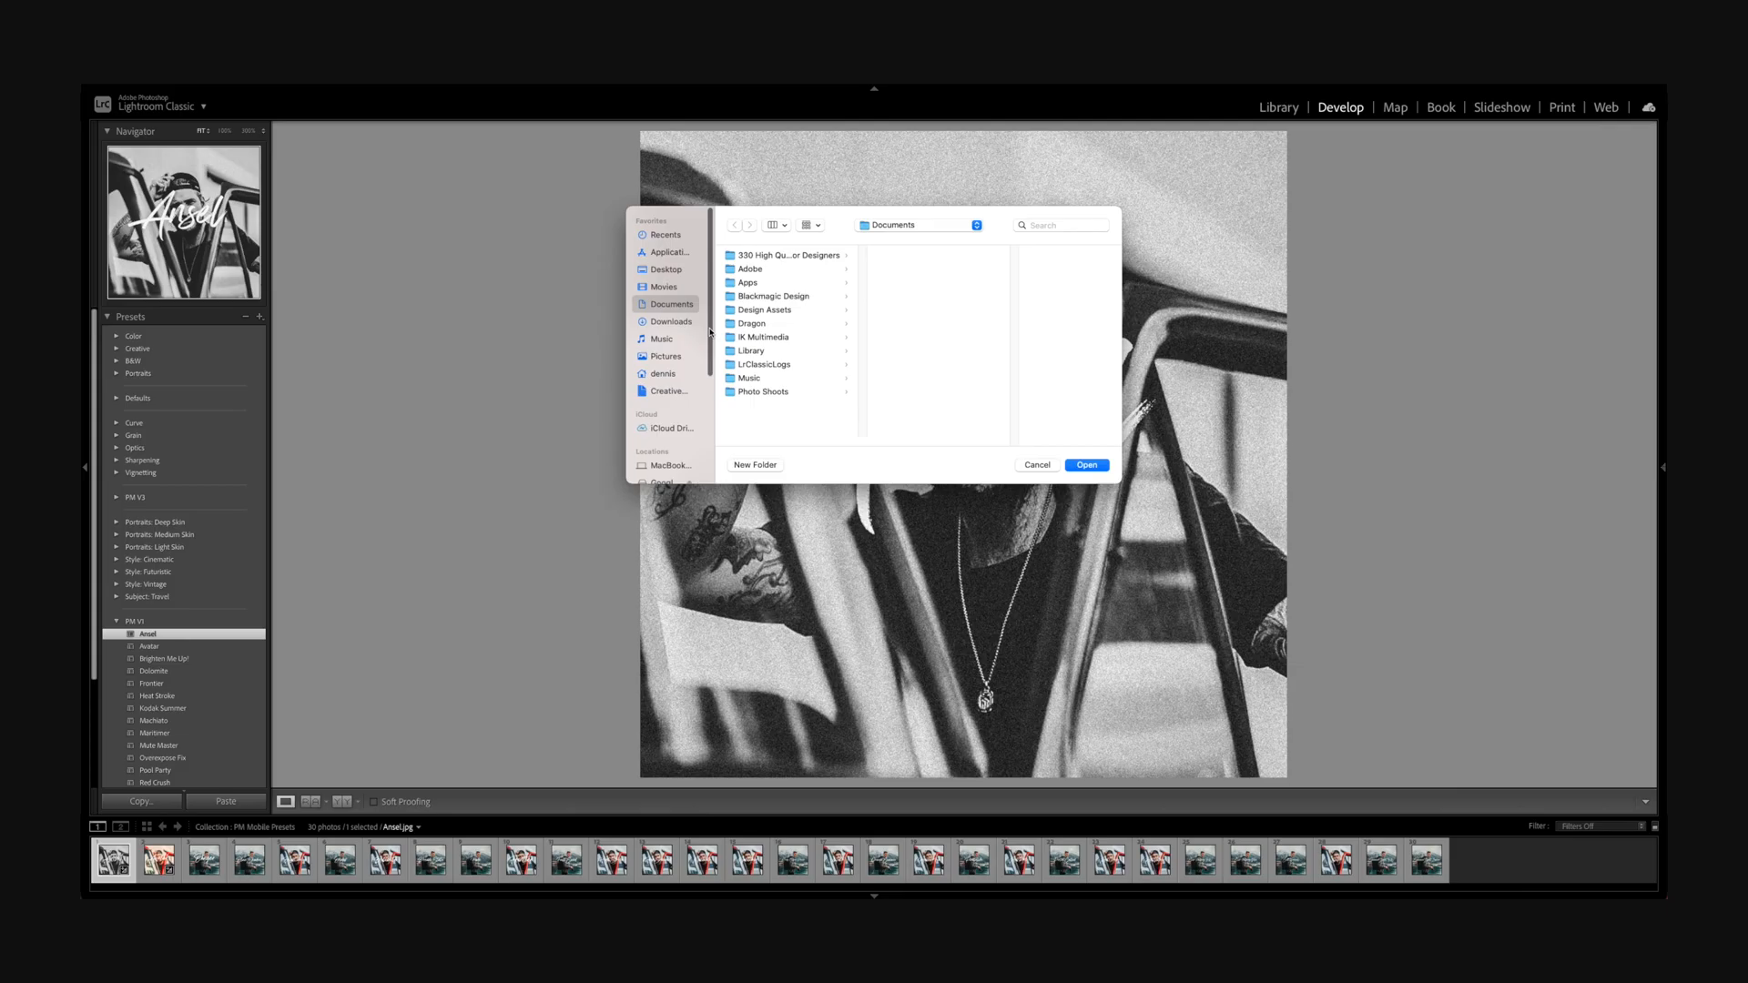
# - Choose iCloud Drive > Lightroom Presets > PM Mobile Presets as the DNG export destination
pyautogui.click(668, 428)
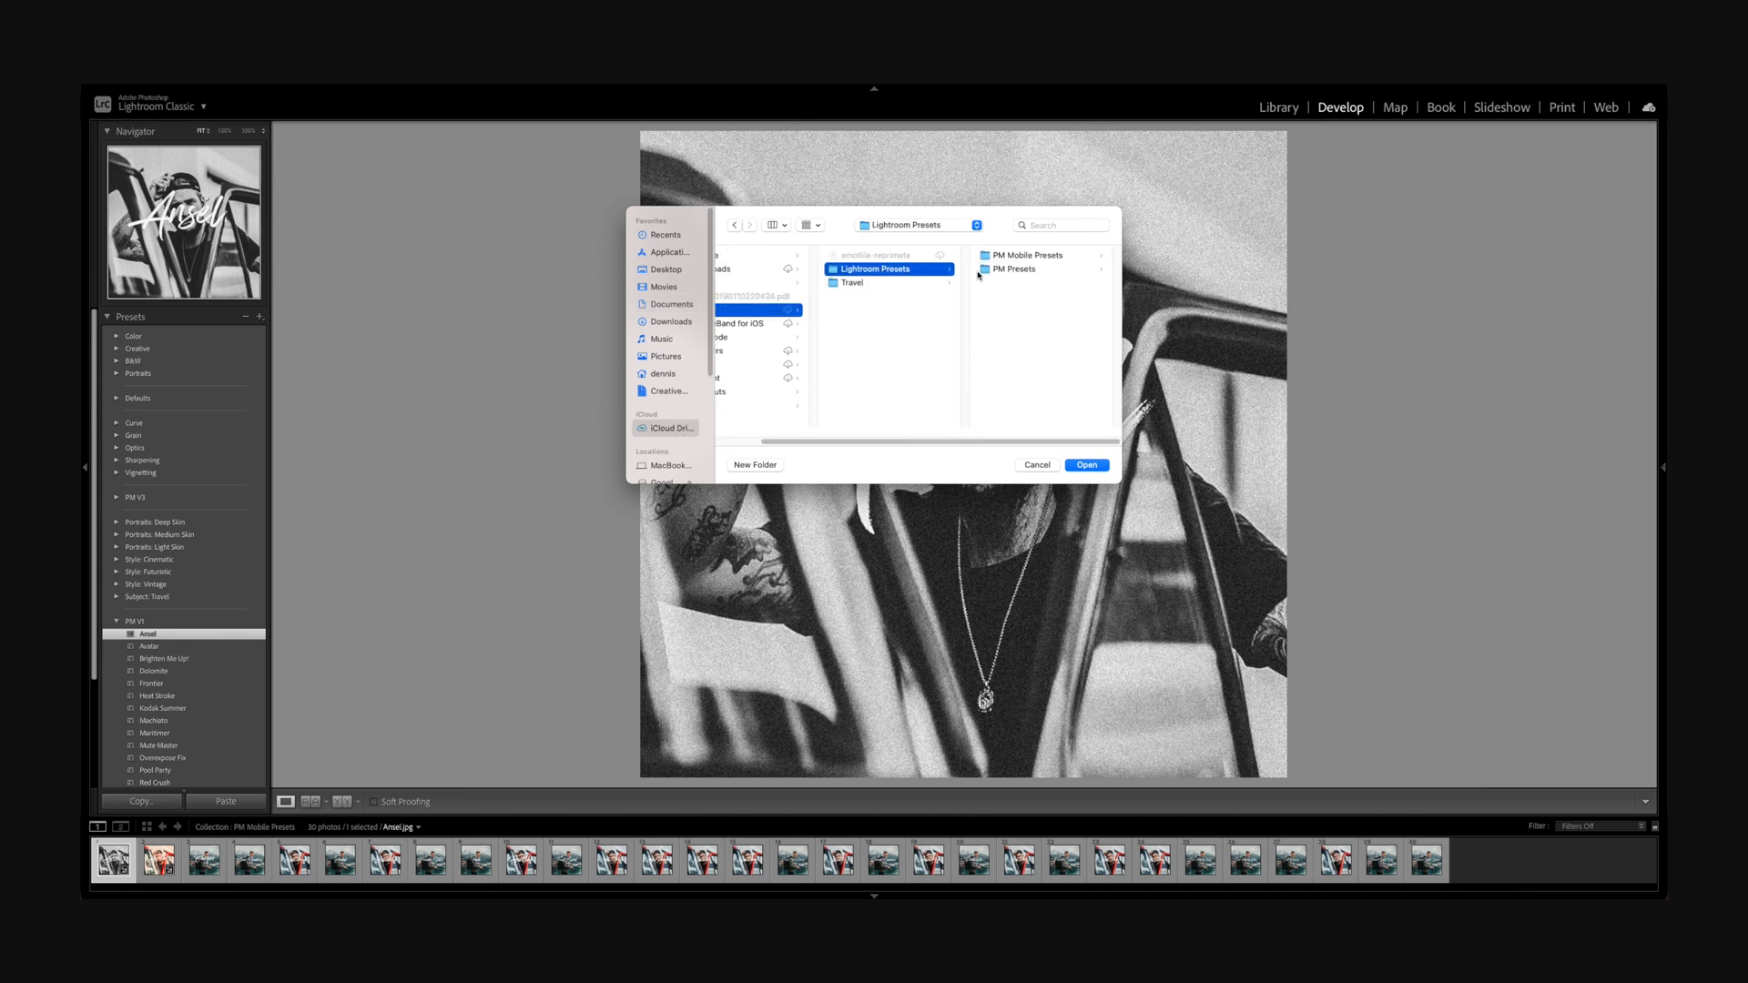
pyautogui.click(1025, 255)
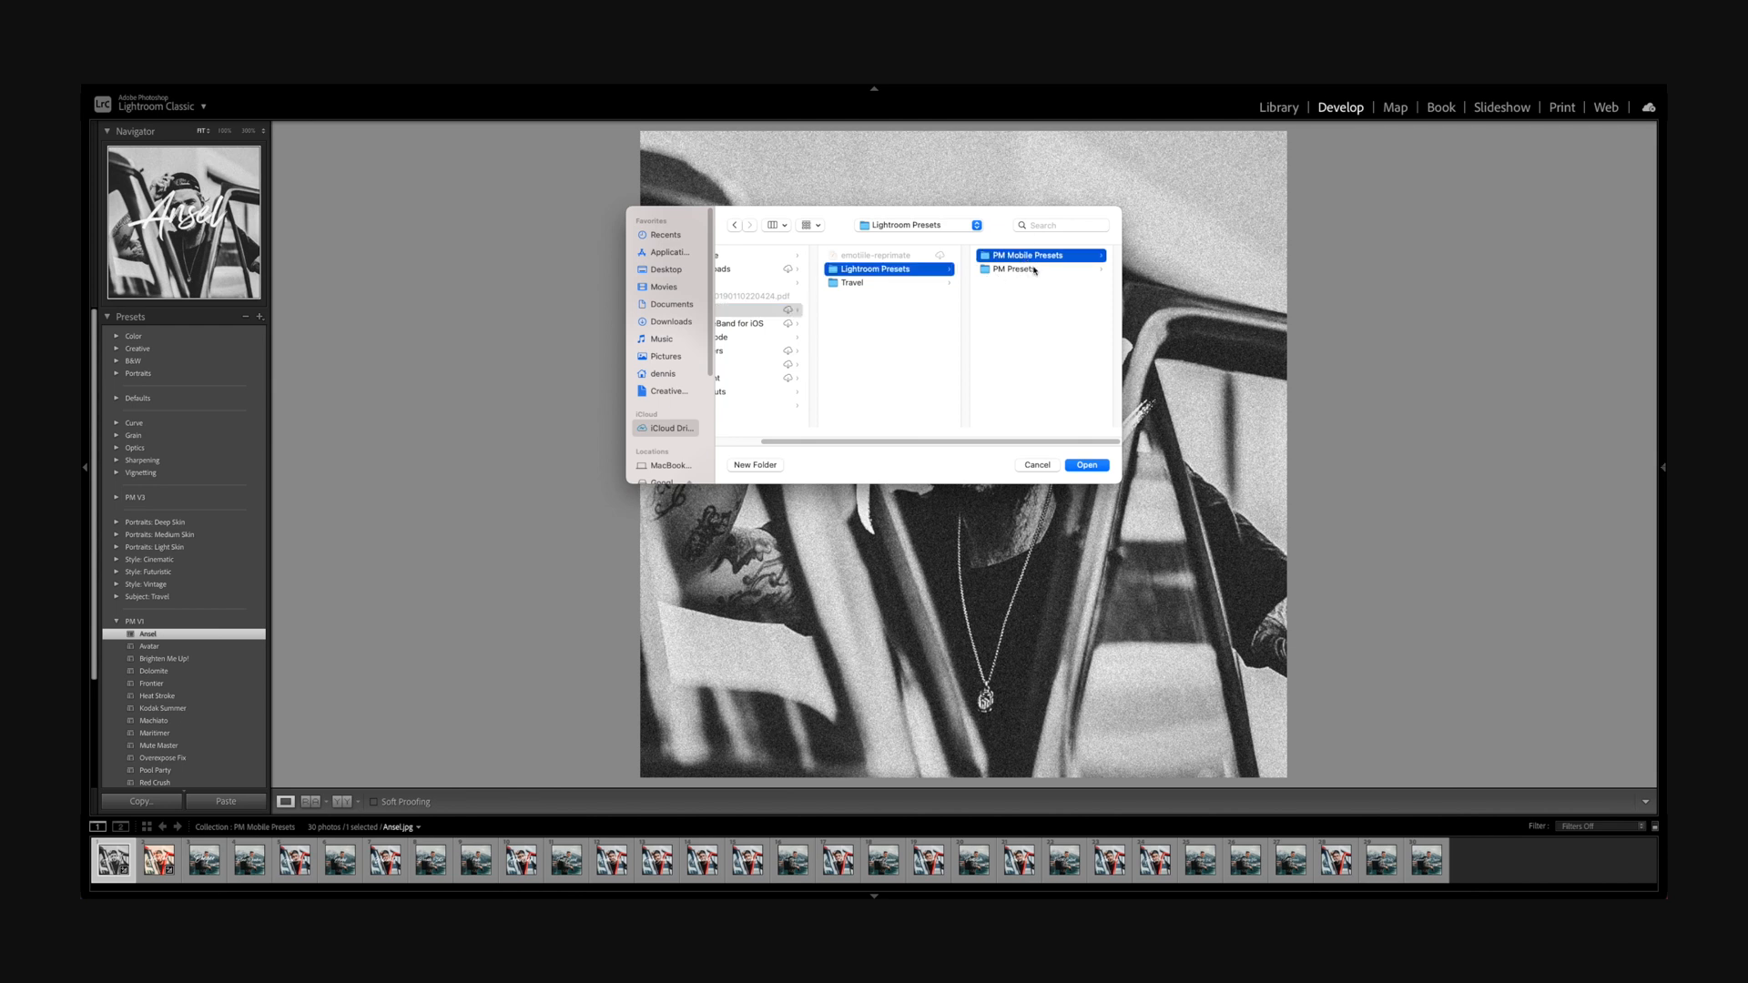
pyautogui.click(1011, 255)
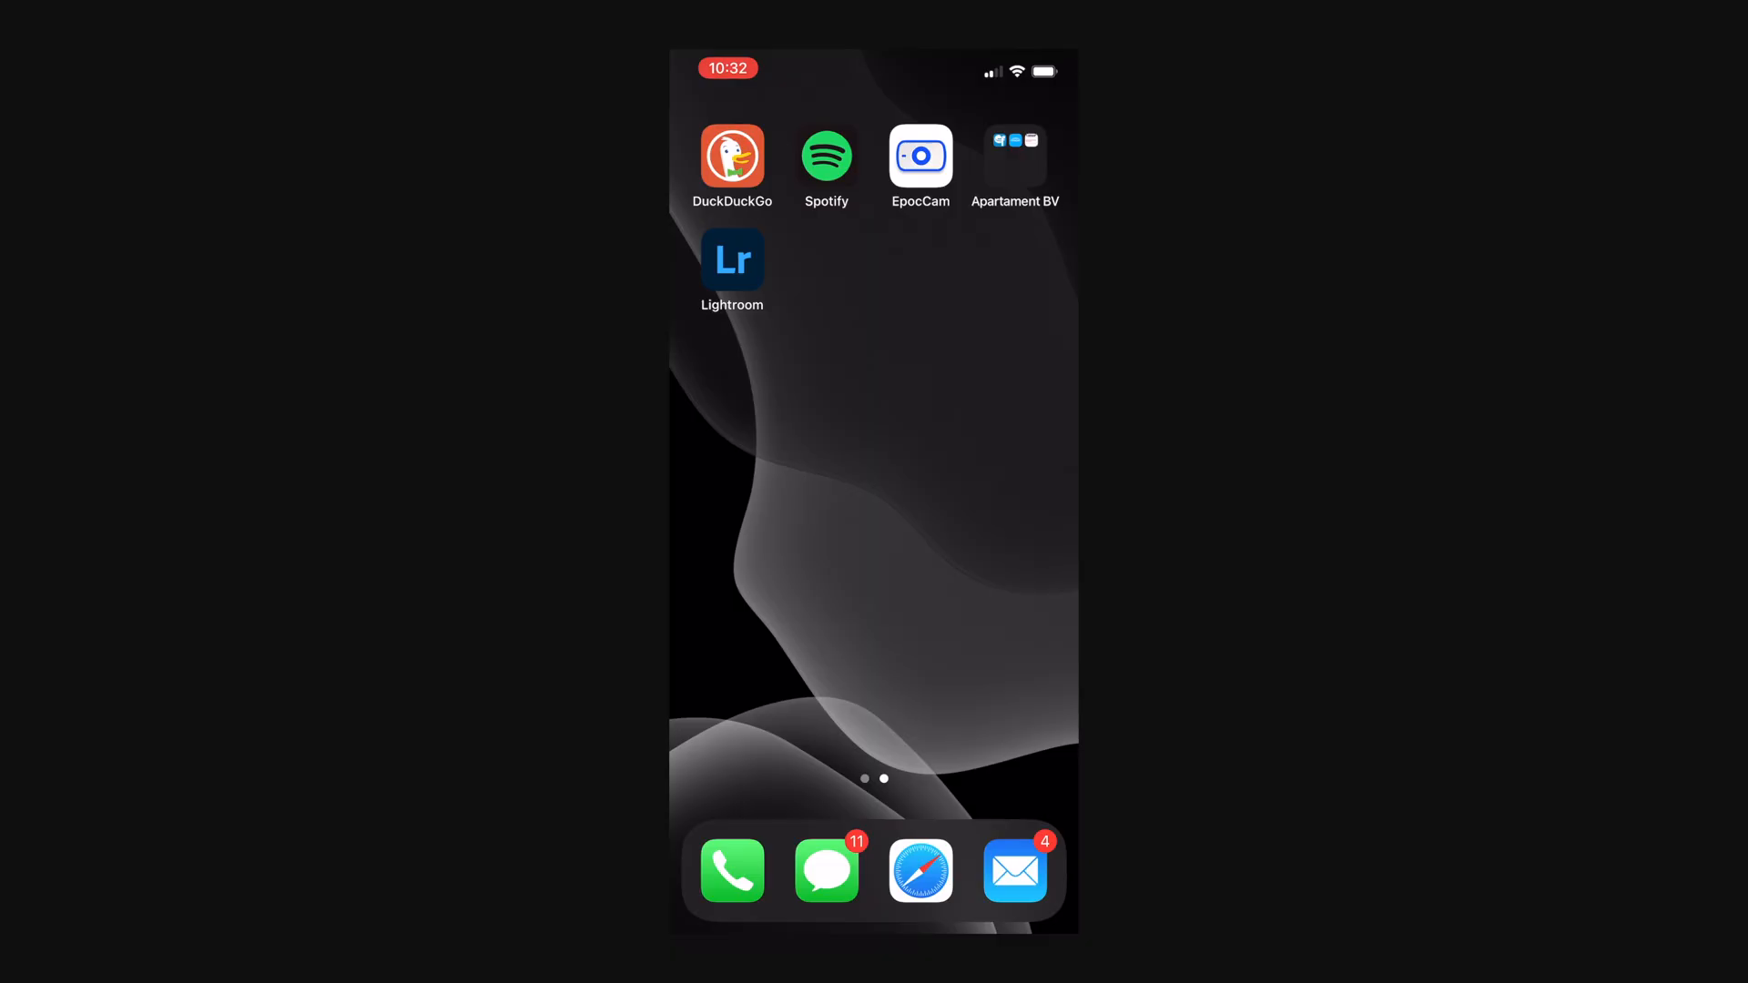
# - Launch Lightroom mobile, open the Peter McKinnon Presets album and bring up its options menu
pyautogui.click(732, 259)
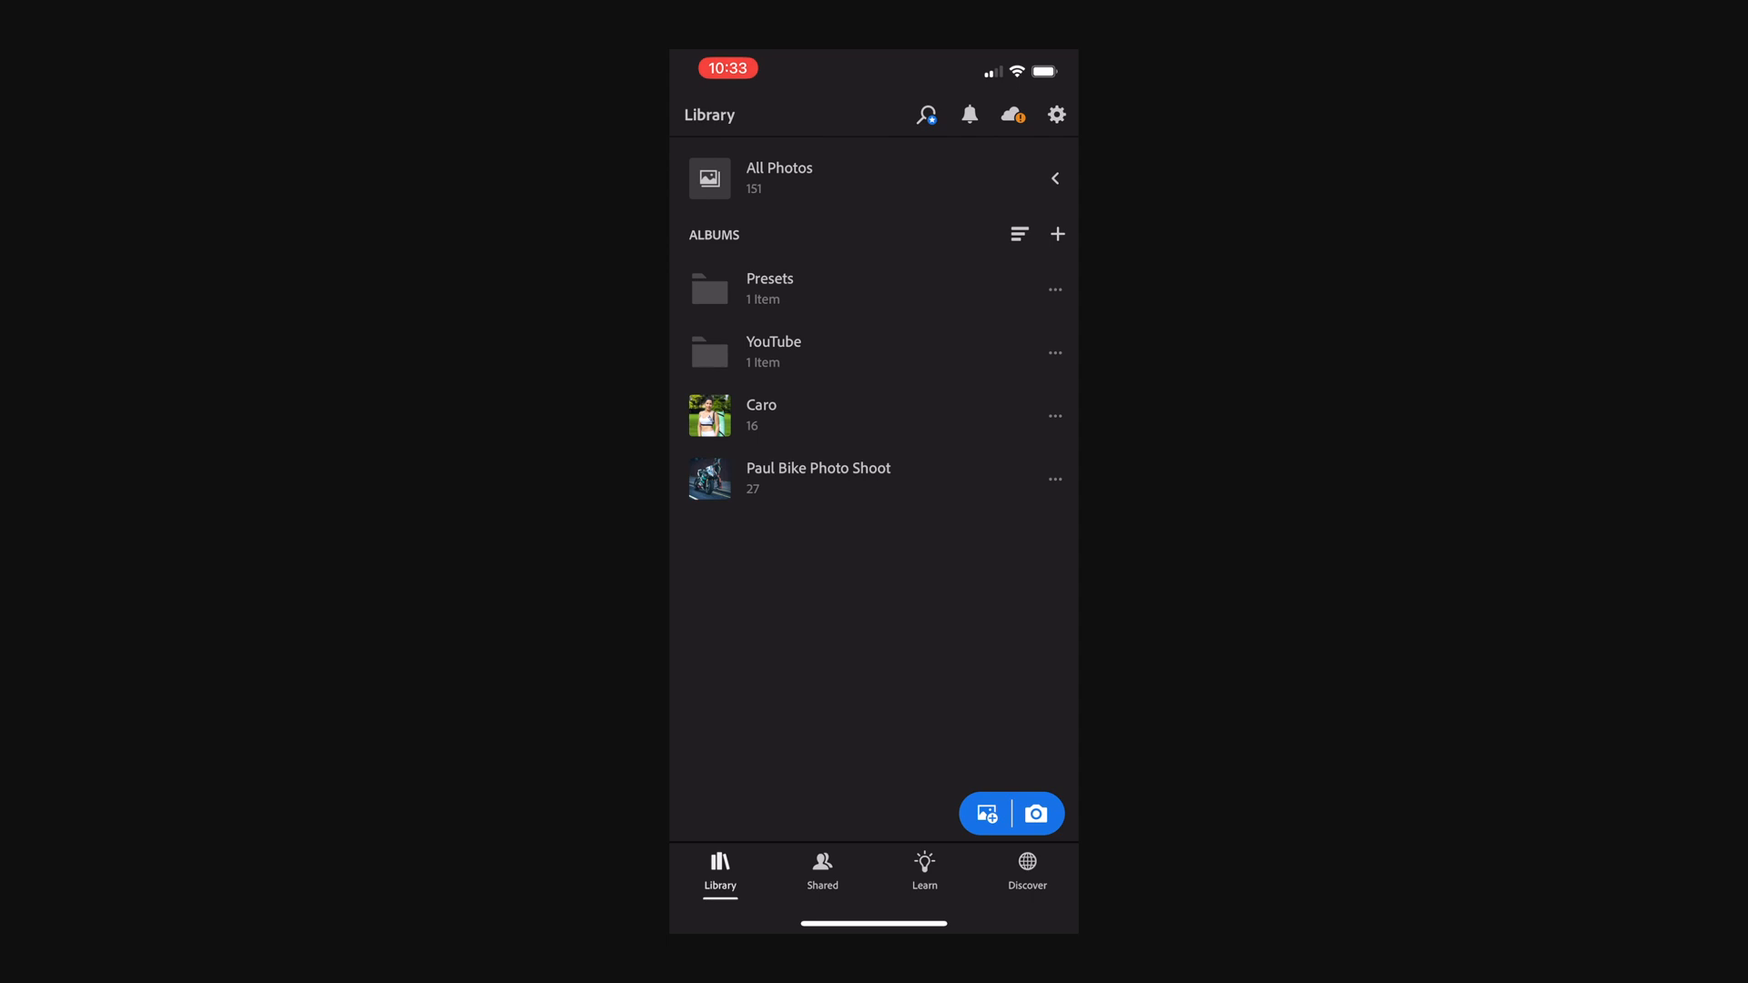
pyautogui.click(769, 287)
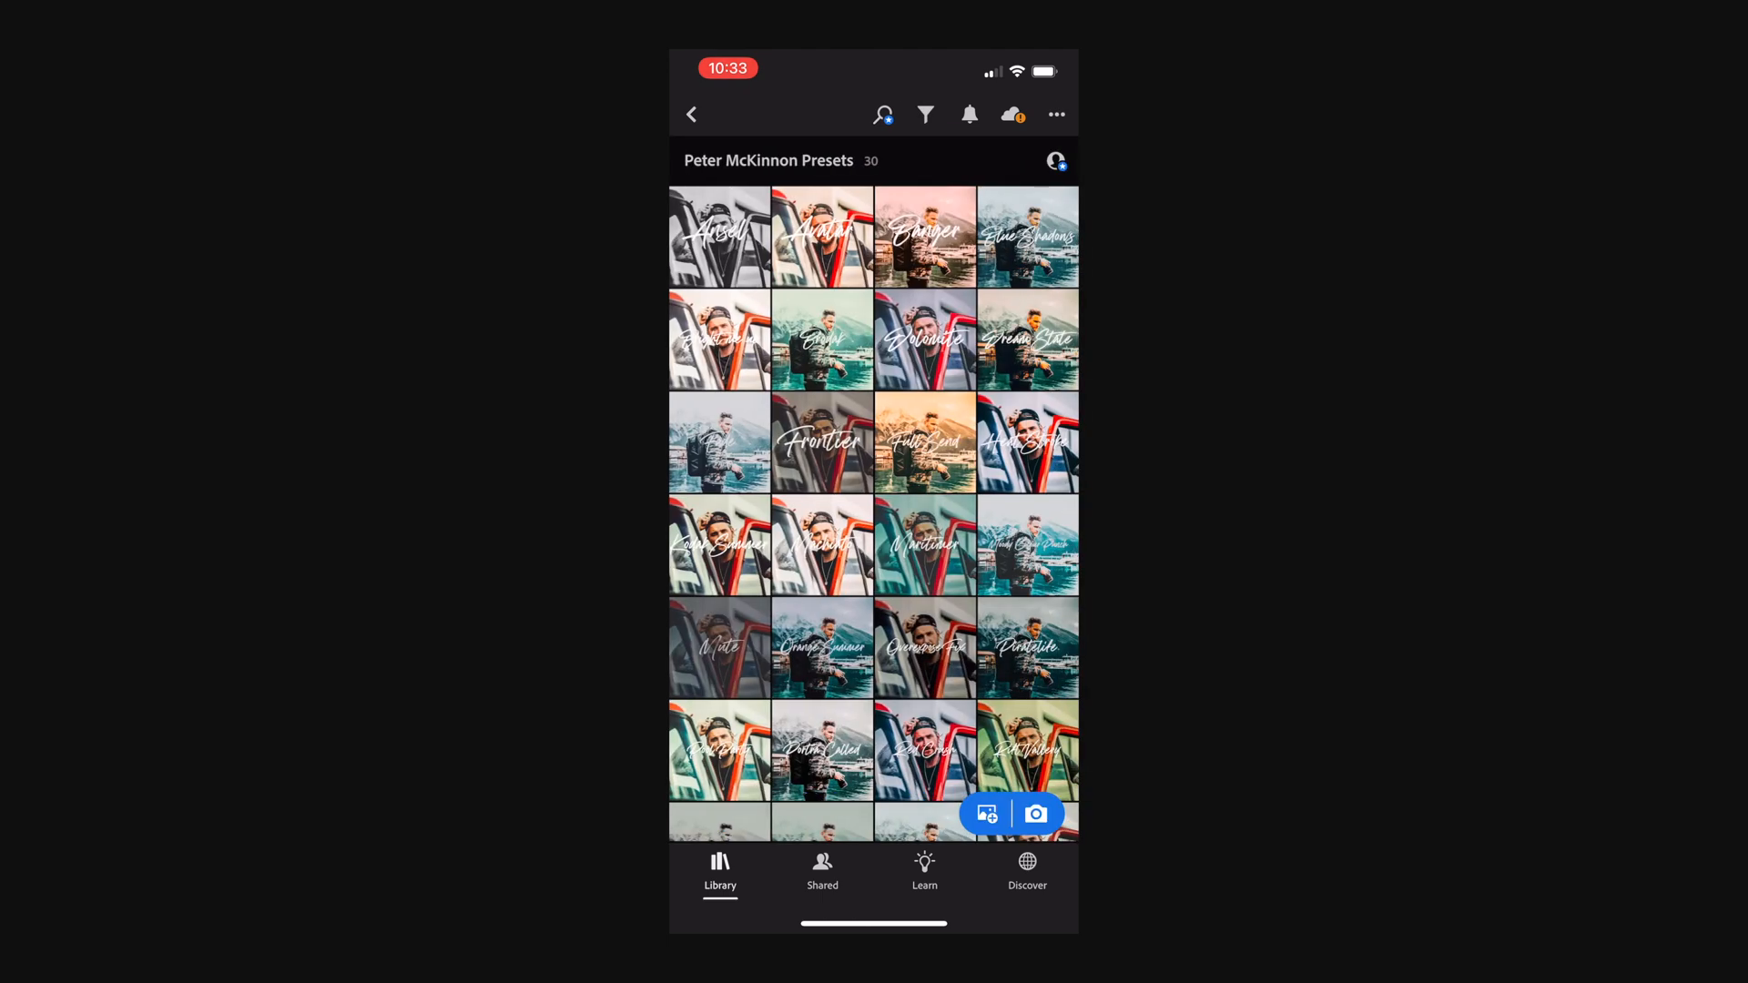
pyautogui.click(1054, 113)
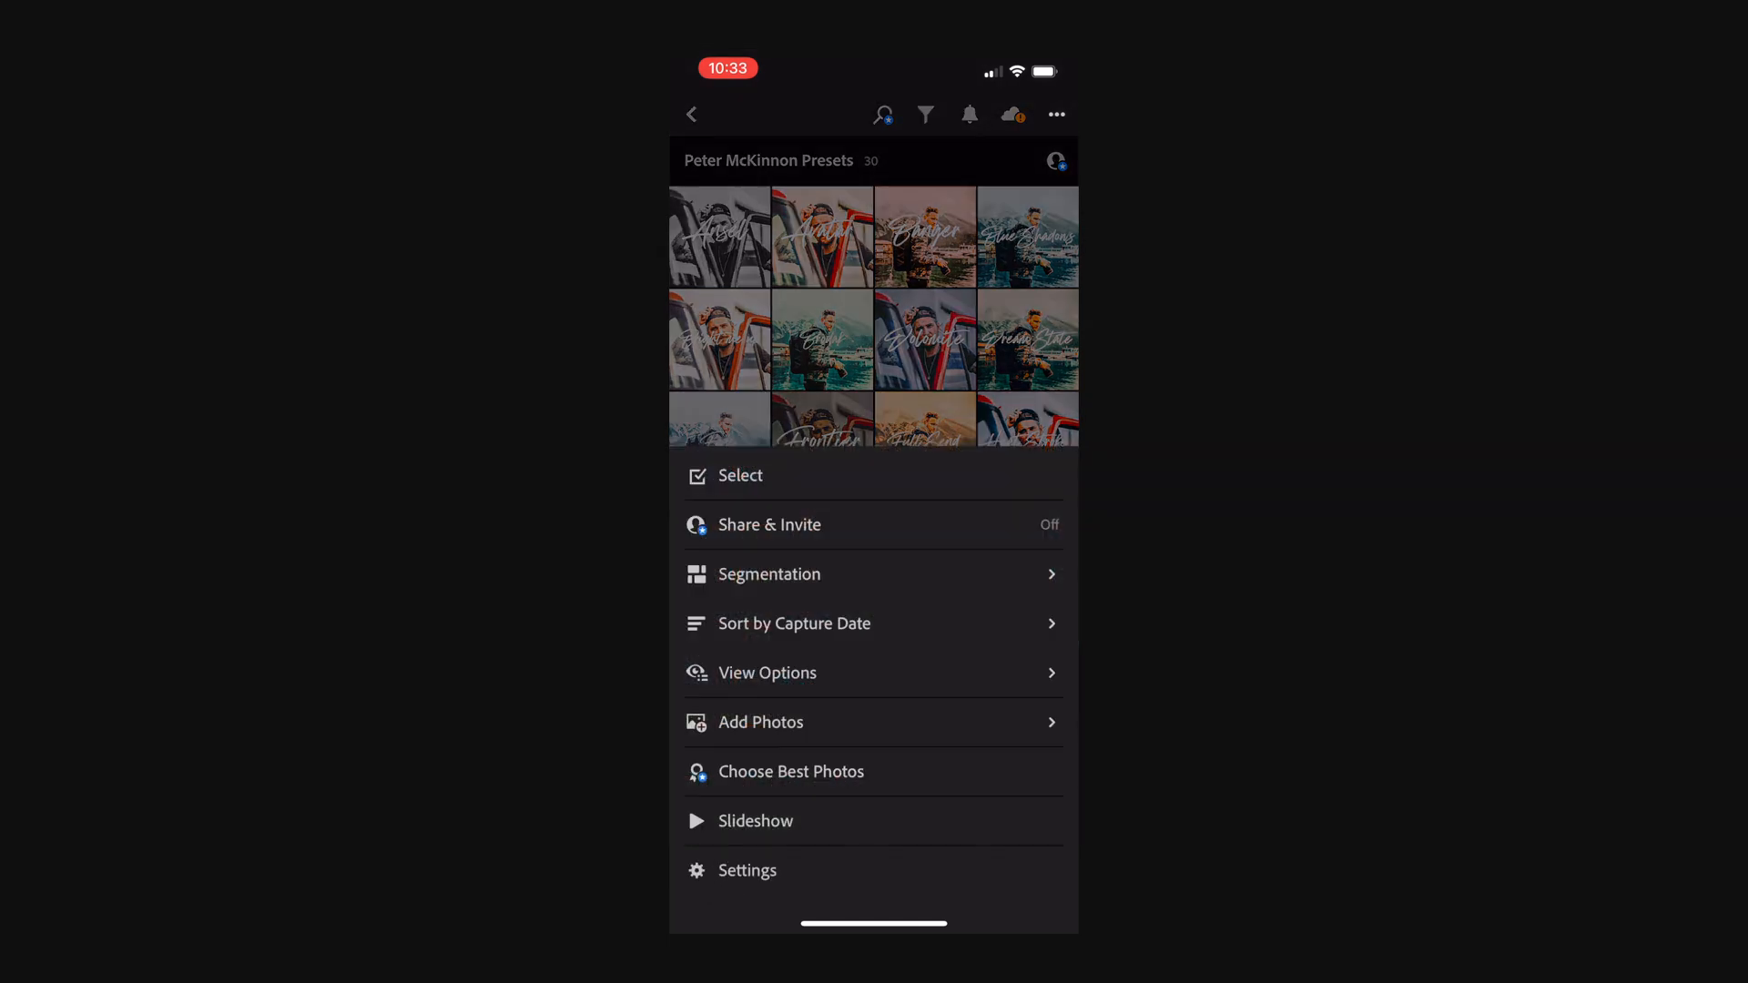
# - Add photos to the album from Files, importing the DNGs, then scroll through the album
pyautogui.click(761, 721)
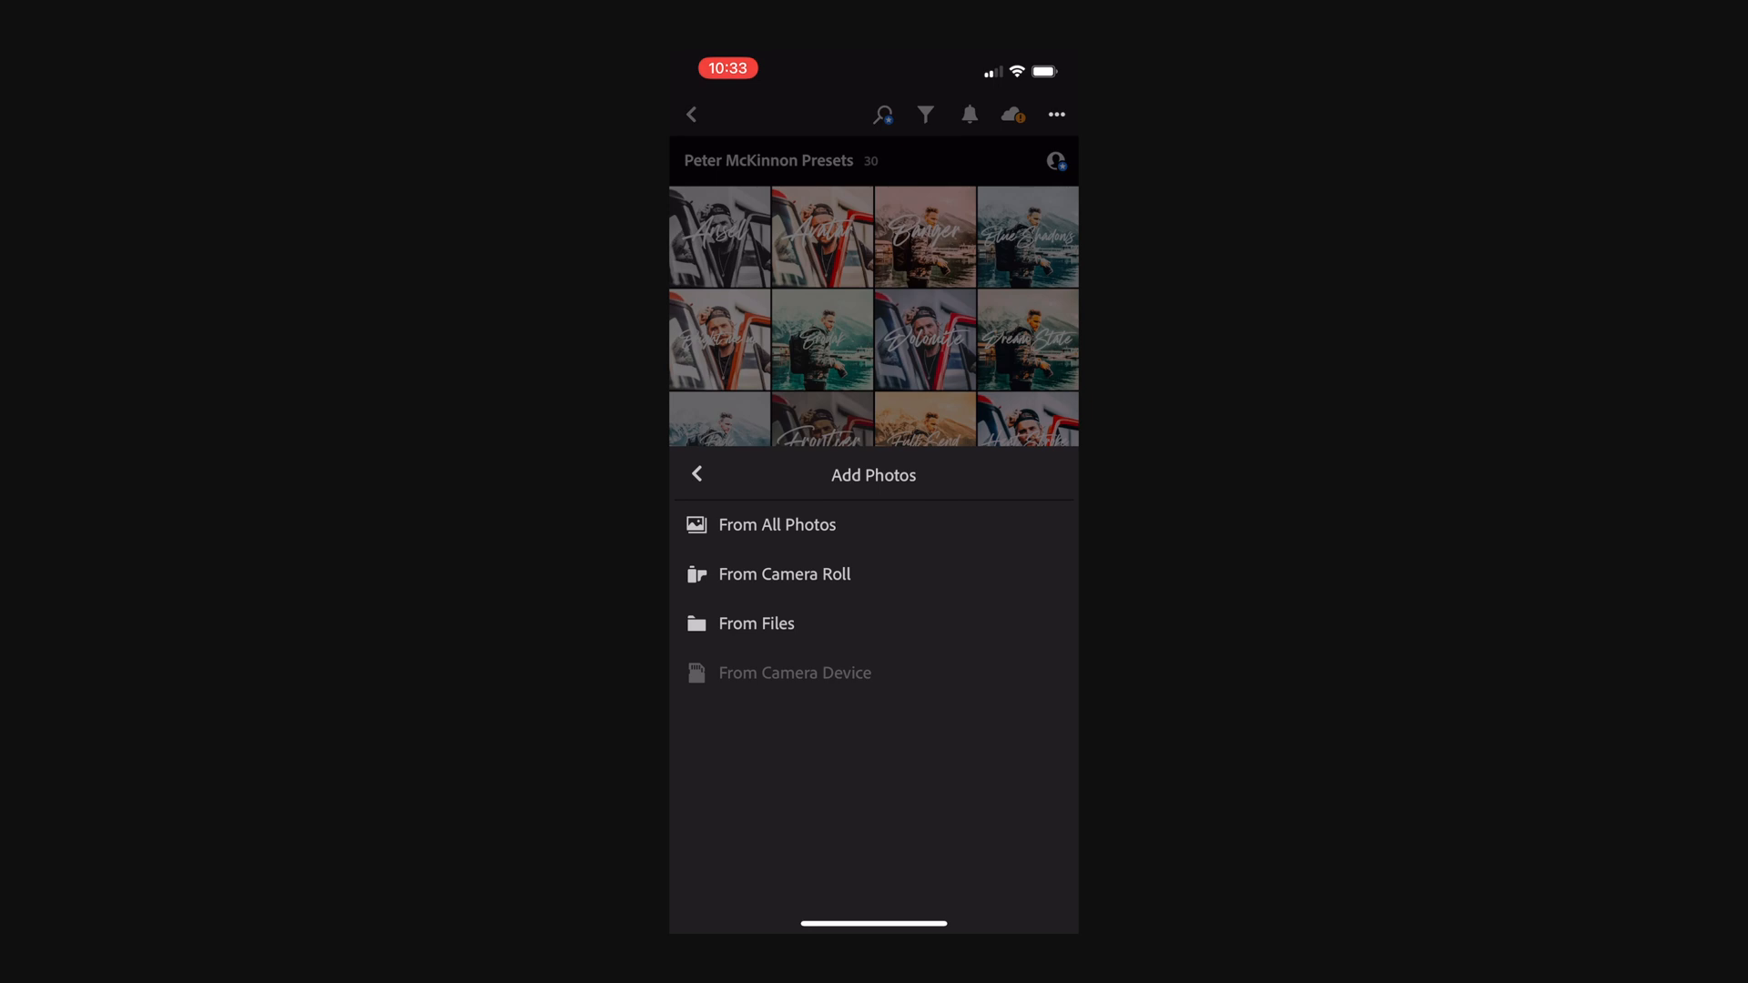
pyautogui.click(756, 623)
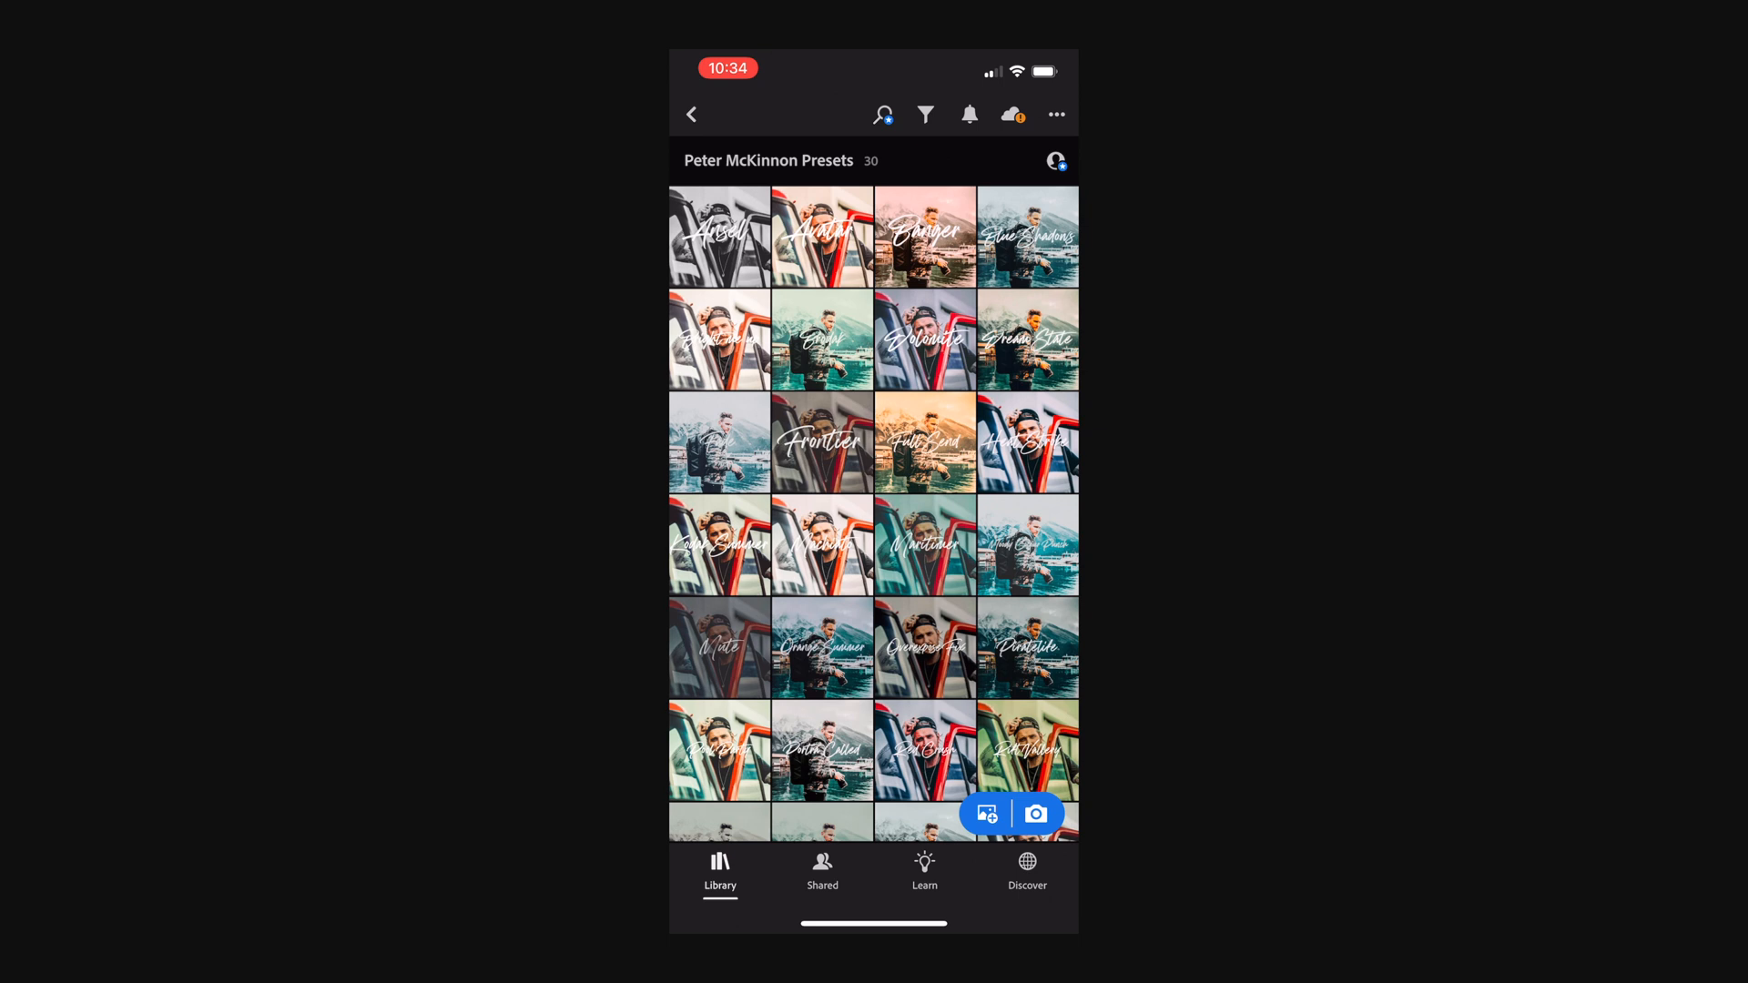
pyautogui.scroll(-3)
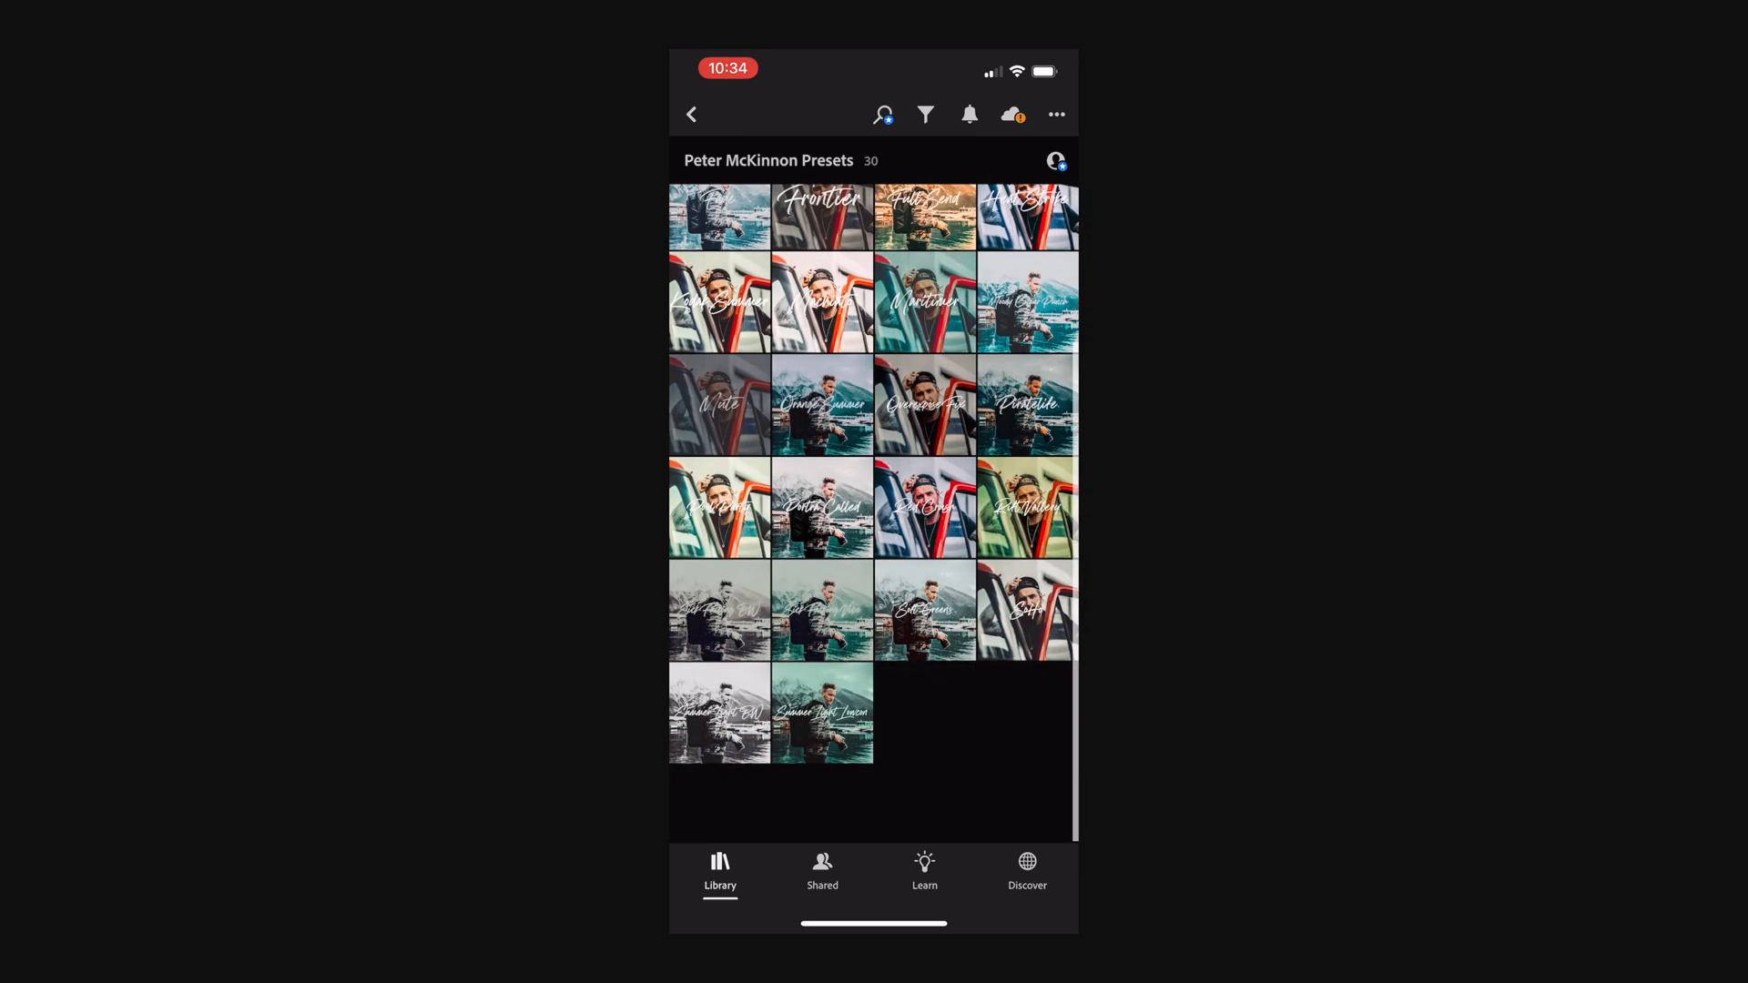
pyautogui.scroll(-3)
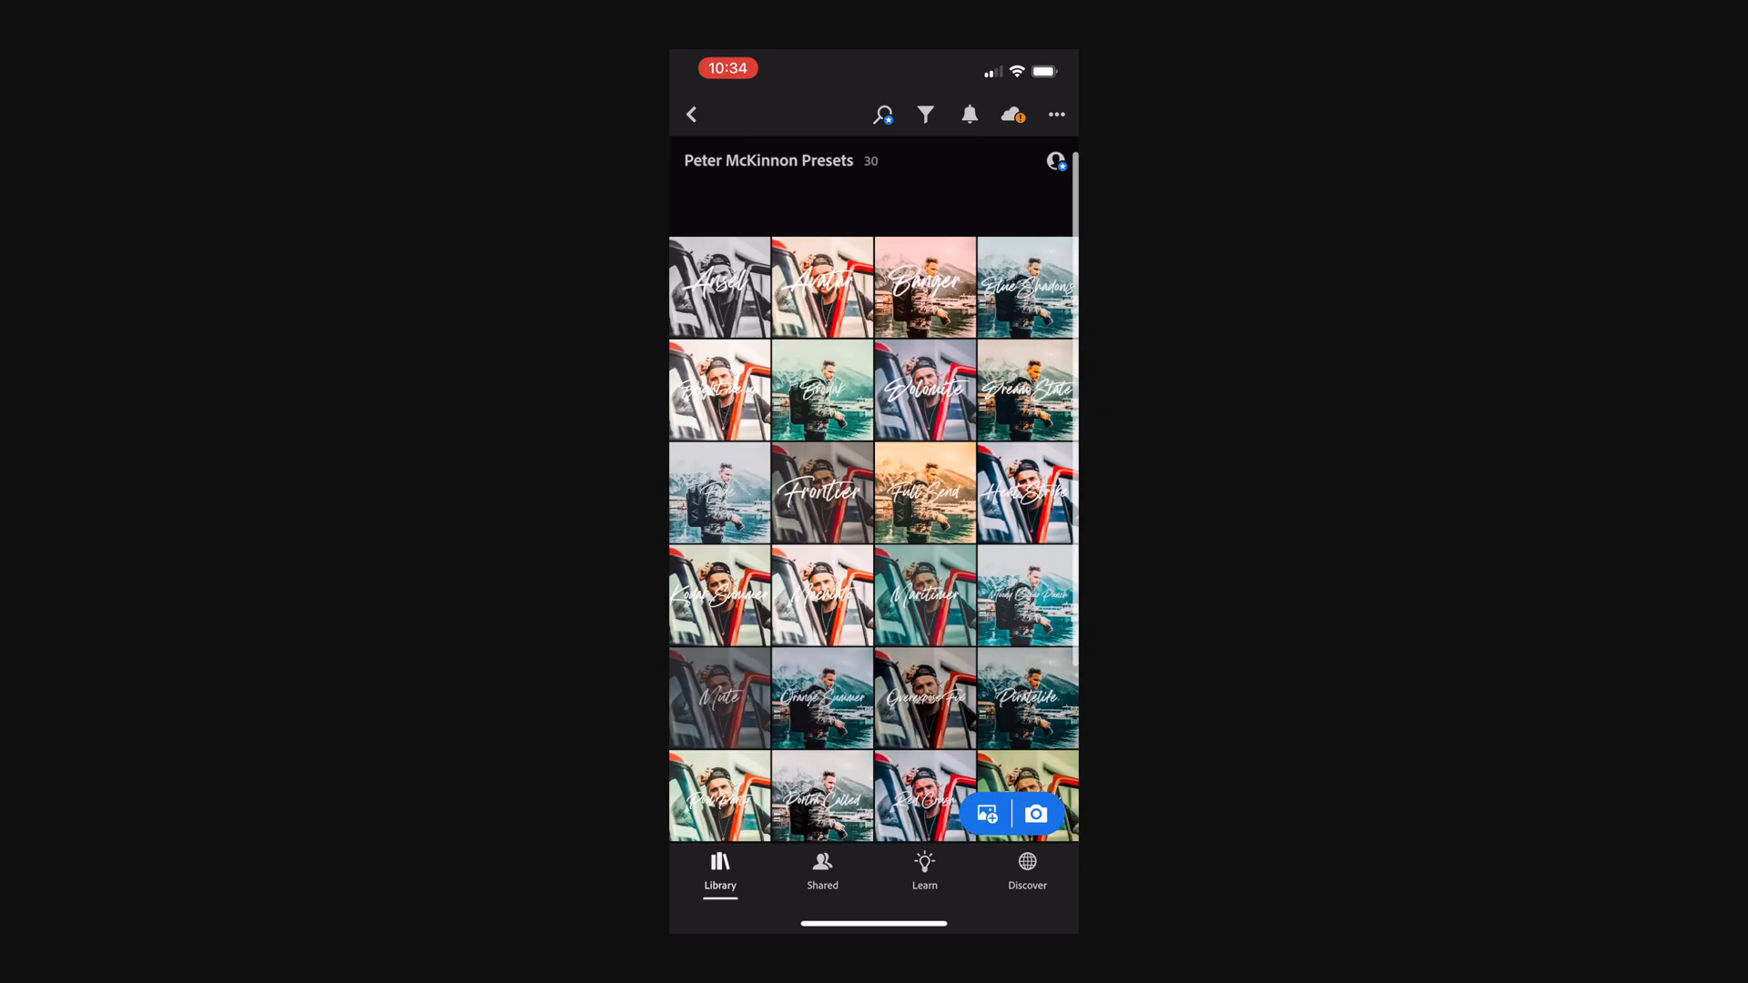
# - From the Avatar photo, start Create Preset and keep the preset group as User Presets
pyautogui.click(821, 286)
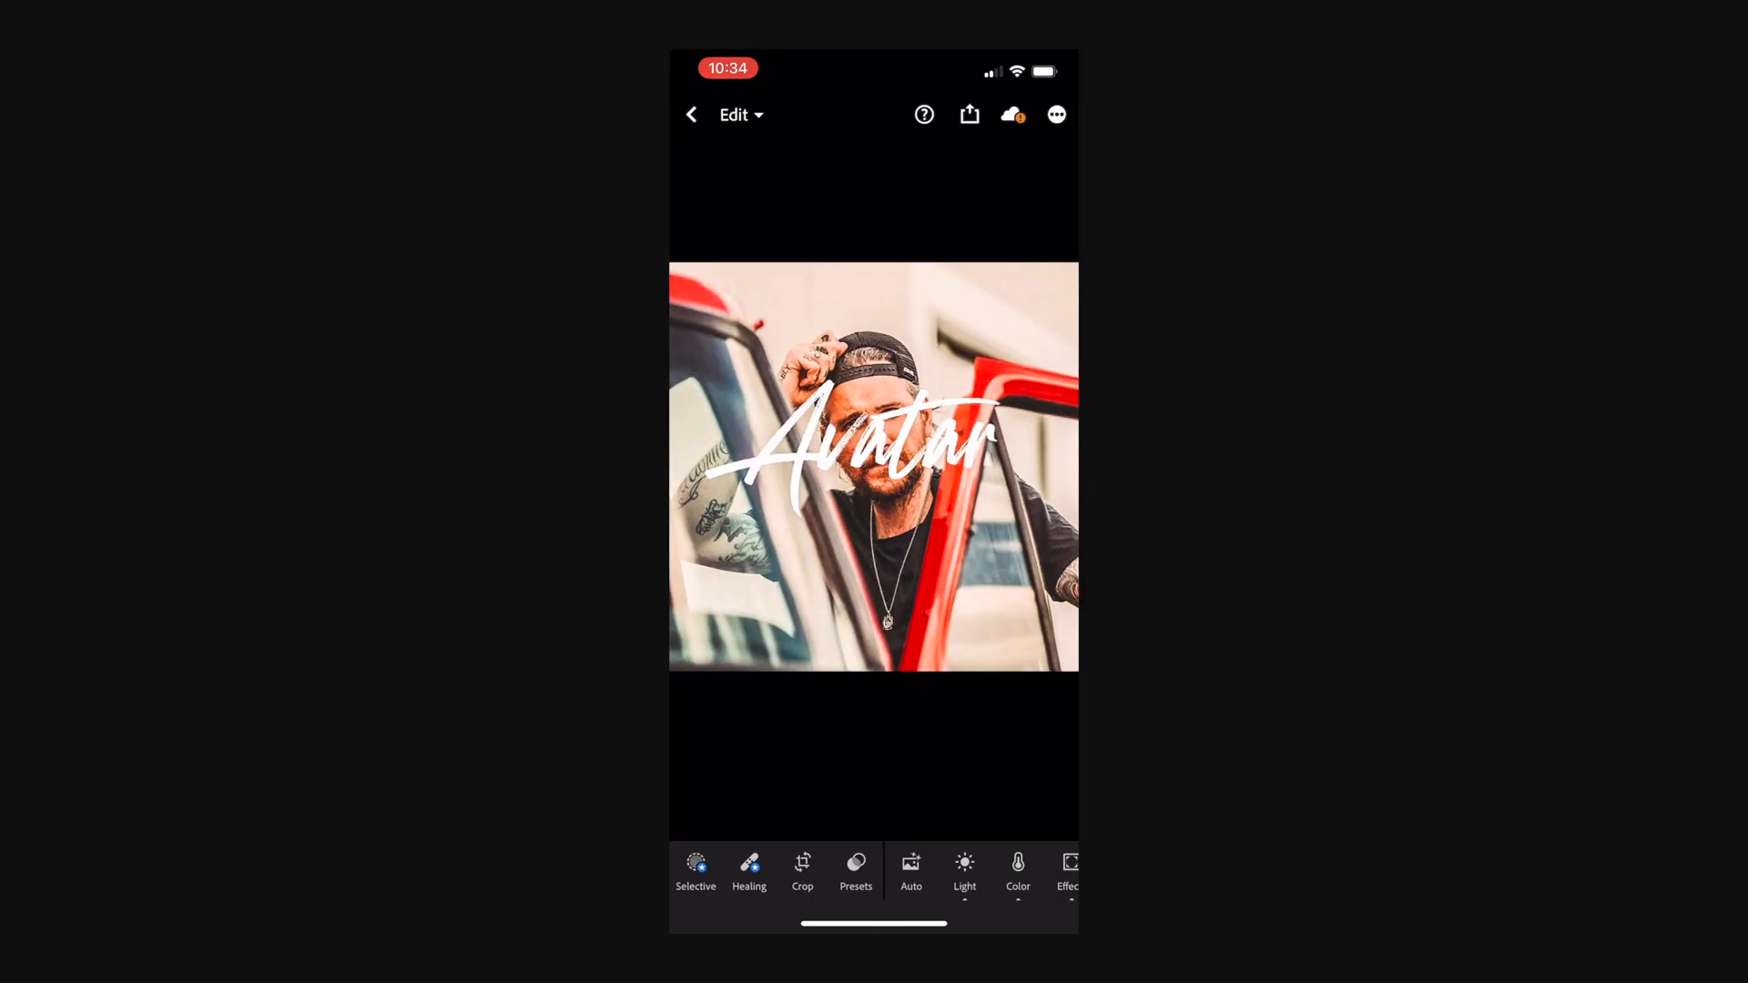
pyautogui.click(1054, 112)
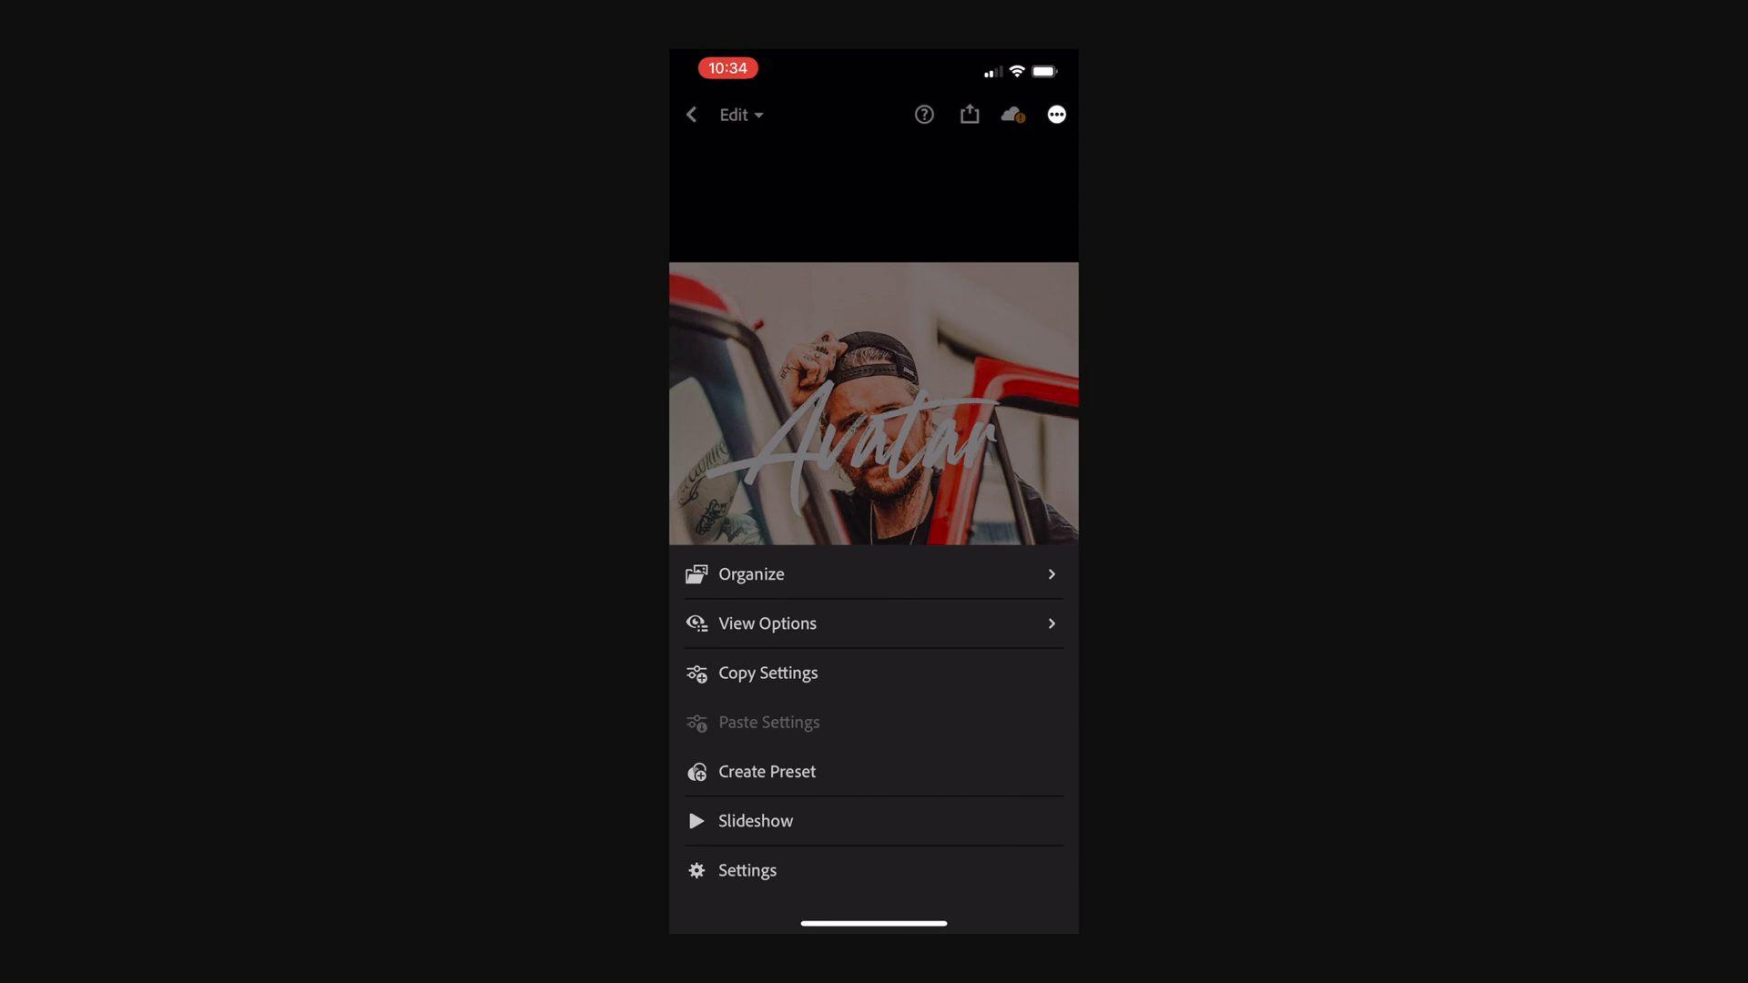
pyautogui.click(767, 772)
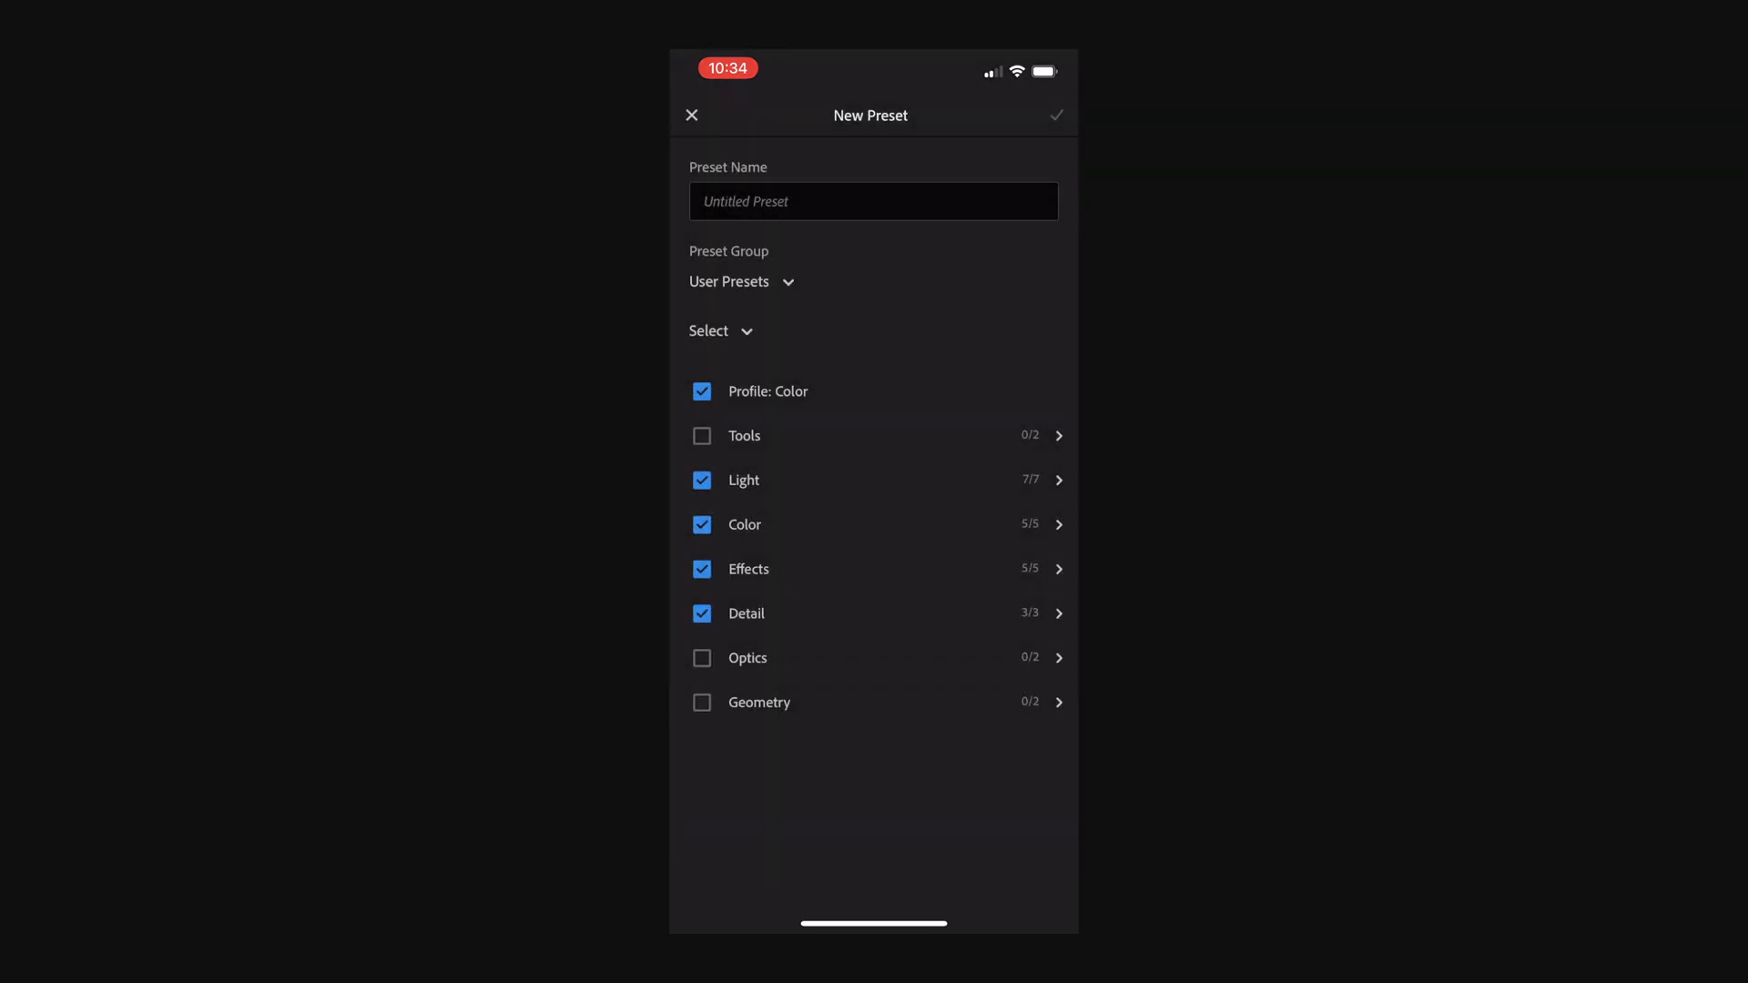
pyautogui.click(741, 281)
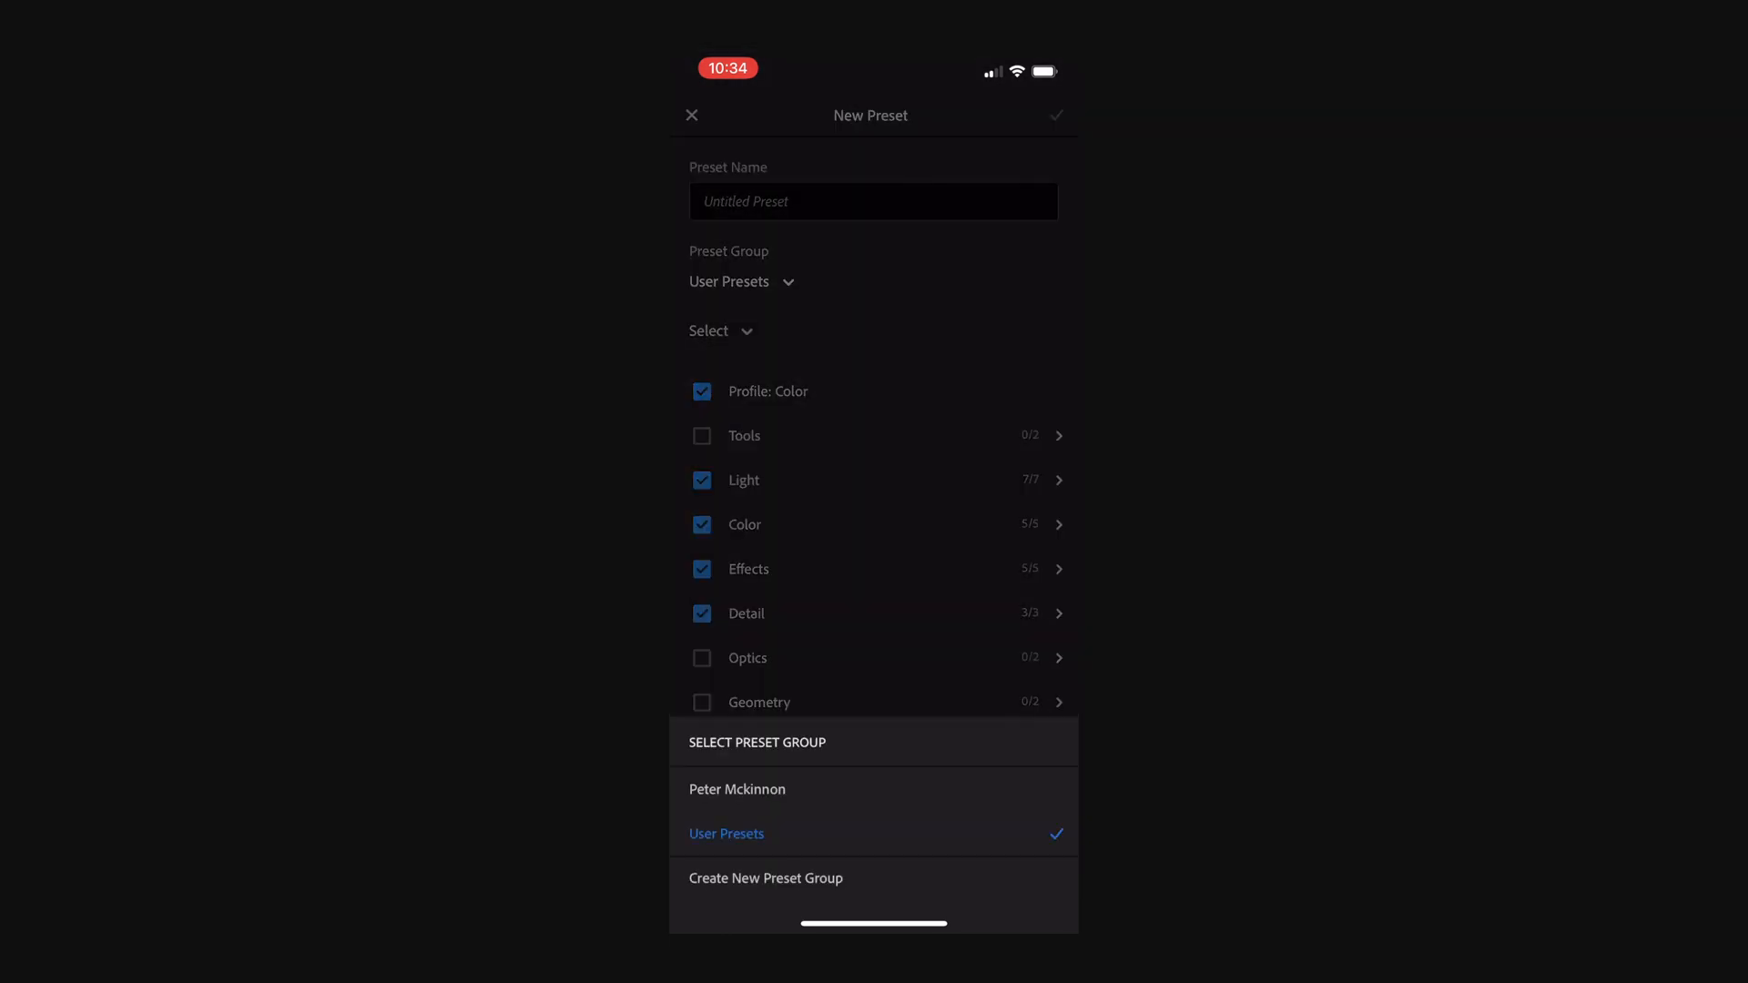
pyautogui.click(726, 832)
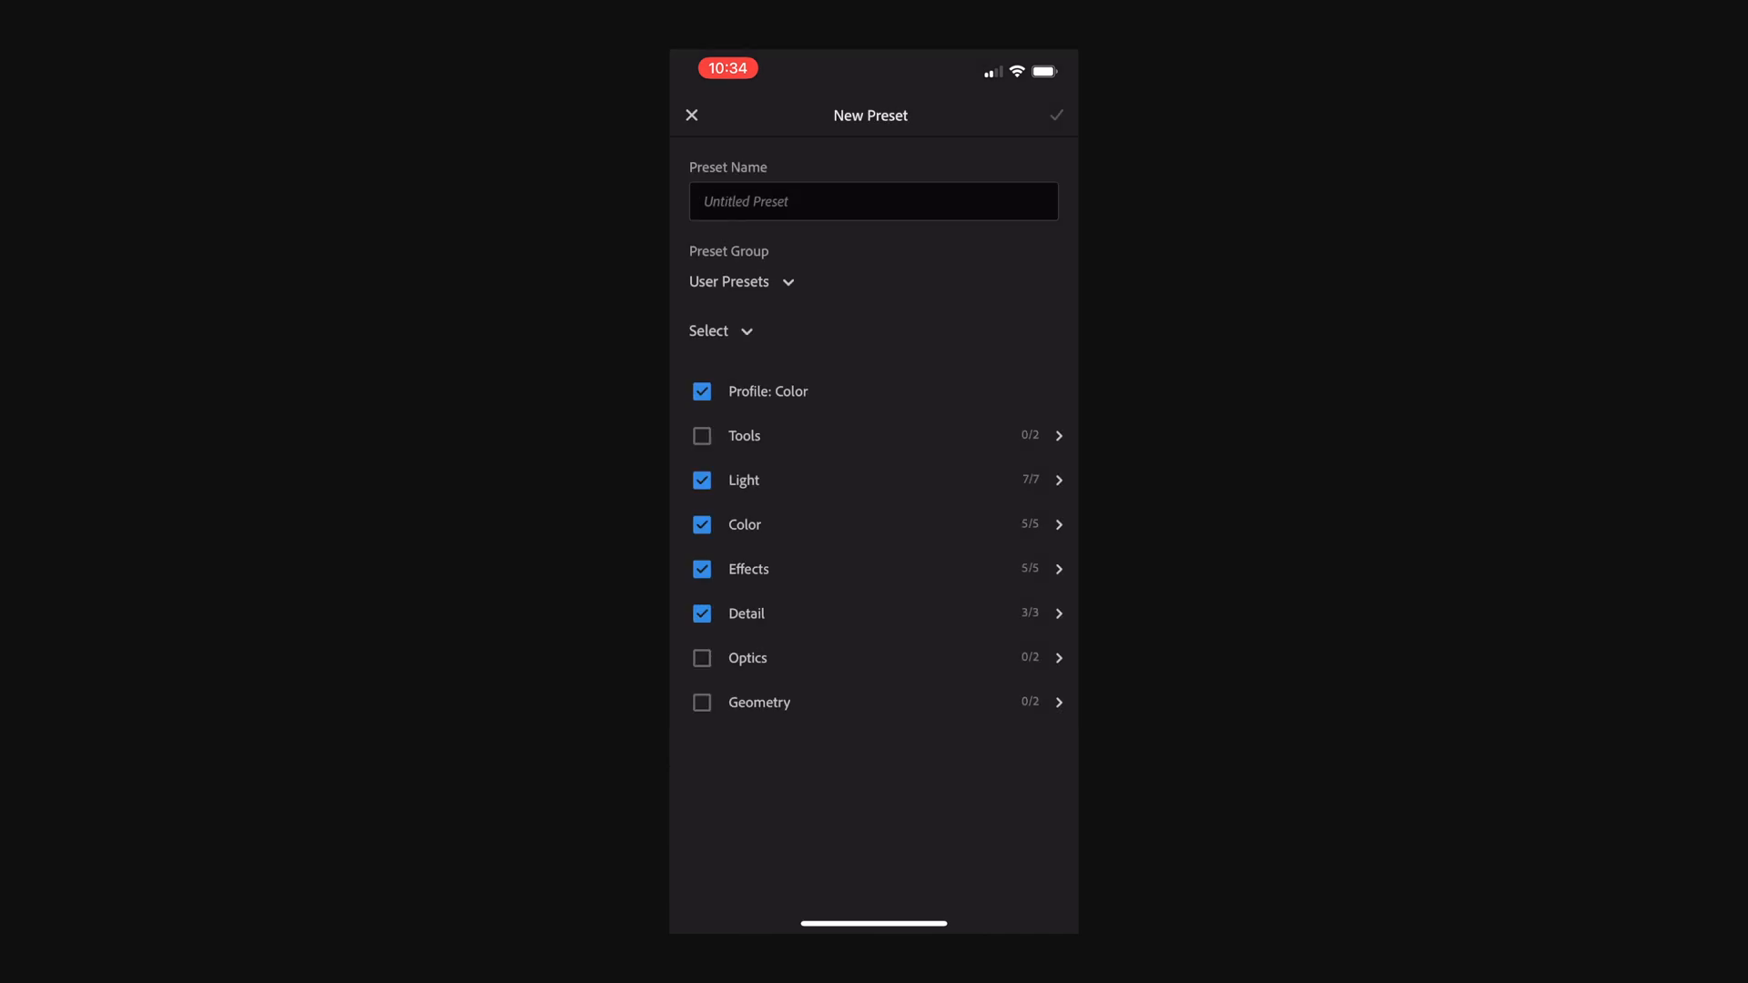
# - Begin naming the new preset, entering 'Tu' in the name field
pyautogui.click(872, 200)
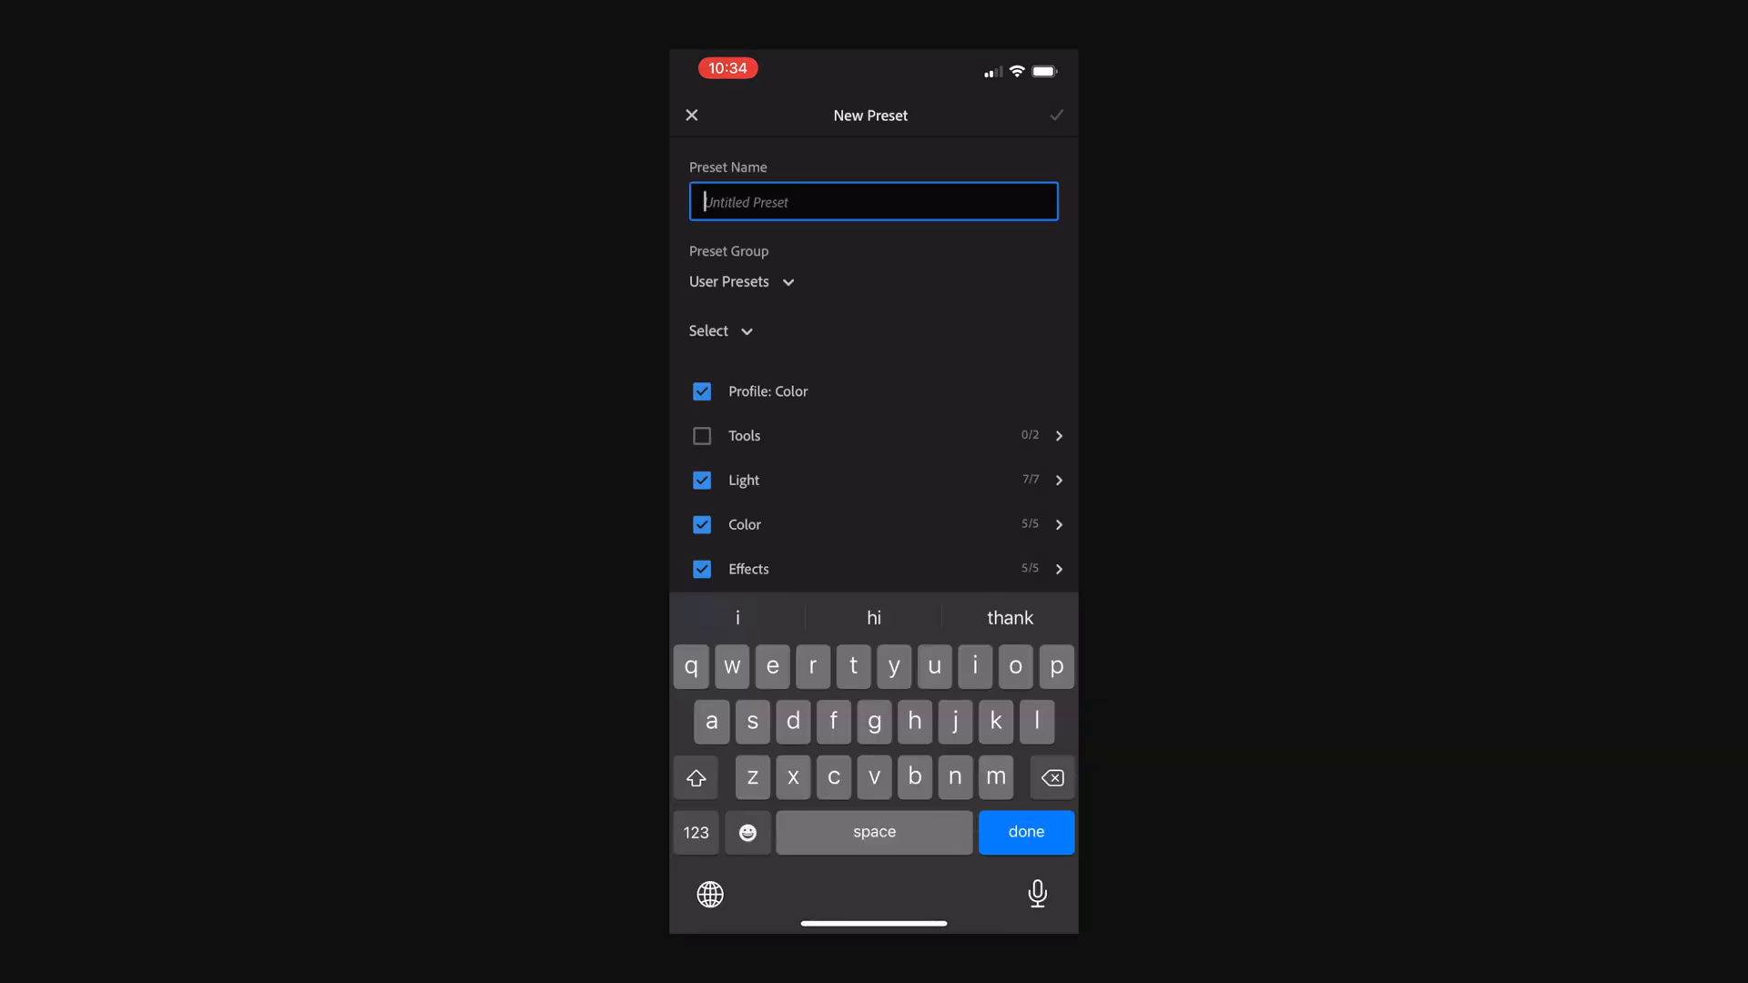
pyautogui.write('Tu')
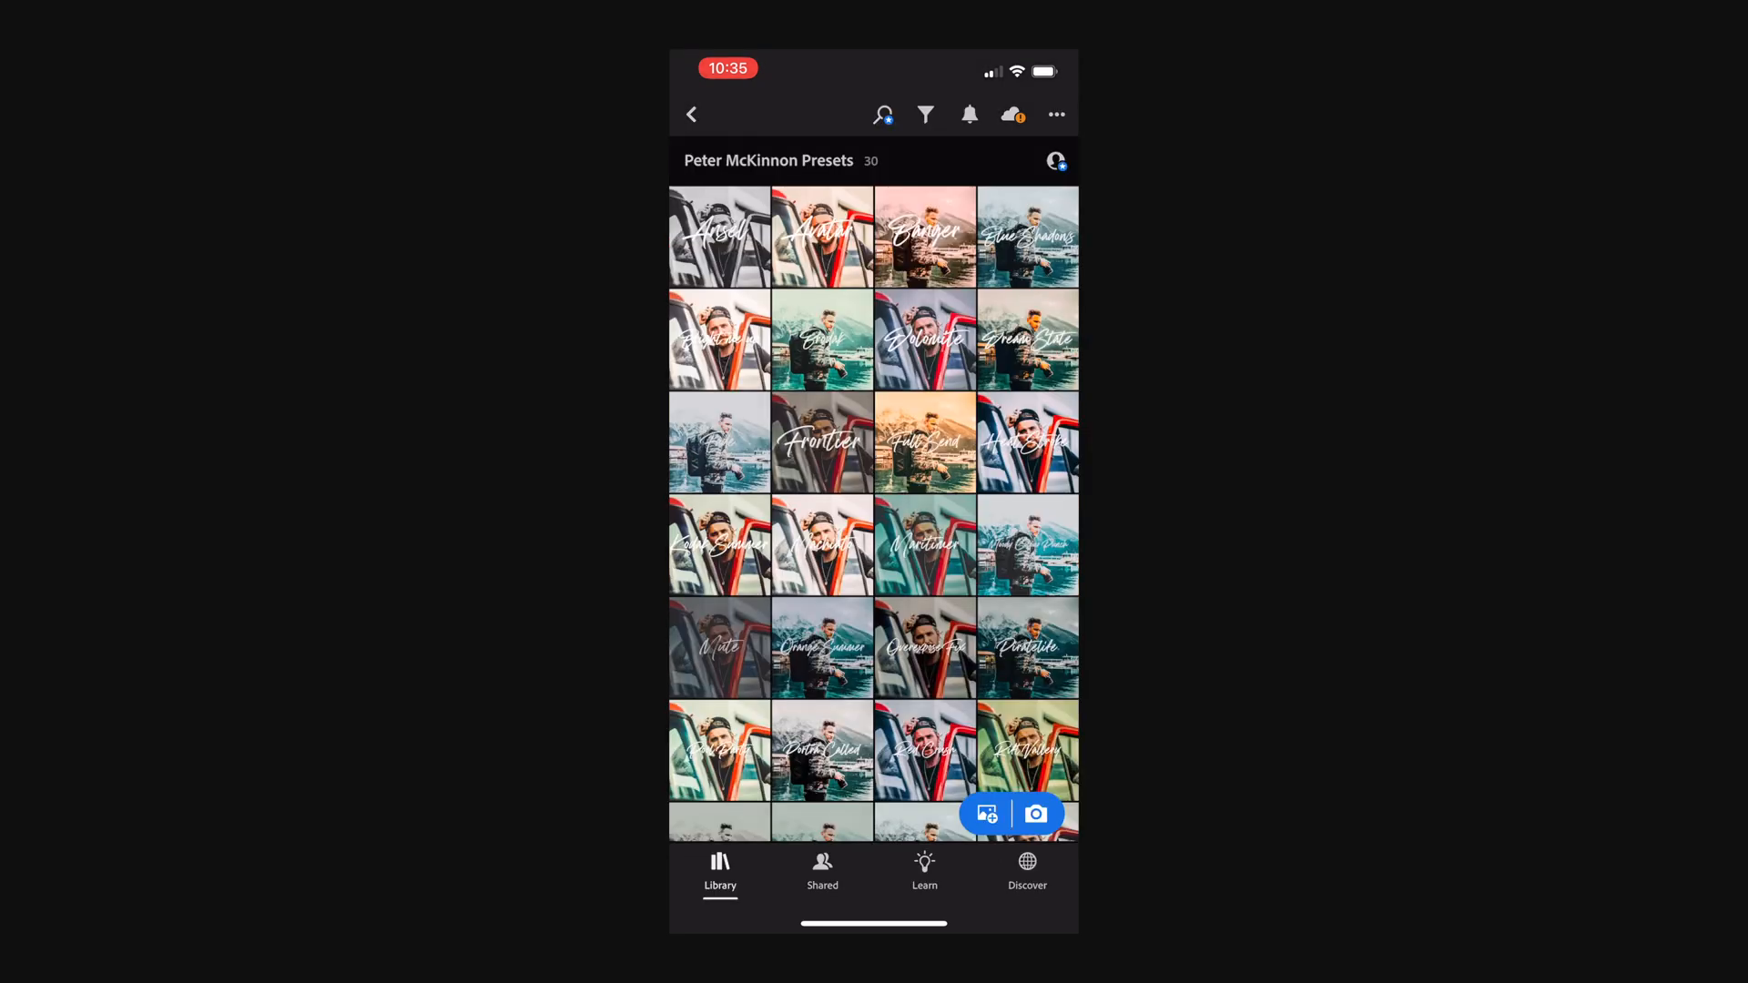
# - From All Photos, locate and open the yoga photo with the green mat in the editor
pyautogui.click(692, 114)
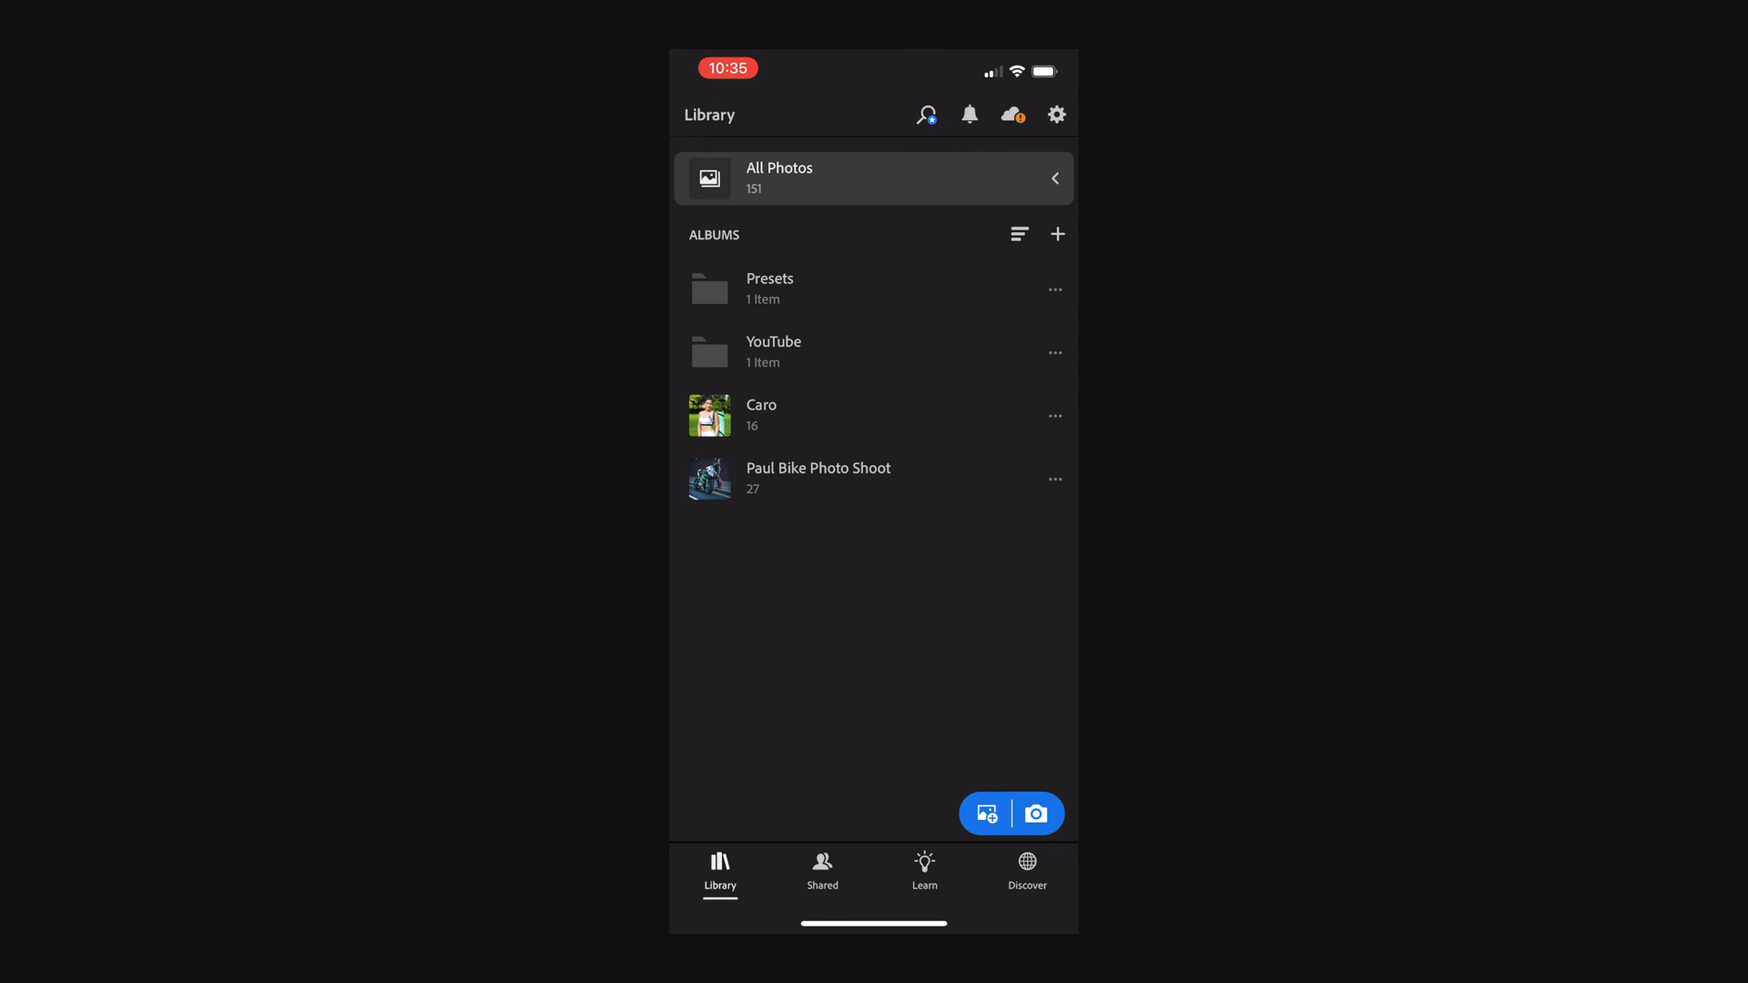
pyautogui.click(872, 179)
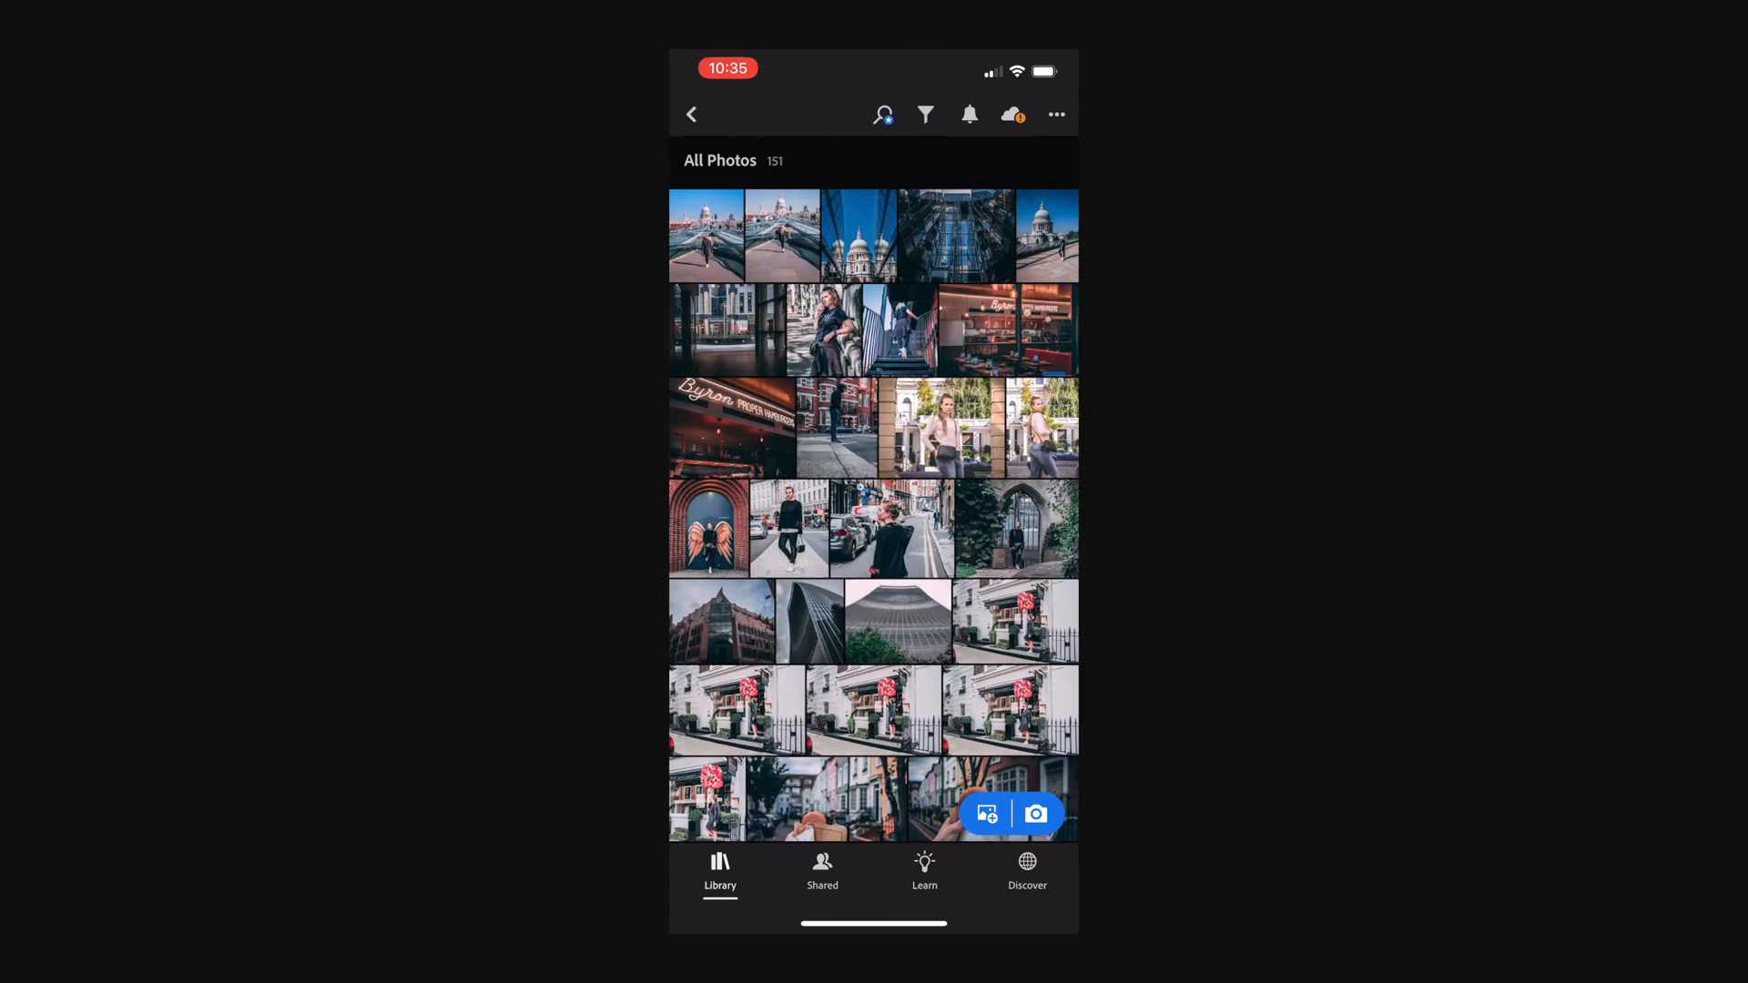
pyautogui.scroll(-3)
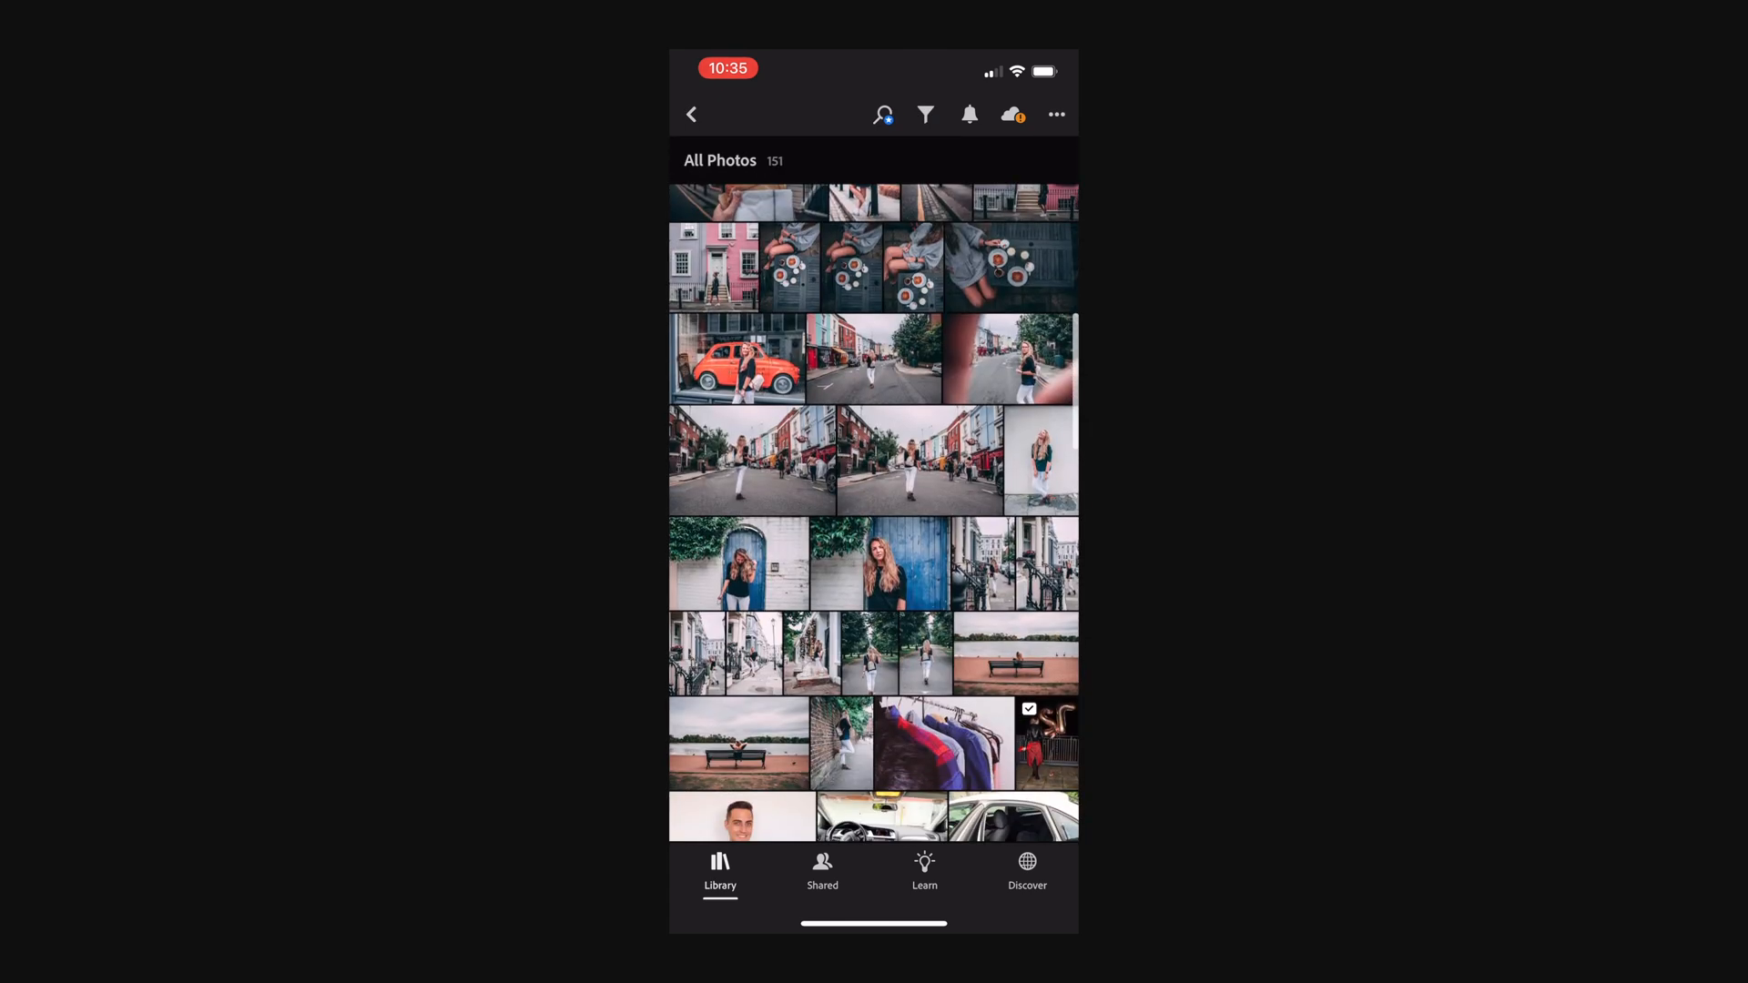
pyautogui.scroll(-3)
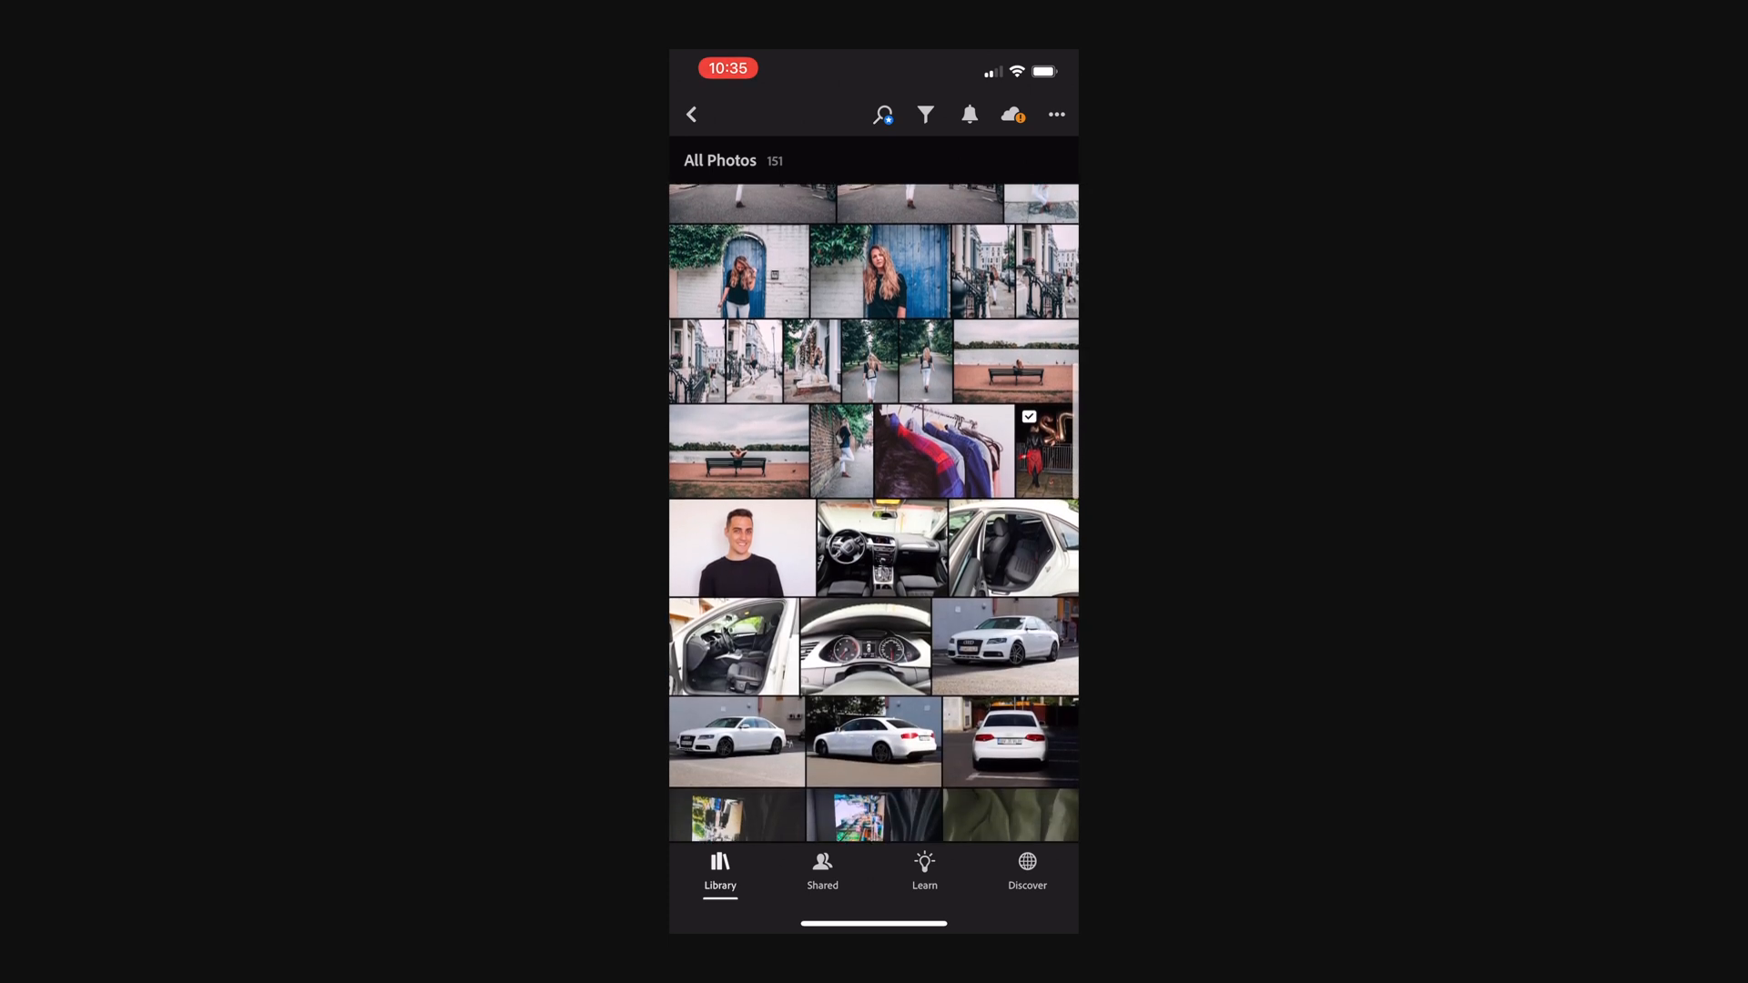
pyautogui.scroll(-3)
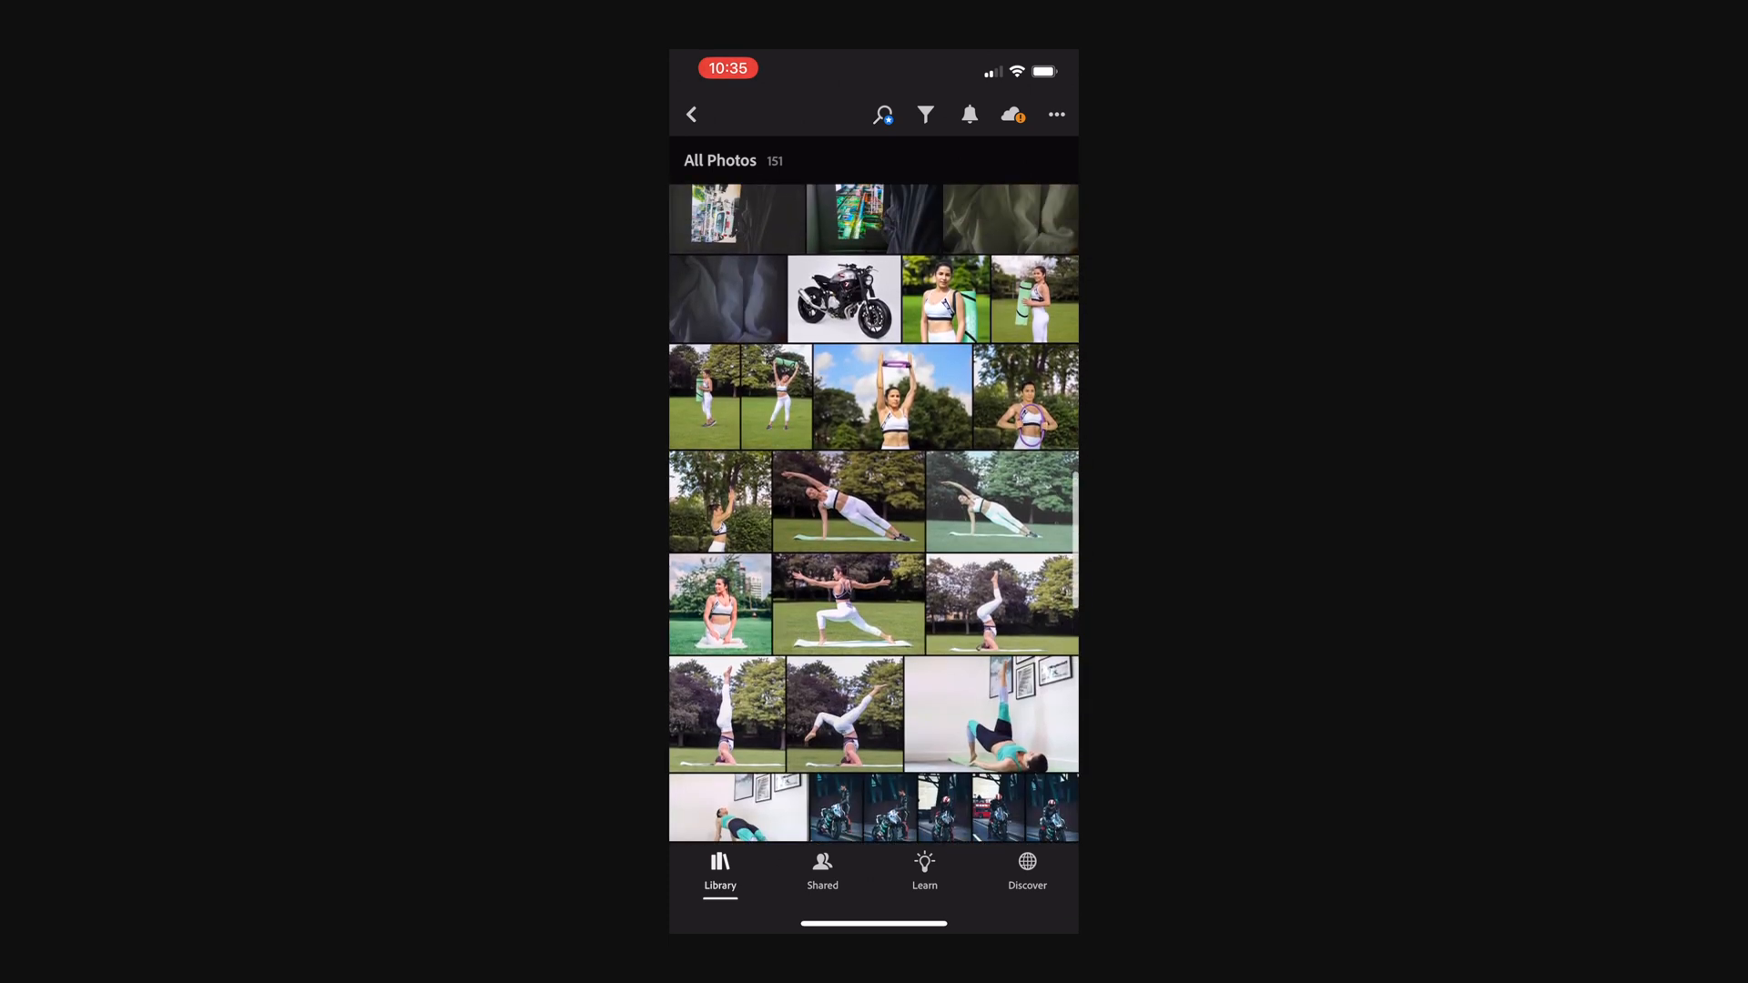
pyautogui.click(894, 397)
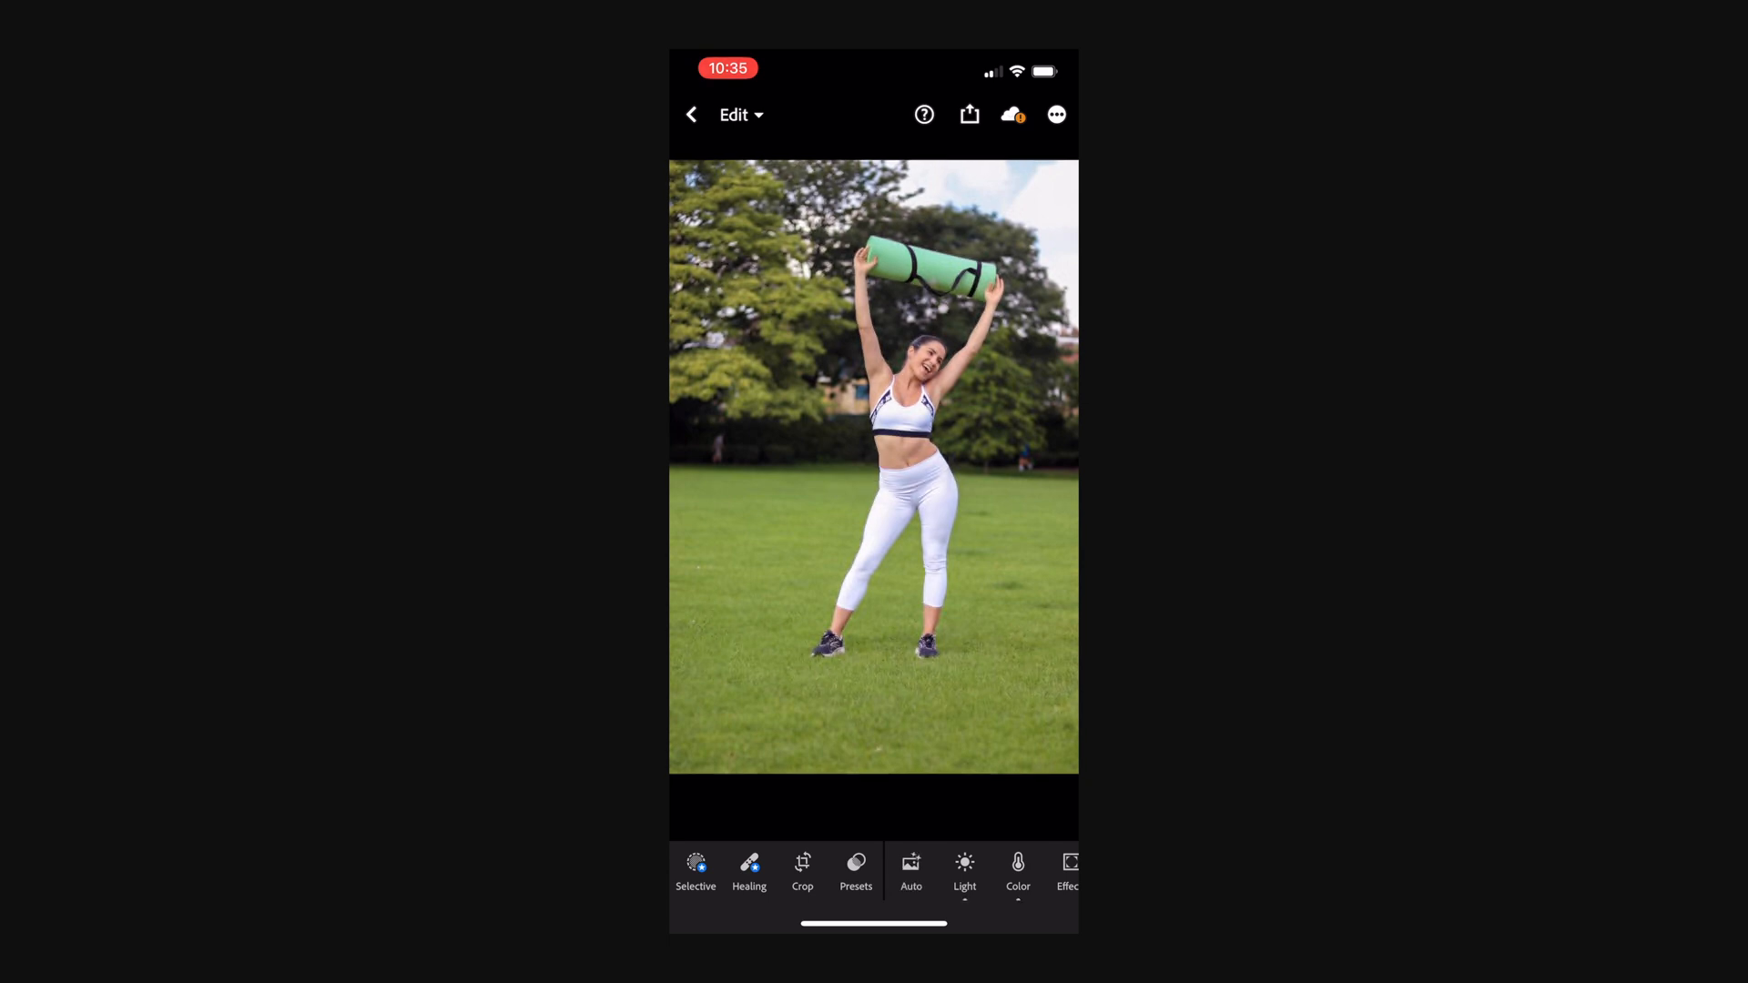
# - Show the Presets panel's Library of preset groups and browse through them
pyautogui.click(856, 872)
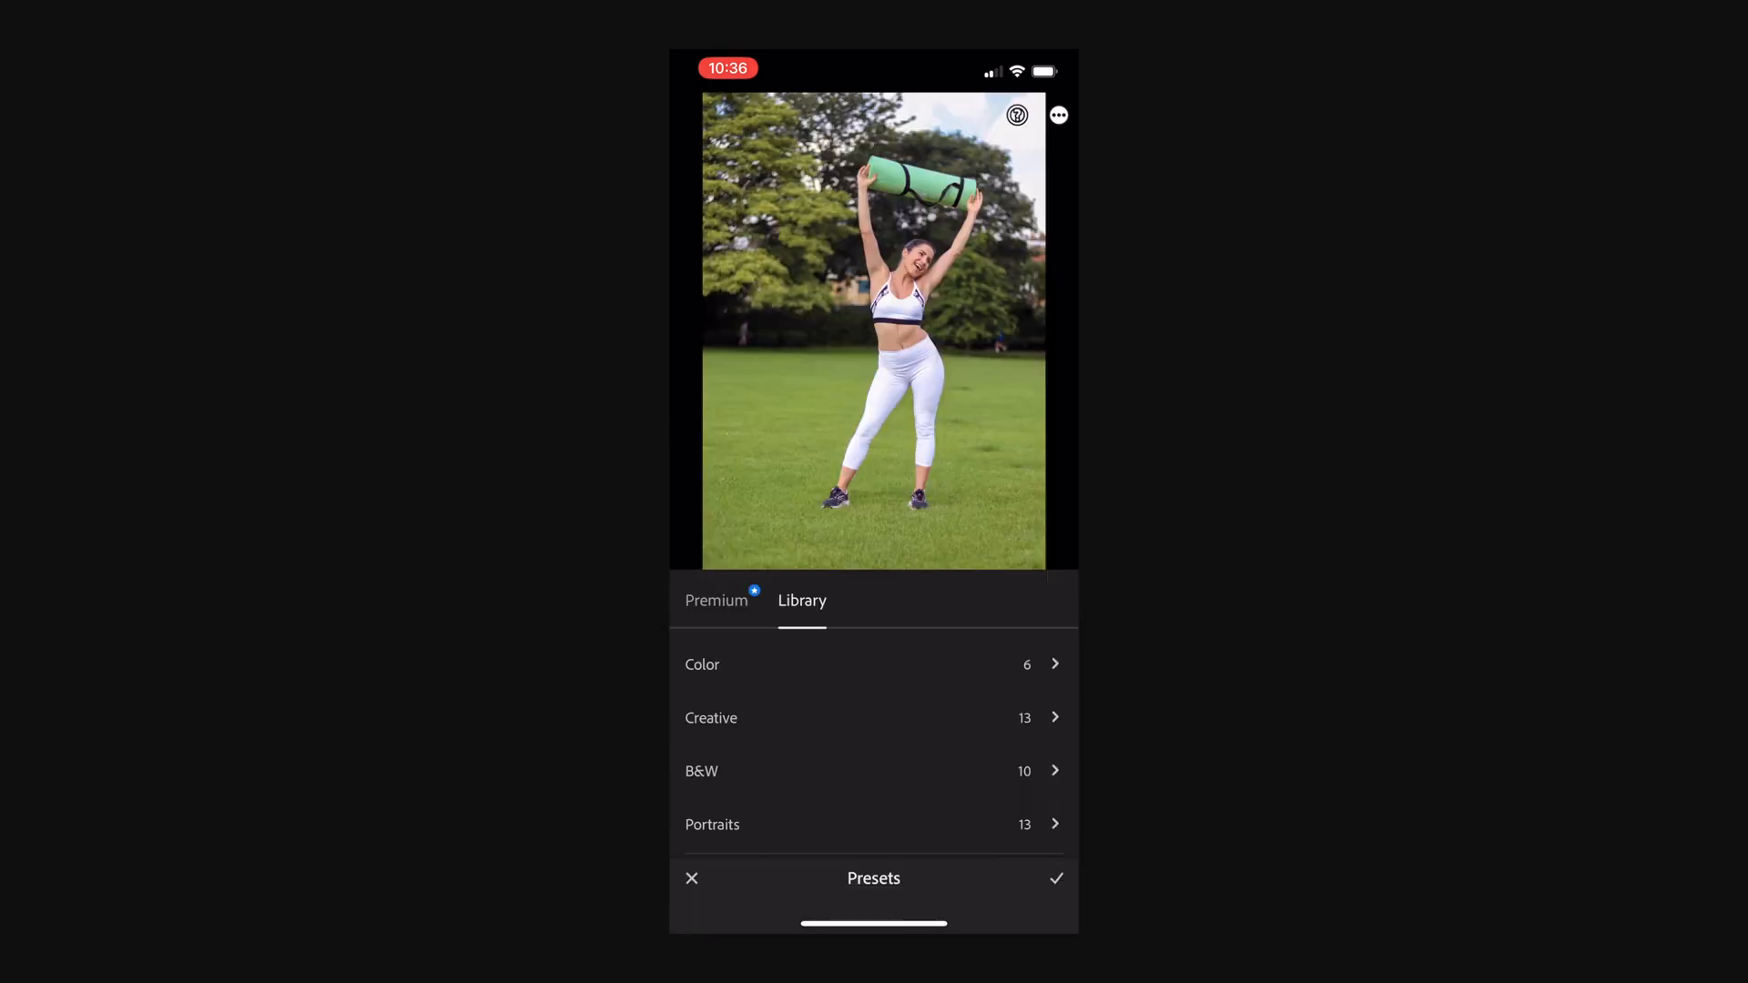
pyautogui.scroll(-3)
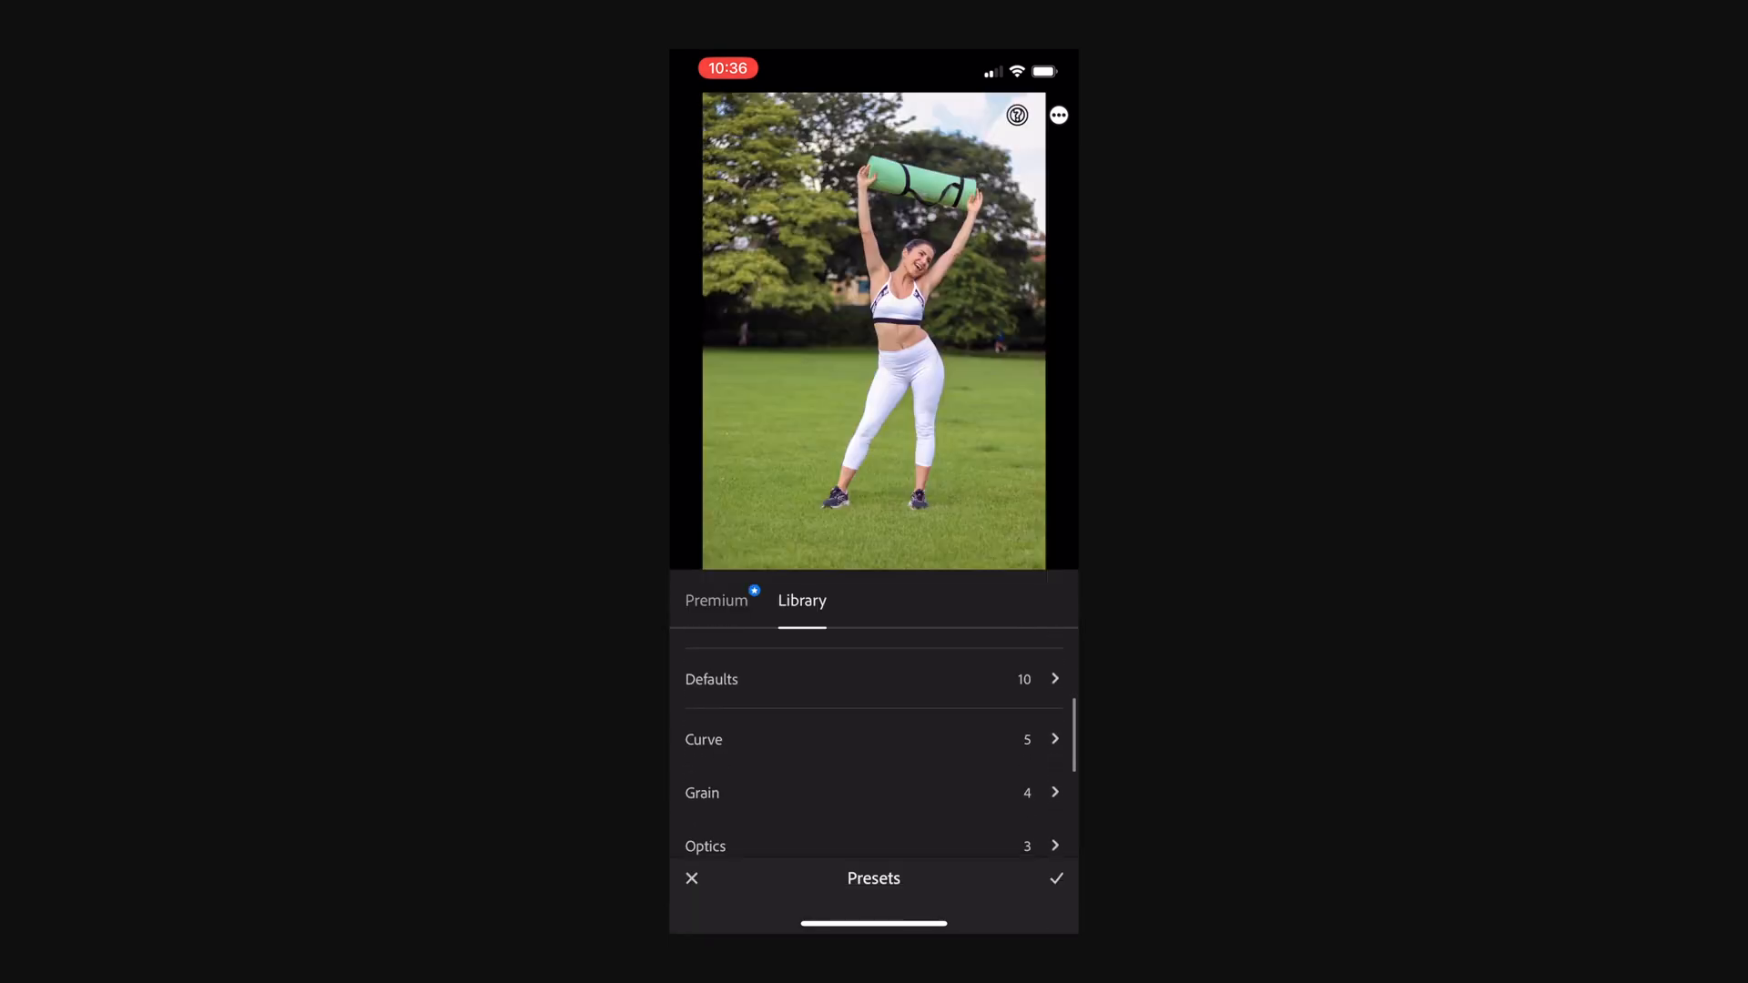
pyautogui.scroll(-3)
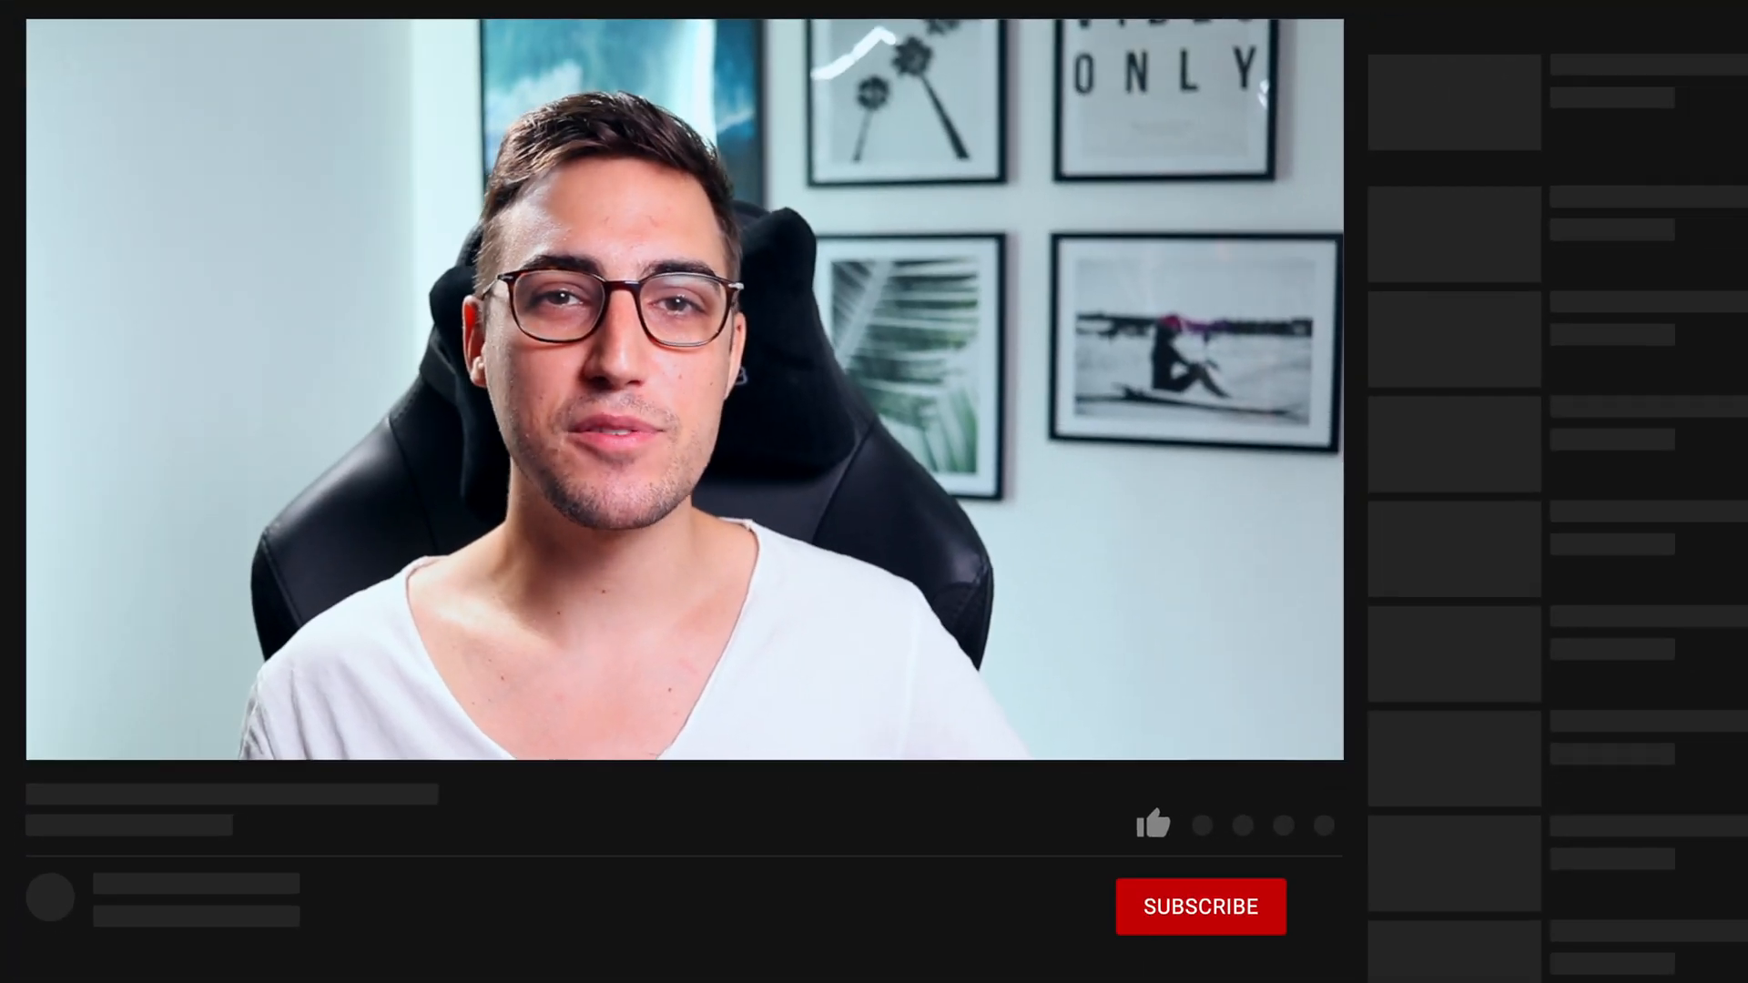
pyautogui.click(1110, 796)
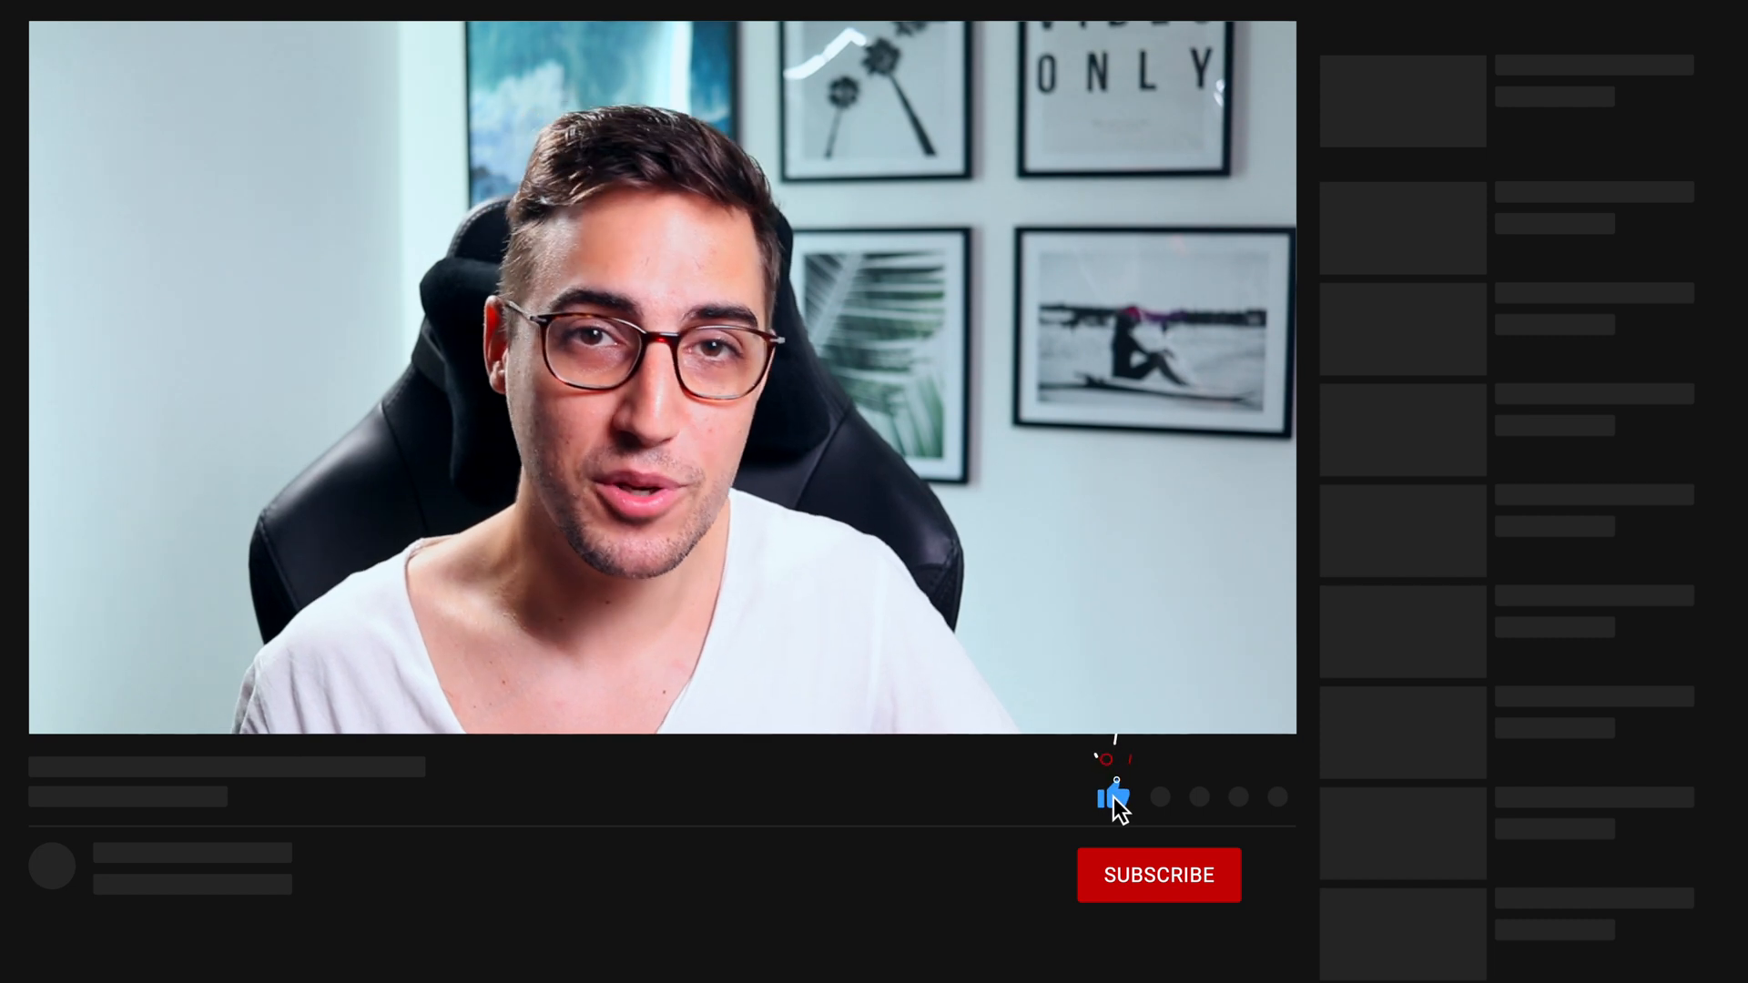